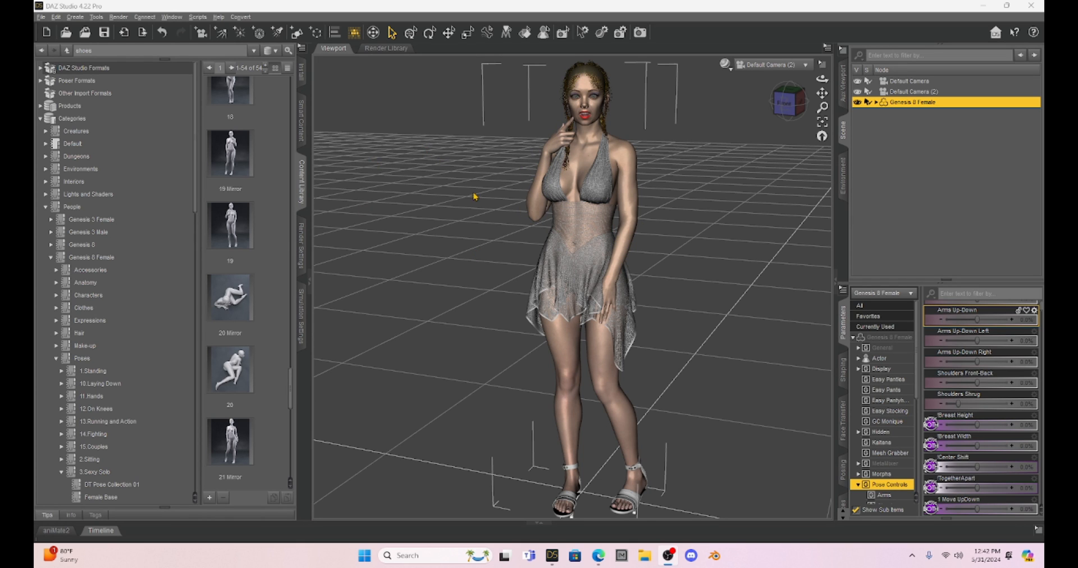
mouse_move(420, 163)
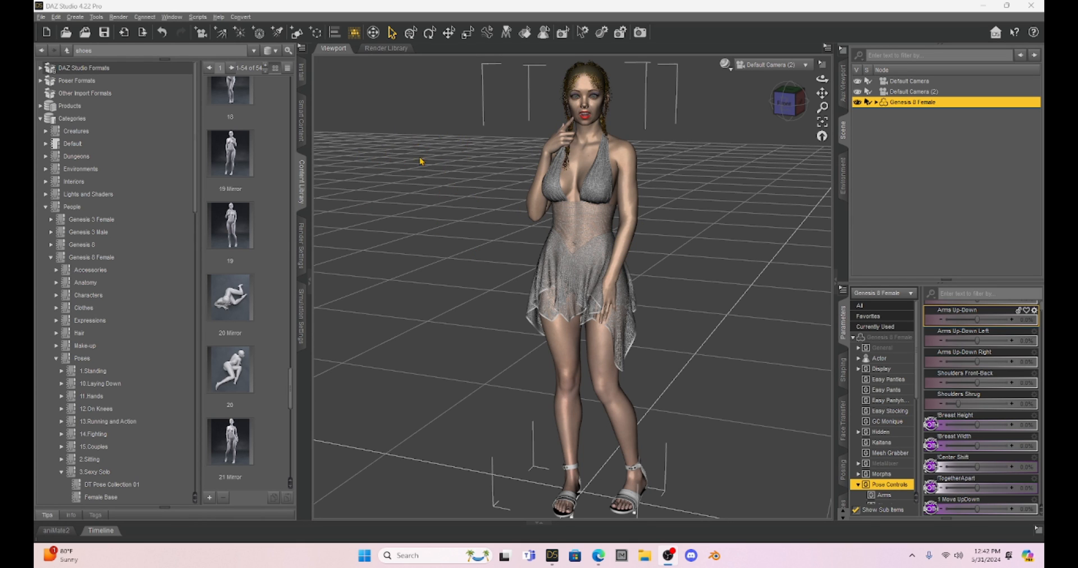
mouse_move(468, 187)
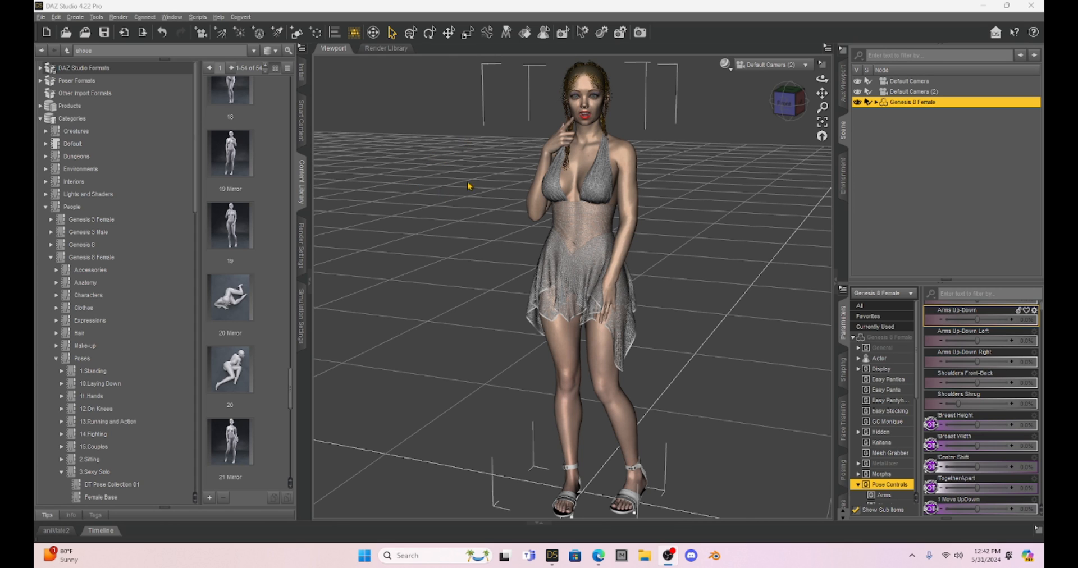
mouse_move(506, 254)
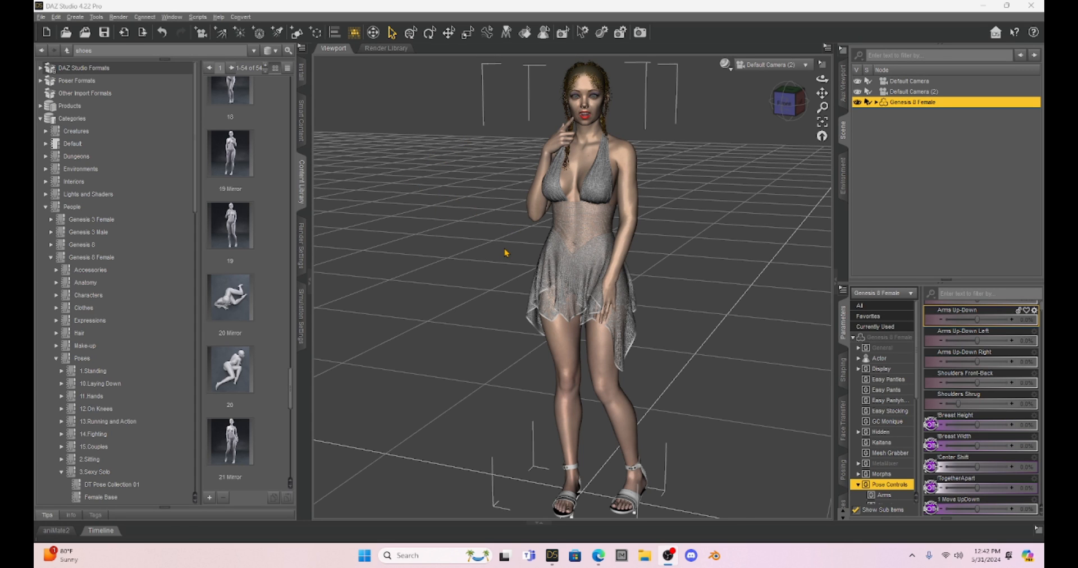
mouse_move(416, 114)
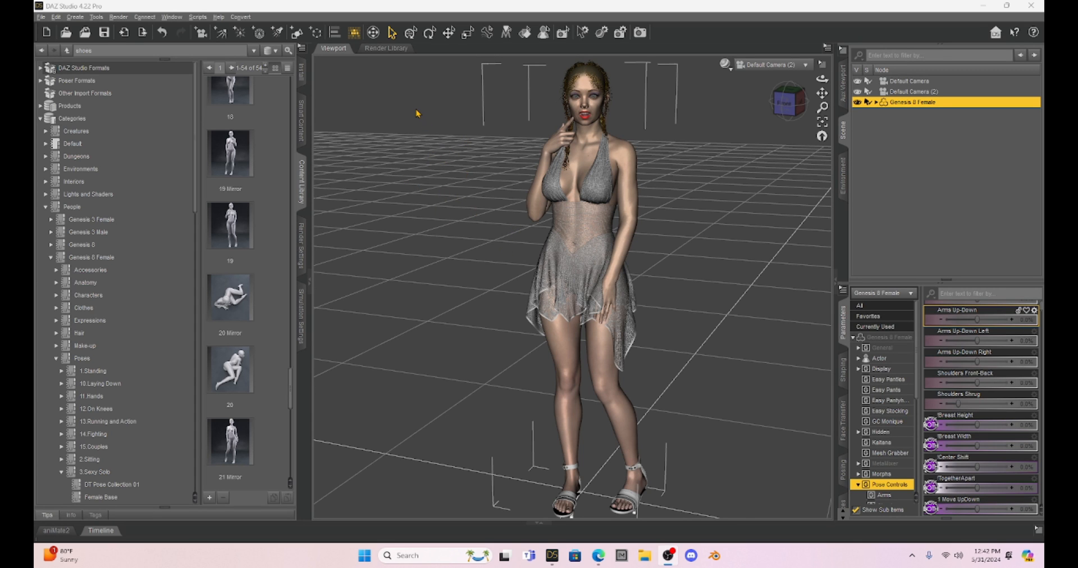
mouse_move(728, 74)
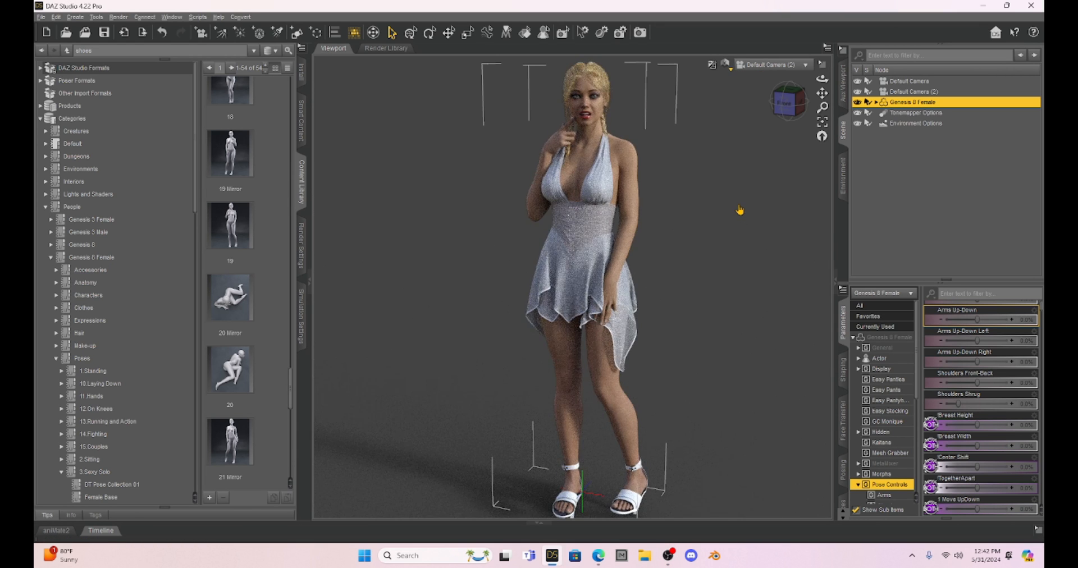
mouse_move(705, 208)
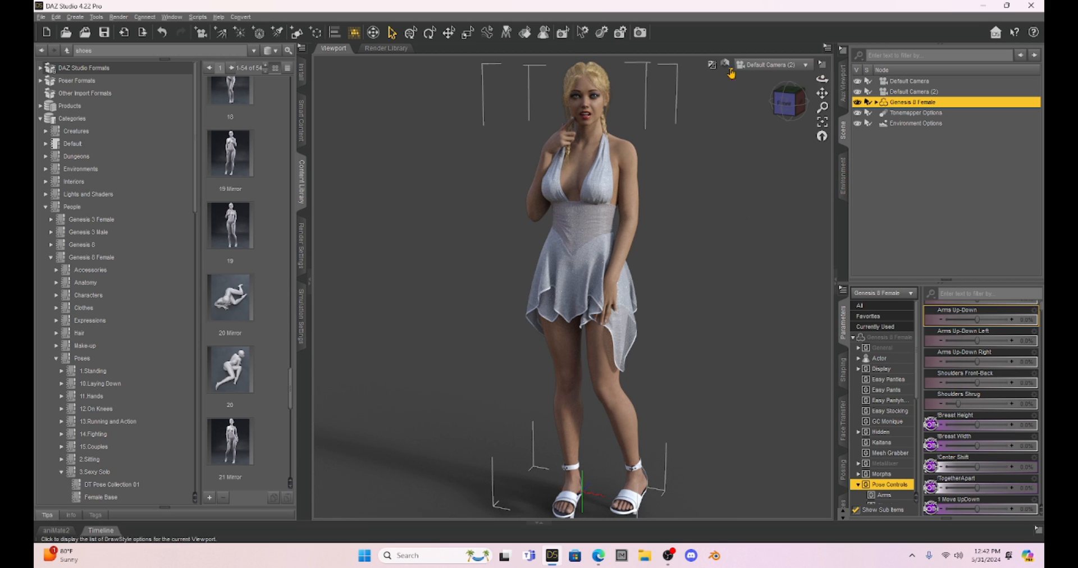
Render the figure on a transparent background and close the finished render
click(712, 64)
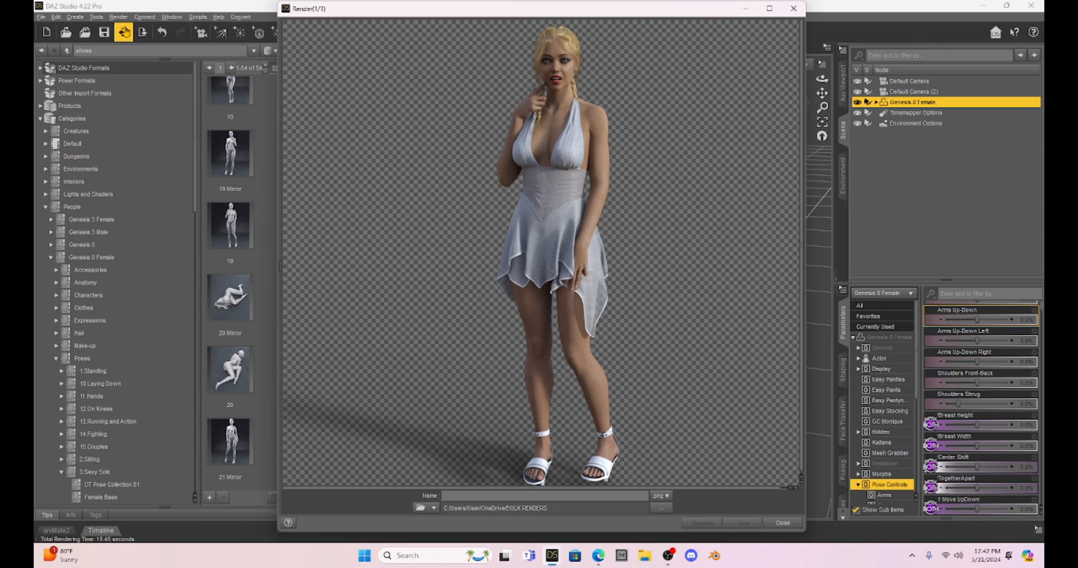
click(544, 496)
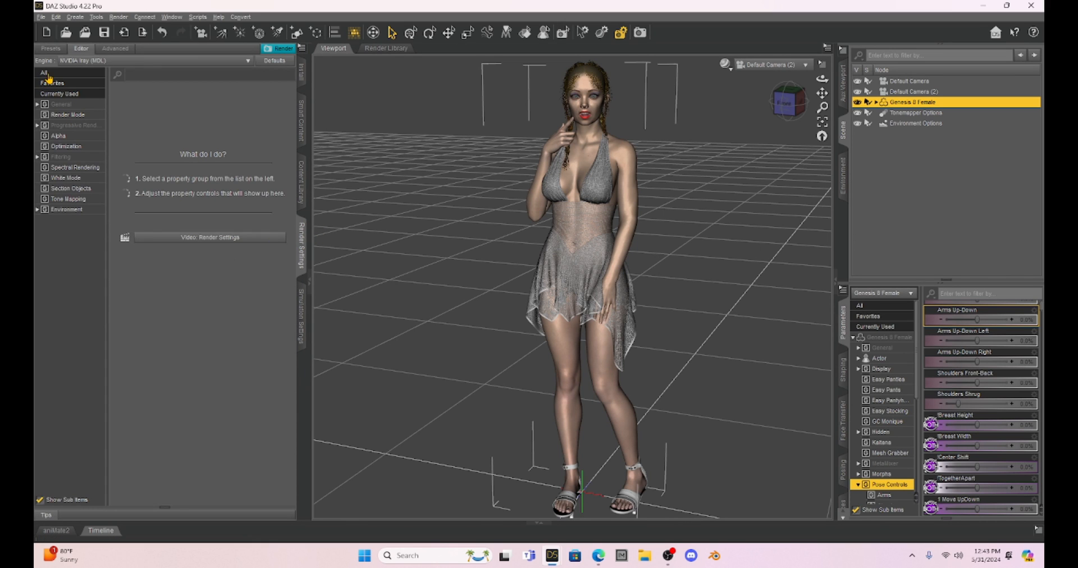
Show all render settings and list the output image formats, with PNG chosen
click(40, 73)
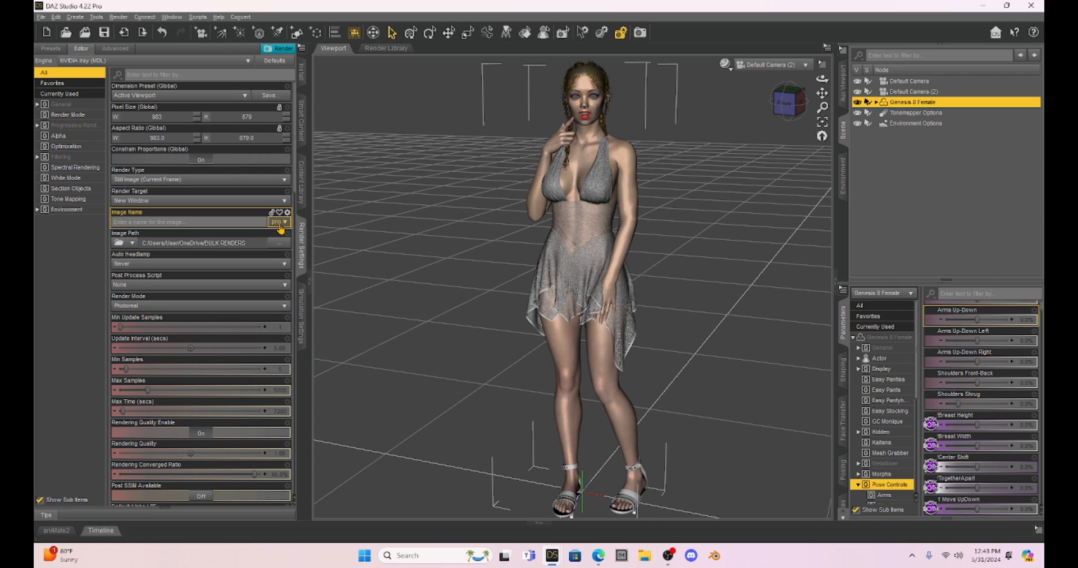
click(287, 222)
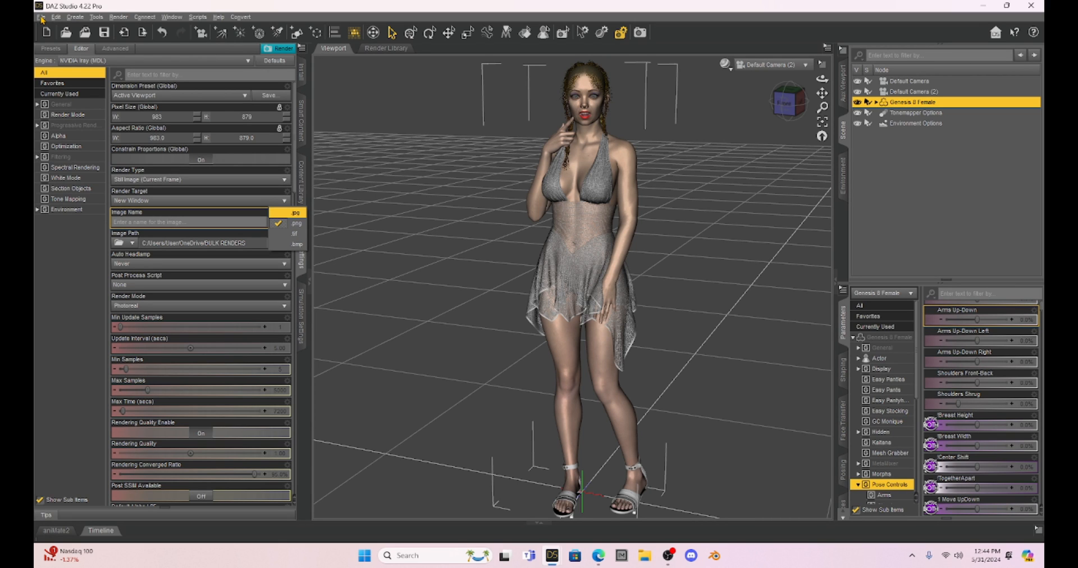
mouse_move(790, 112)
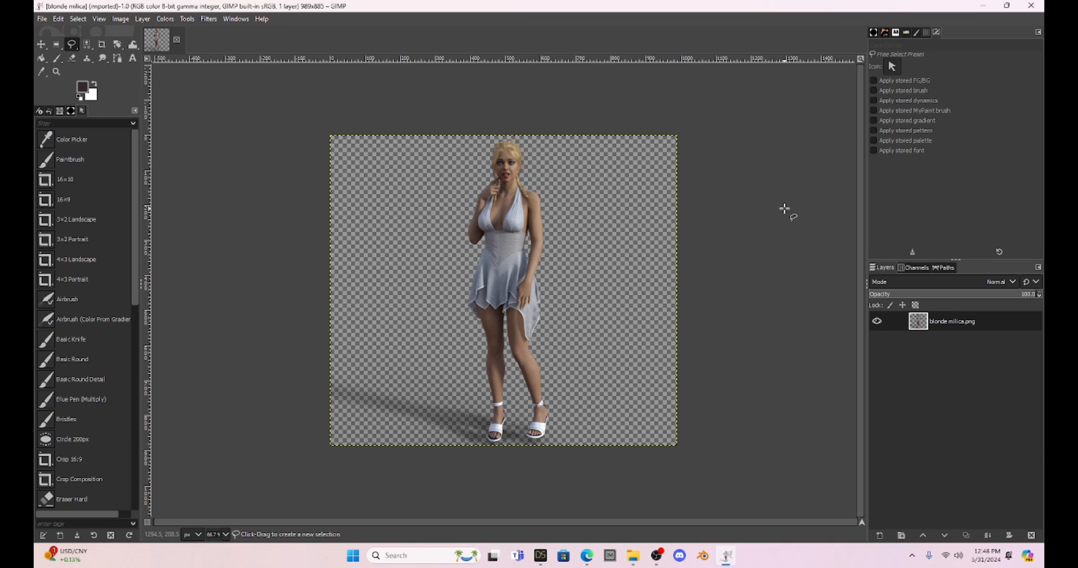
mouse_move(564, 250)
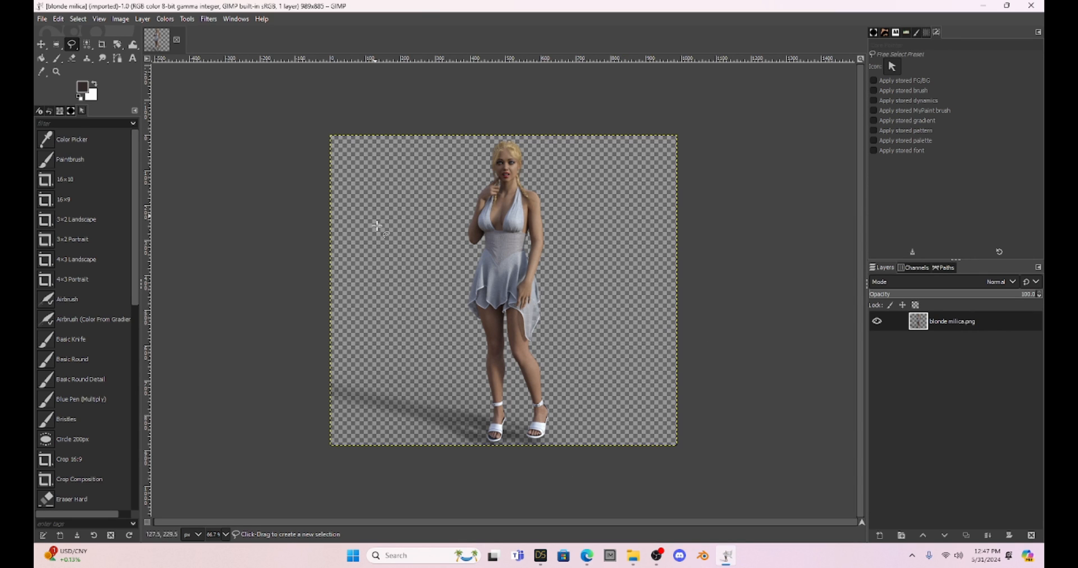
mouse_move(526, 194)
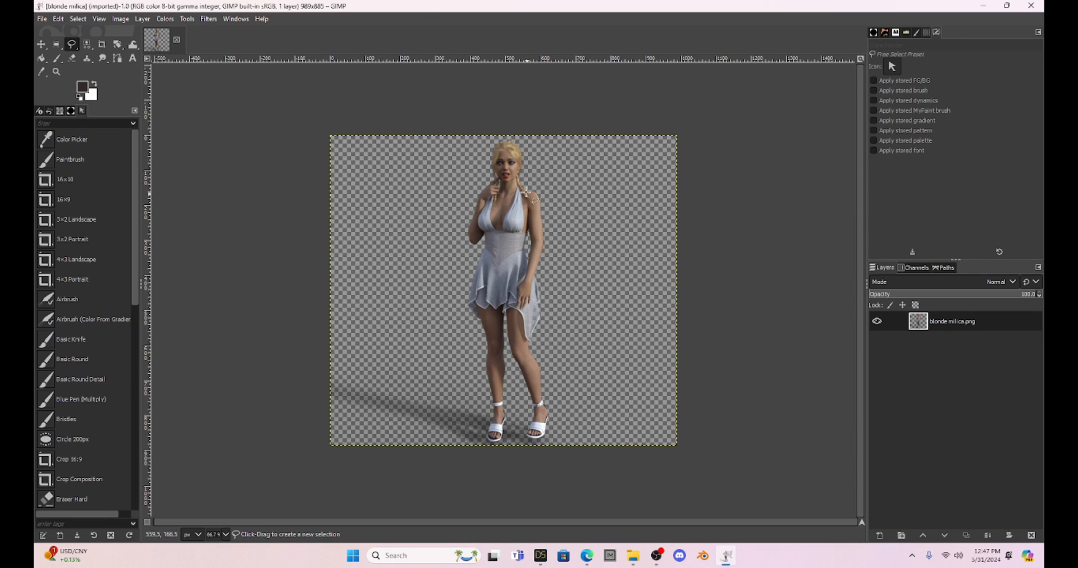
mouse_move(534, 370)
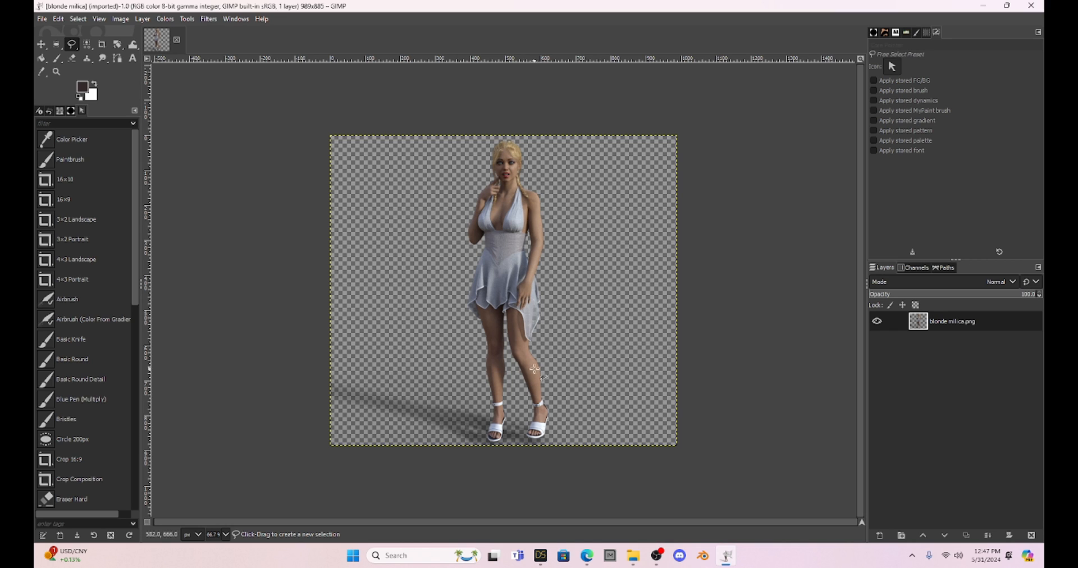
mouse_move(444, 359)
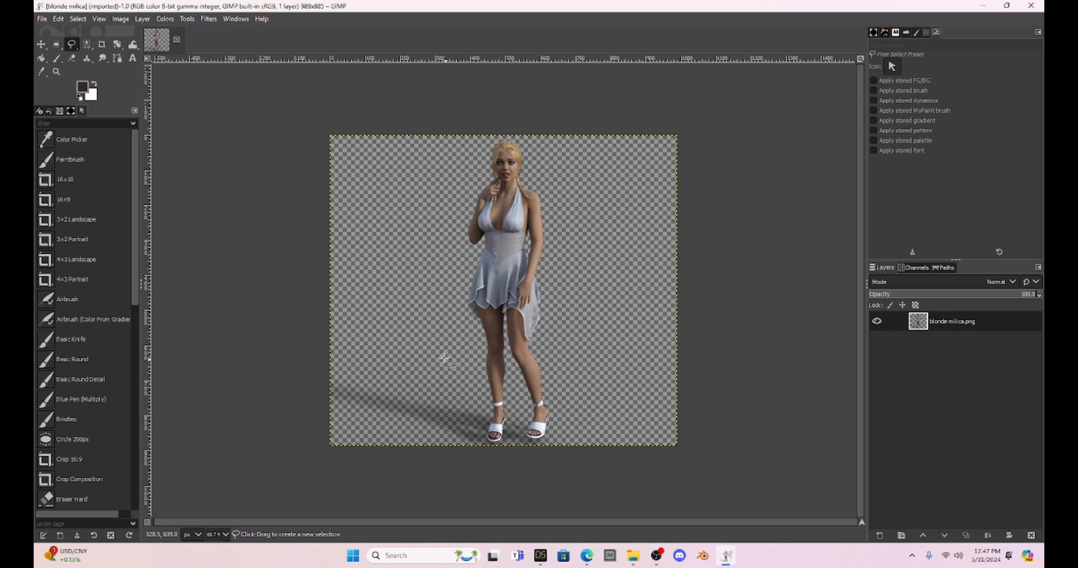
mouse_move(416, 294)
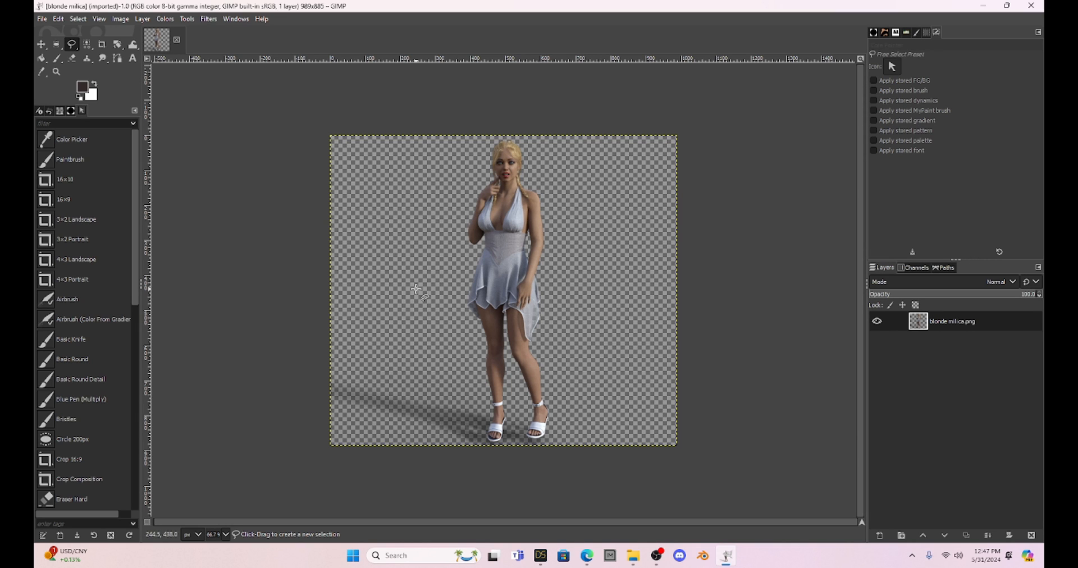
mouse_move(437, 206)
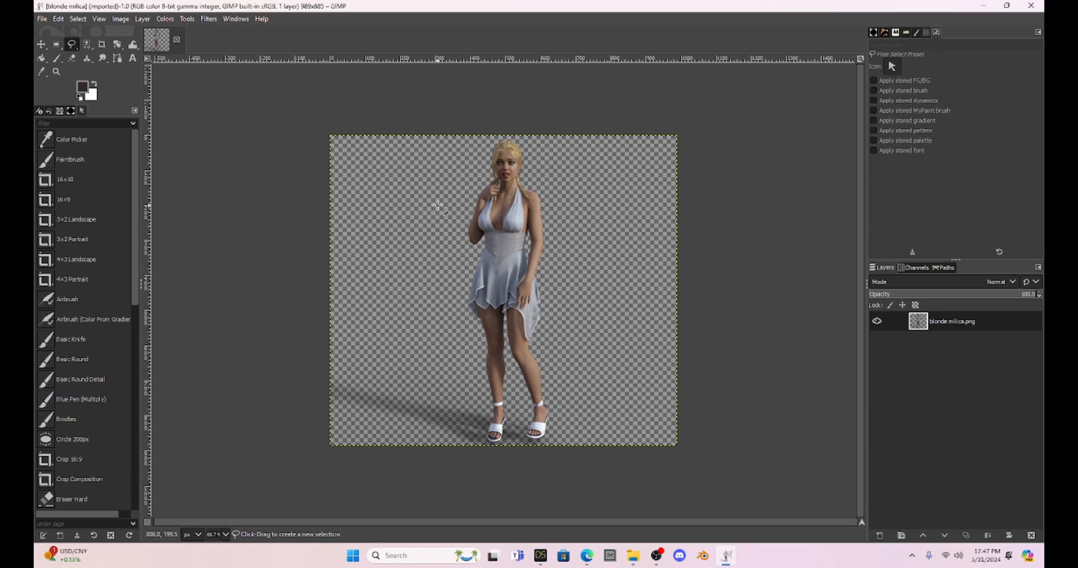
mouse_move(518, 133)
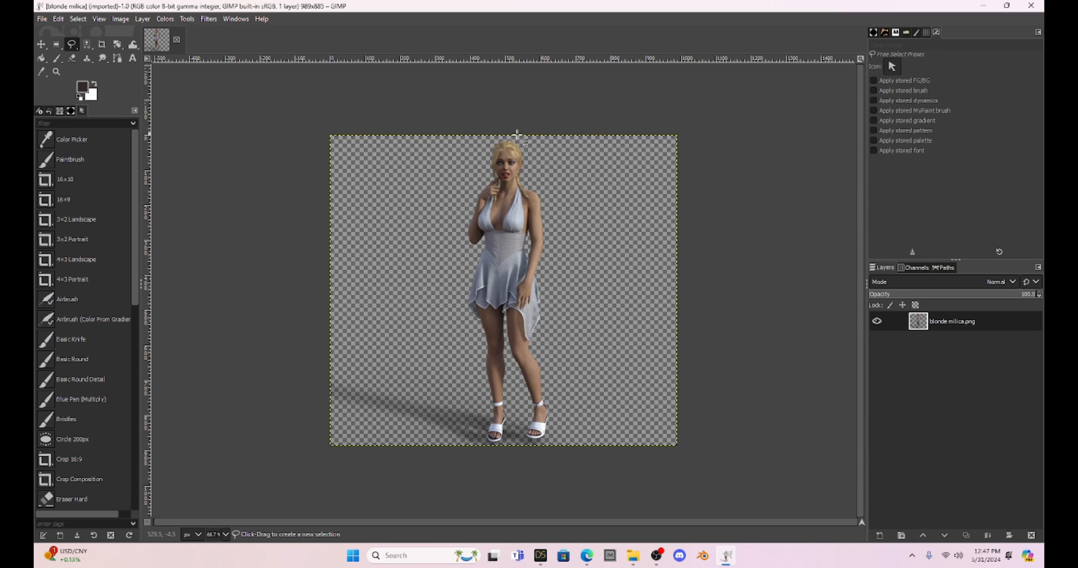
mouse_move(622, 370)
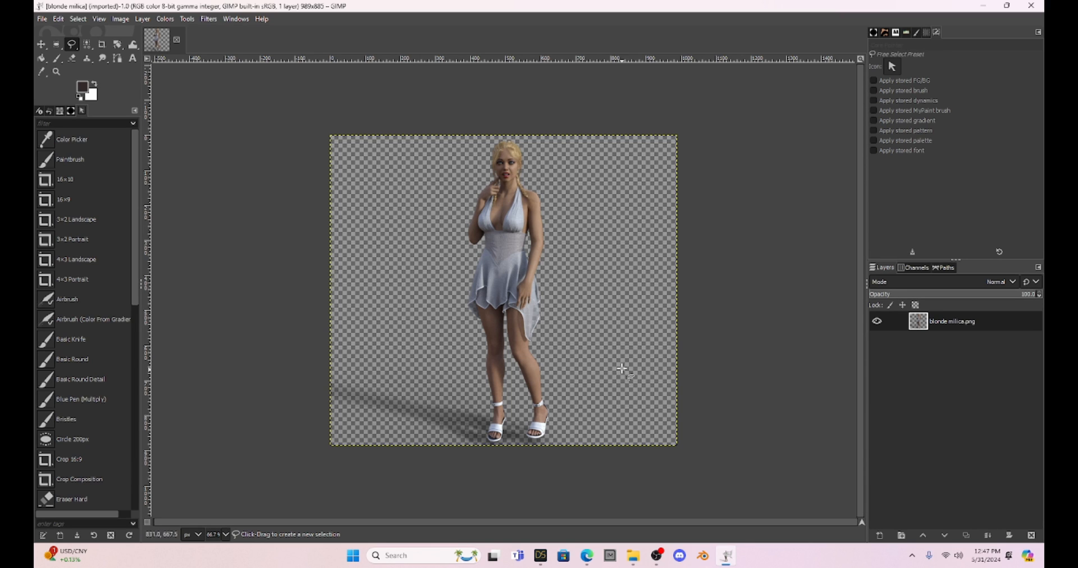
mouse_move(620, 360)
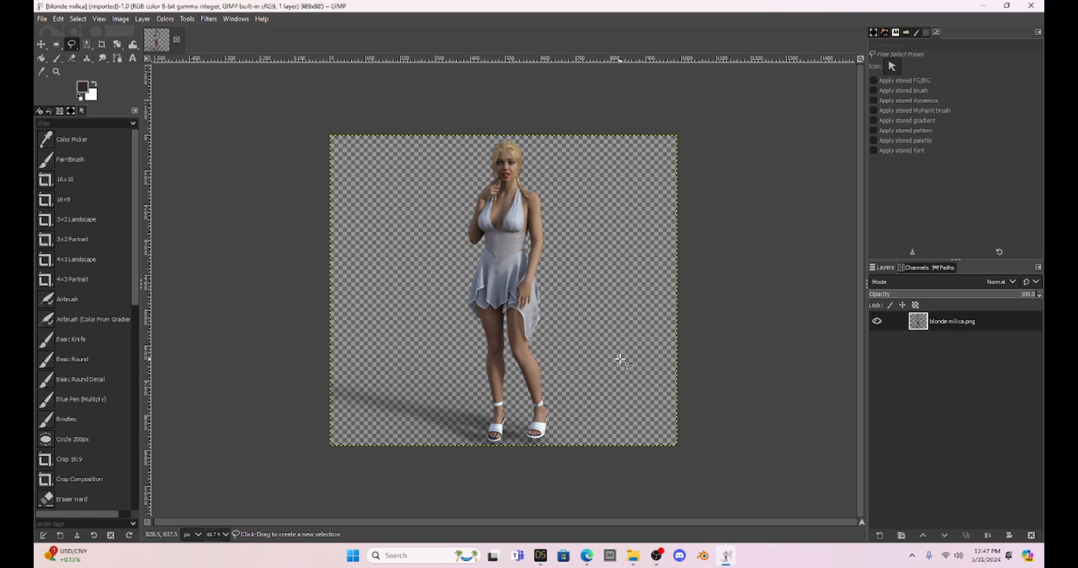
mouse_move(690, 499)
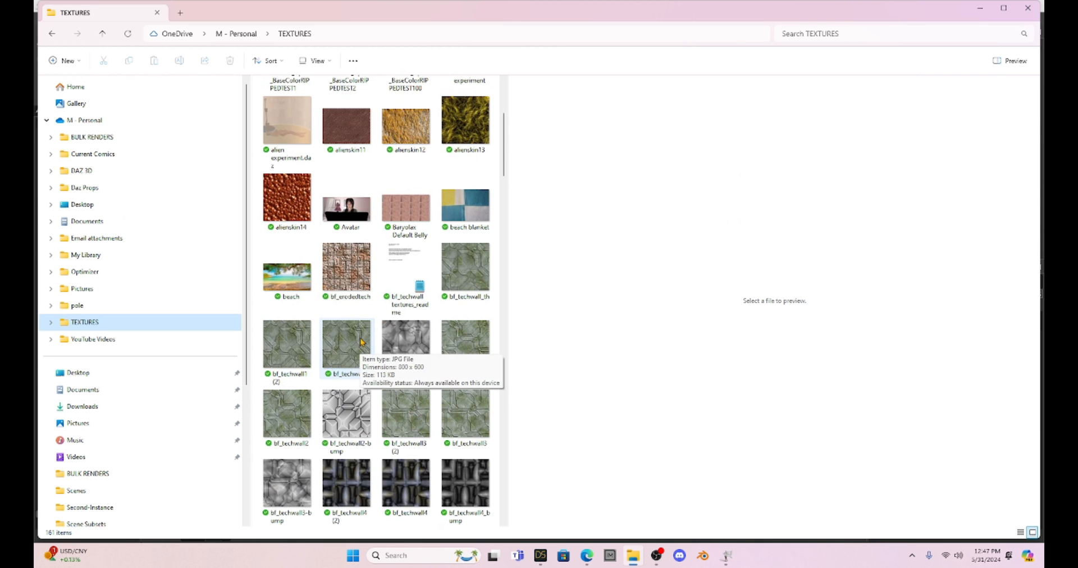
Open beach.jpg from the textures folder in GIMP alongside the figure render and show it
click(288, 276)
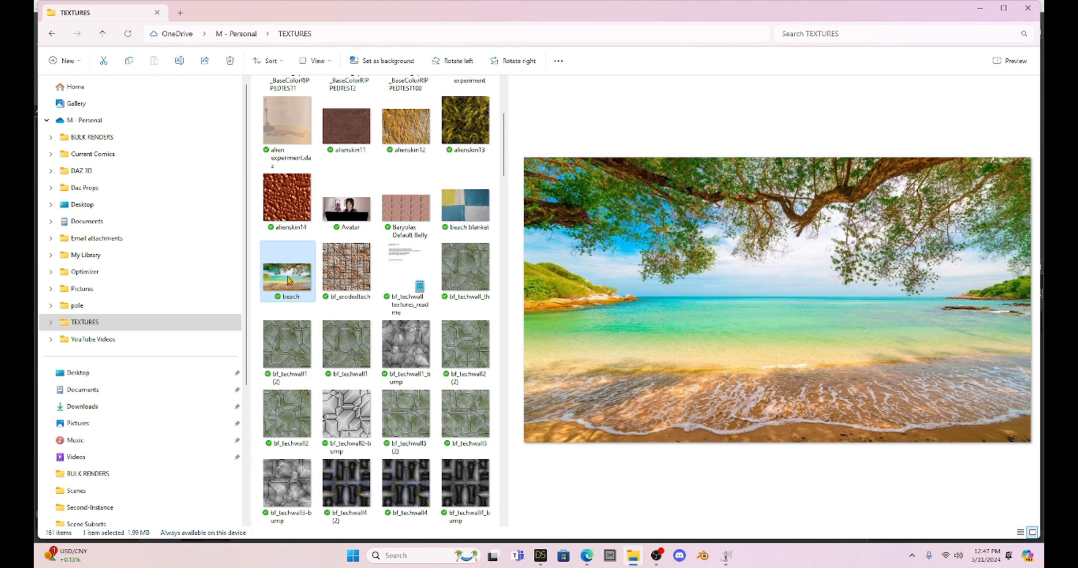
mouse_move(723, 264)
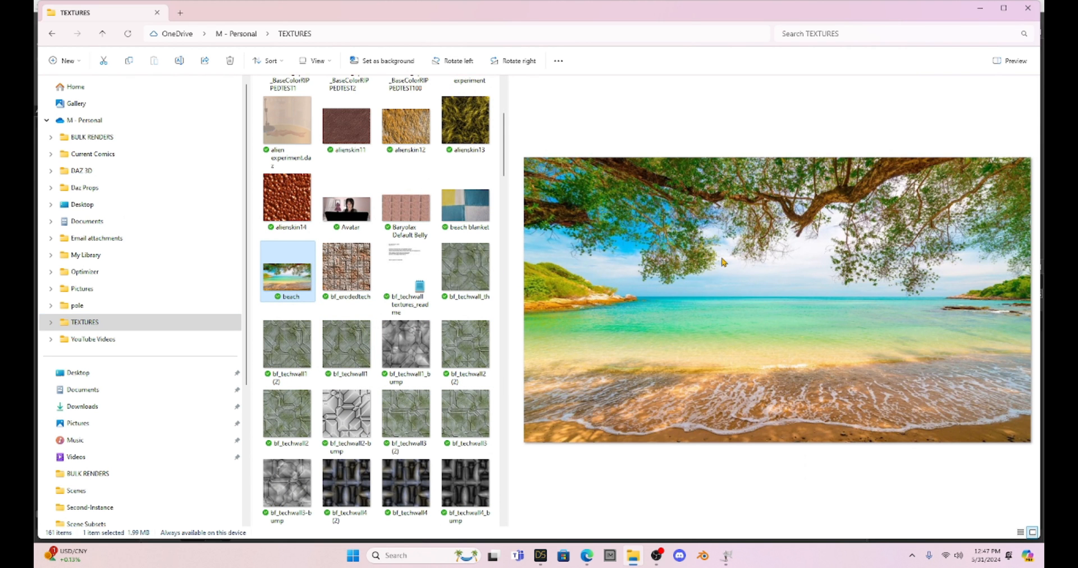
mouse_move(682, 256)
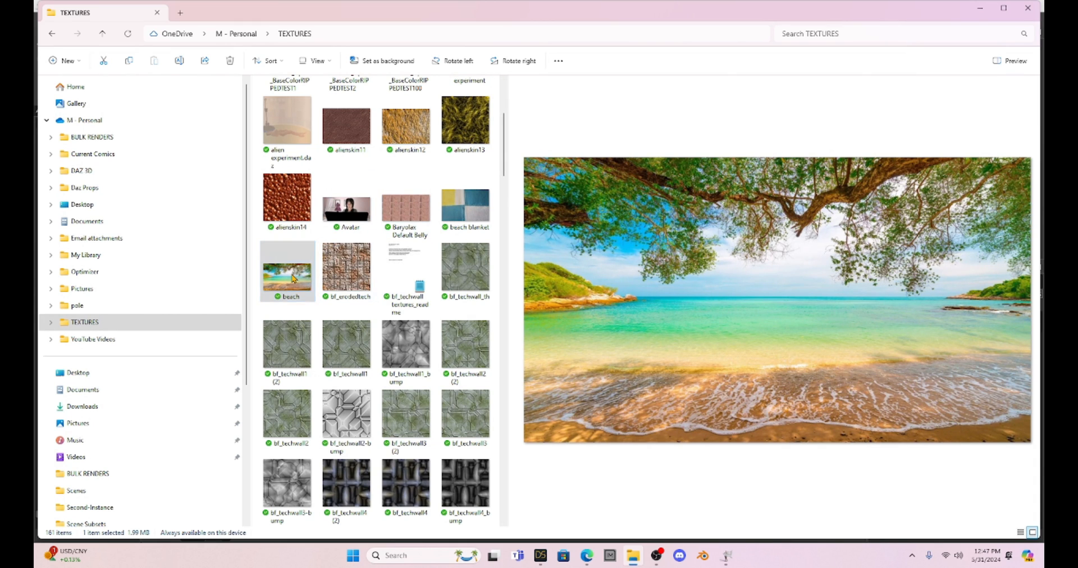
right_click(287, 279)
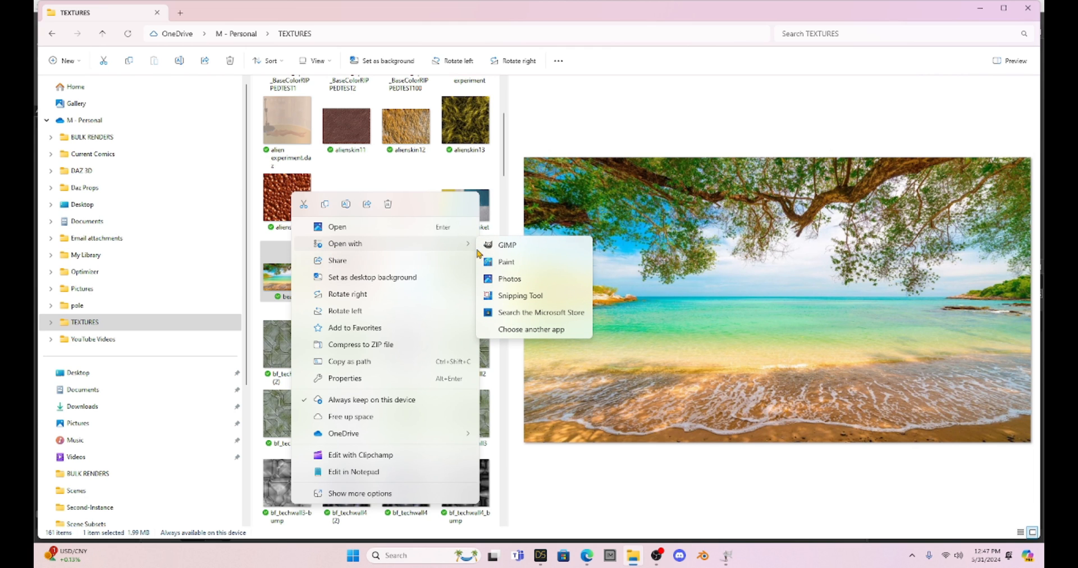
click(506, 244)
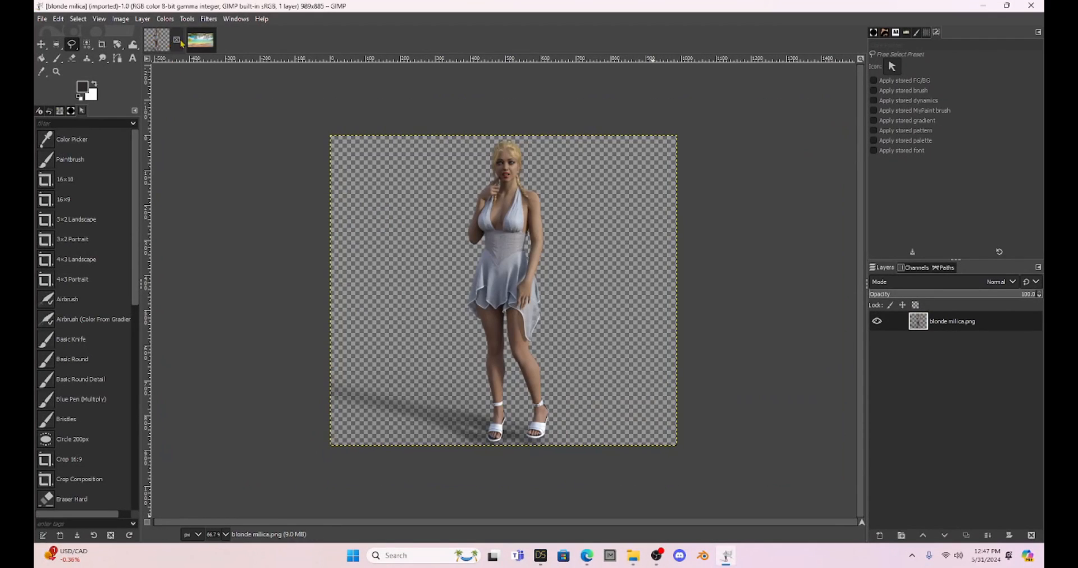
click(195, 42)
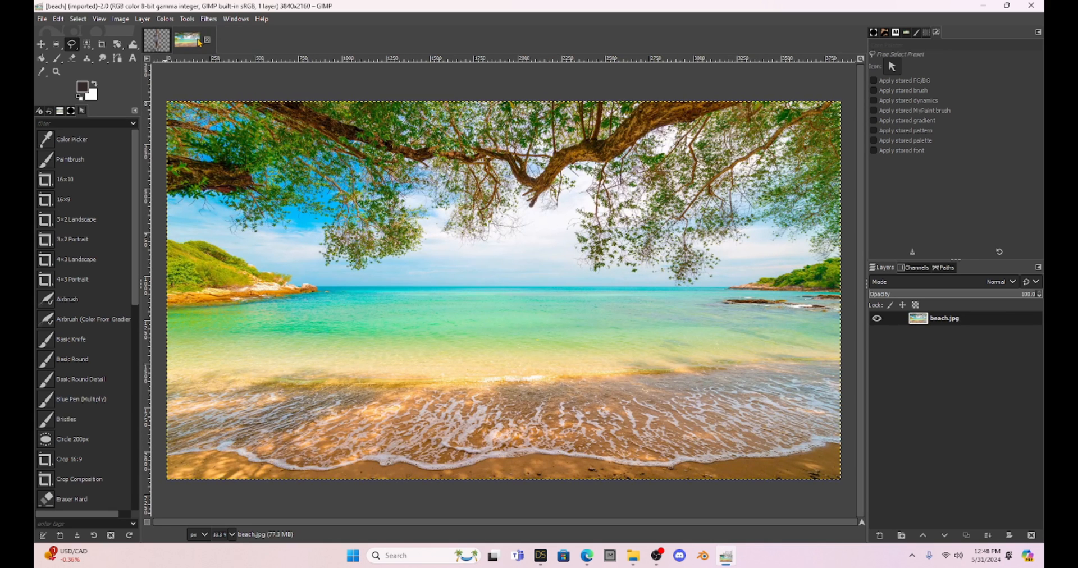
Copy a rectangular selection around the standing figure in the transparent render
click(193, 40)
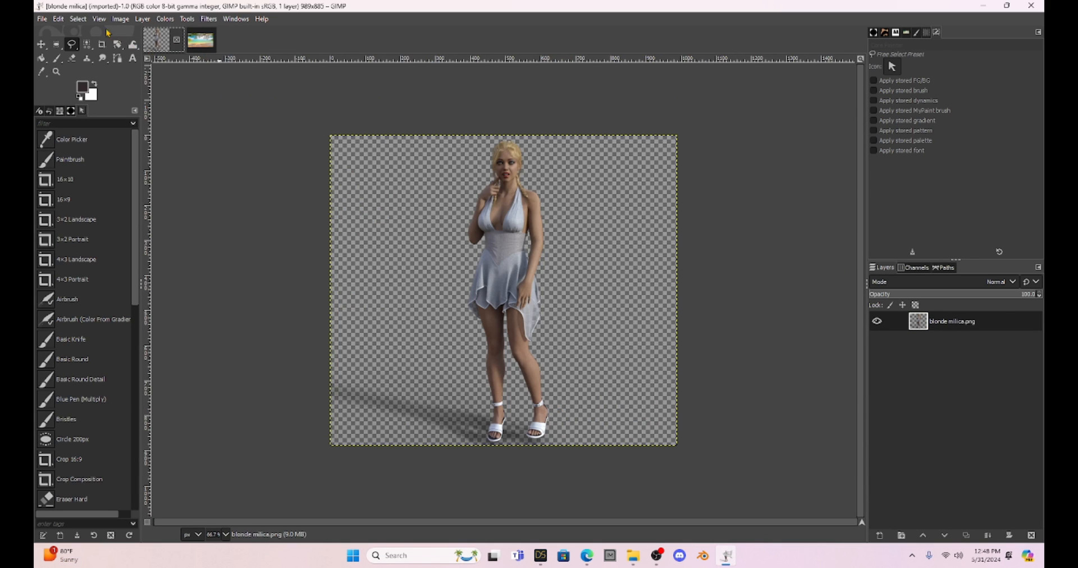
mouse_move(391, 165)
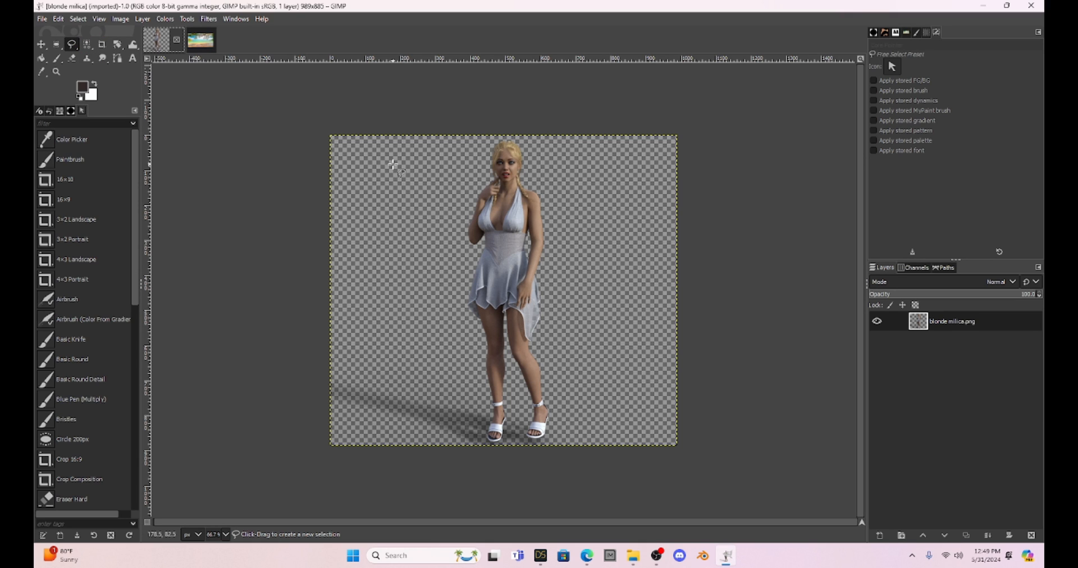
mouse_move(439, 138)
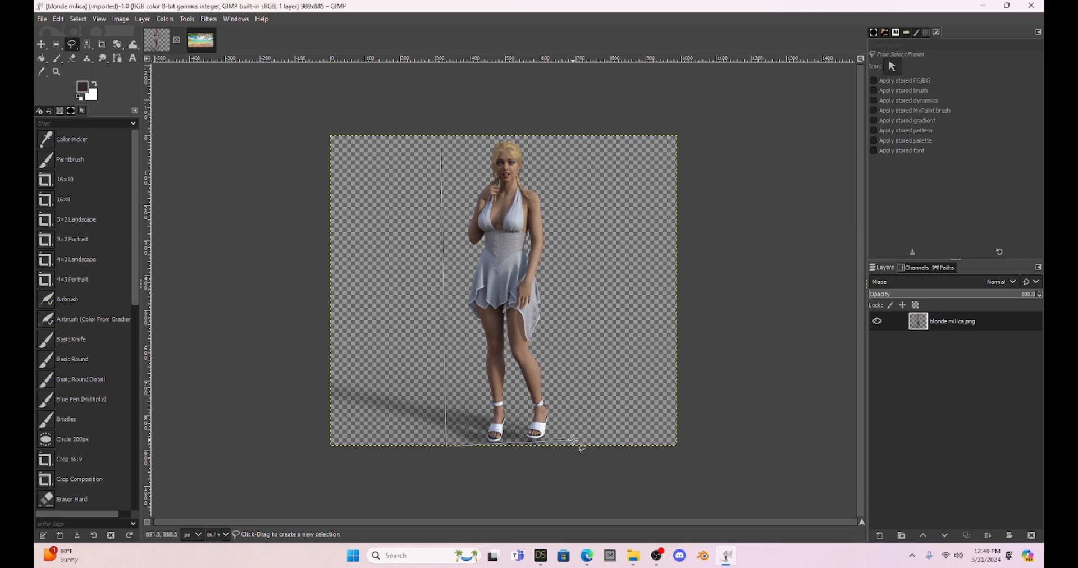
drag(567, 443, 557, 142)
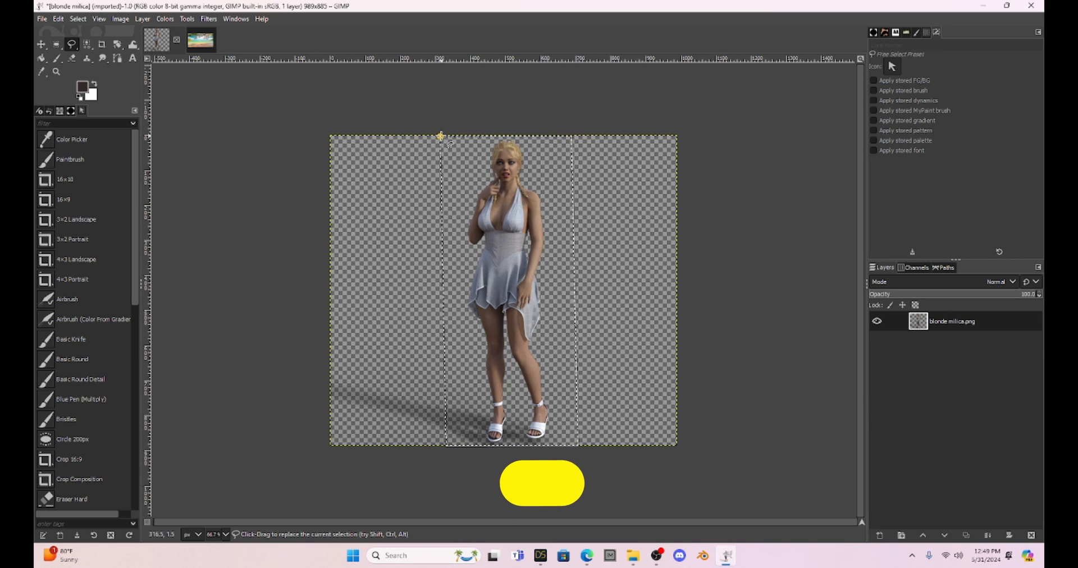
key(Ctrl+c)
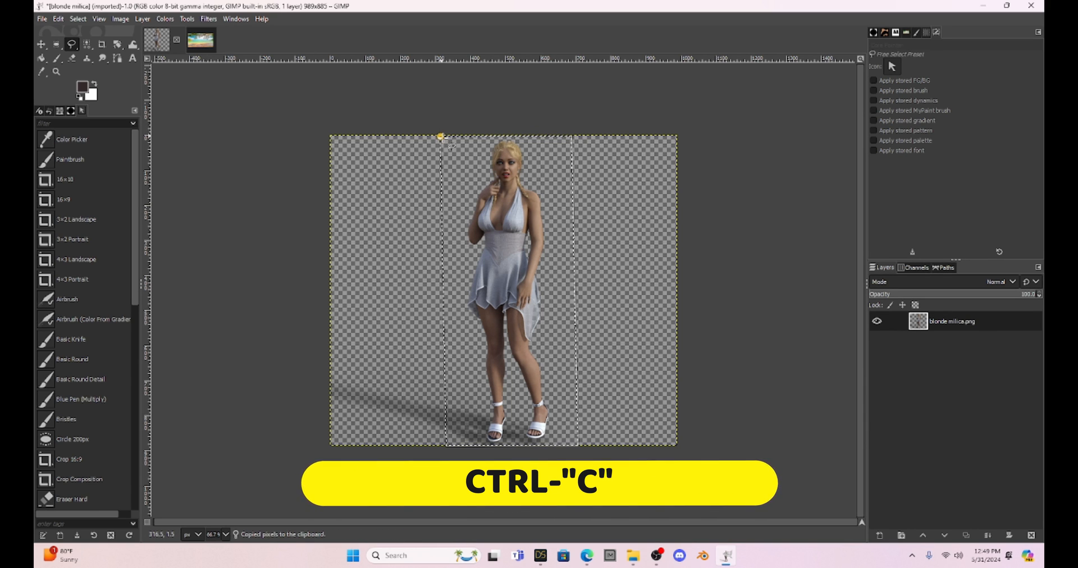
Paste the figure into beach.jpg as a floating selection and move it down onto the shoreline
click(191, 42)
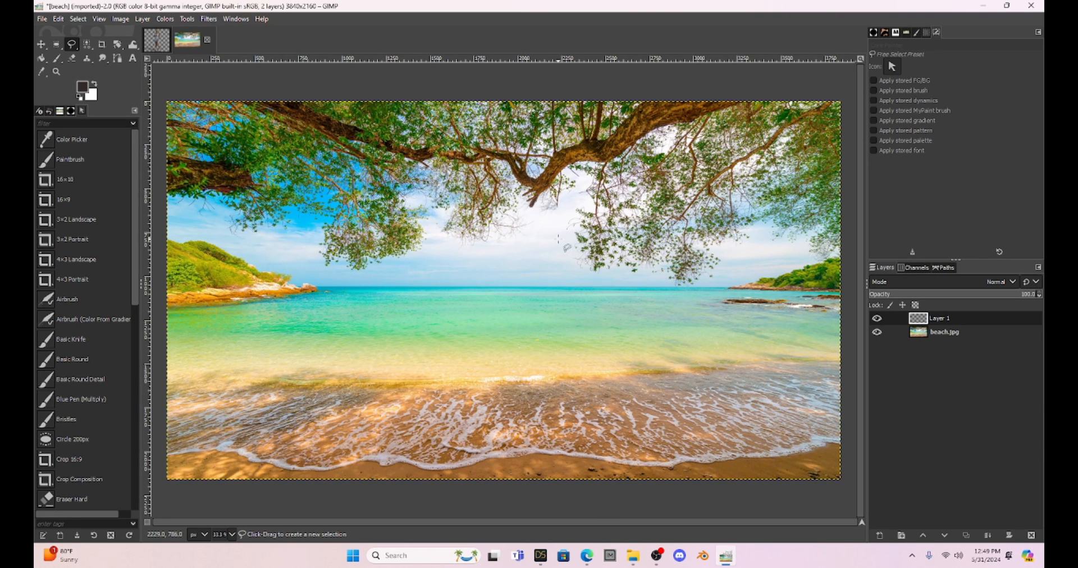
key(ctrl)
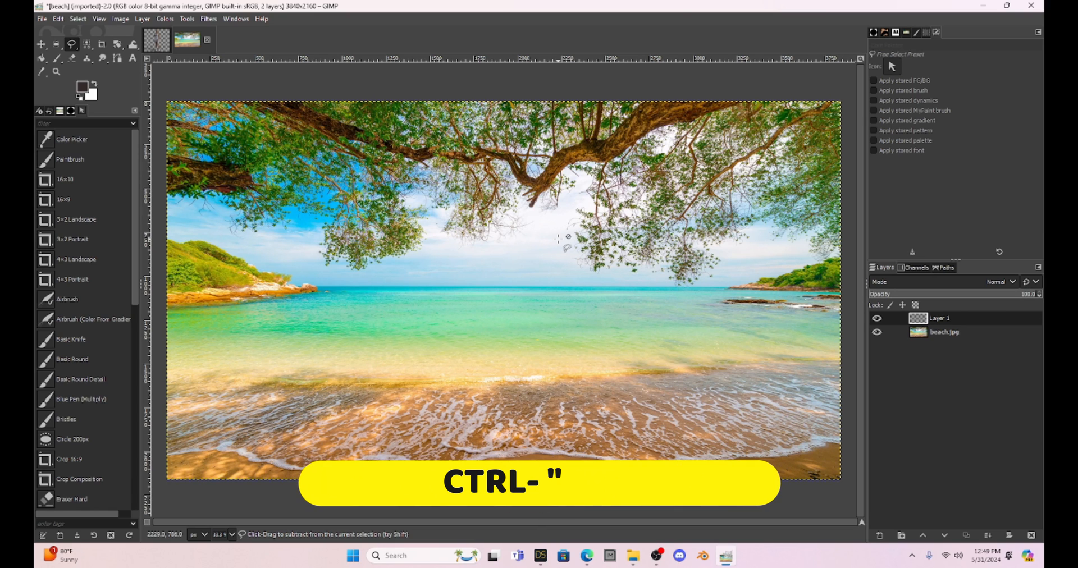
key(ctrl+v)
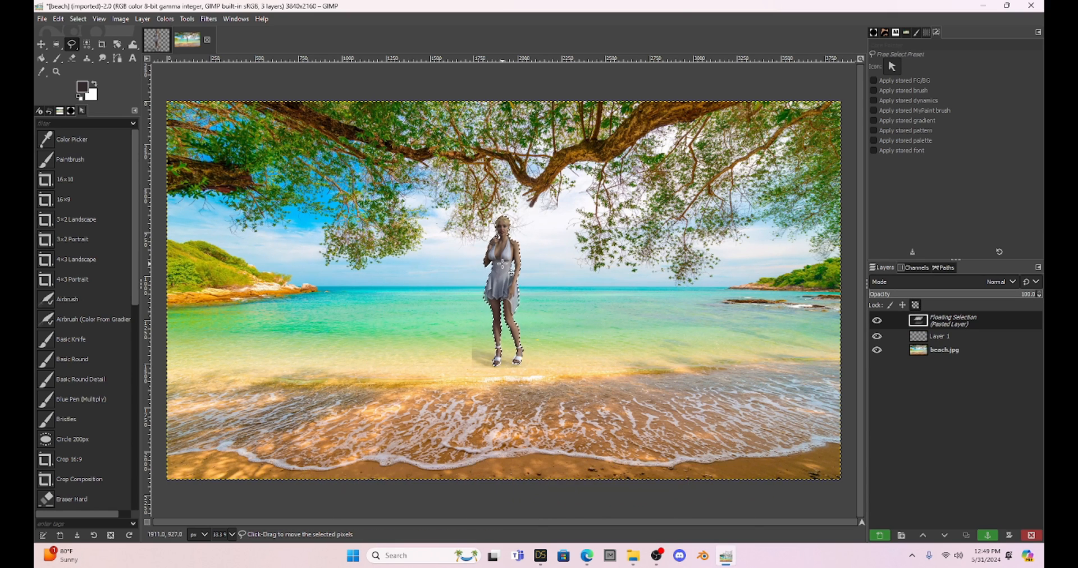
drag(505, 289, 577, 396)
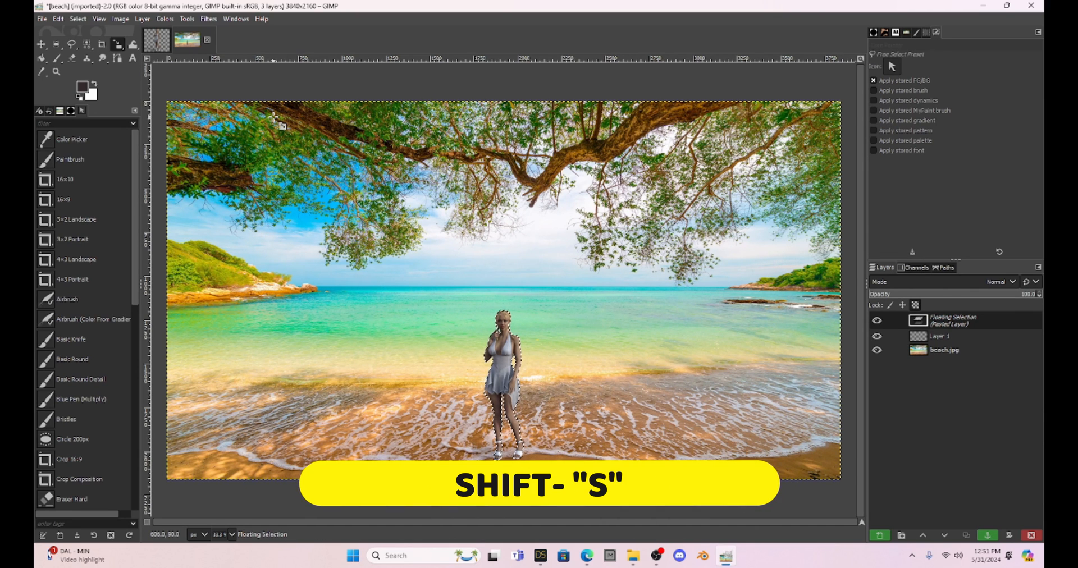
Scale the pasted figure up so she stands tall in the beach scene
key(shift+s)
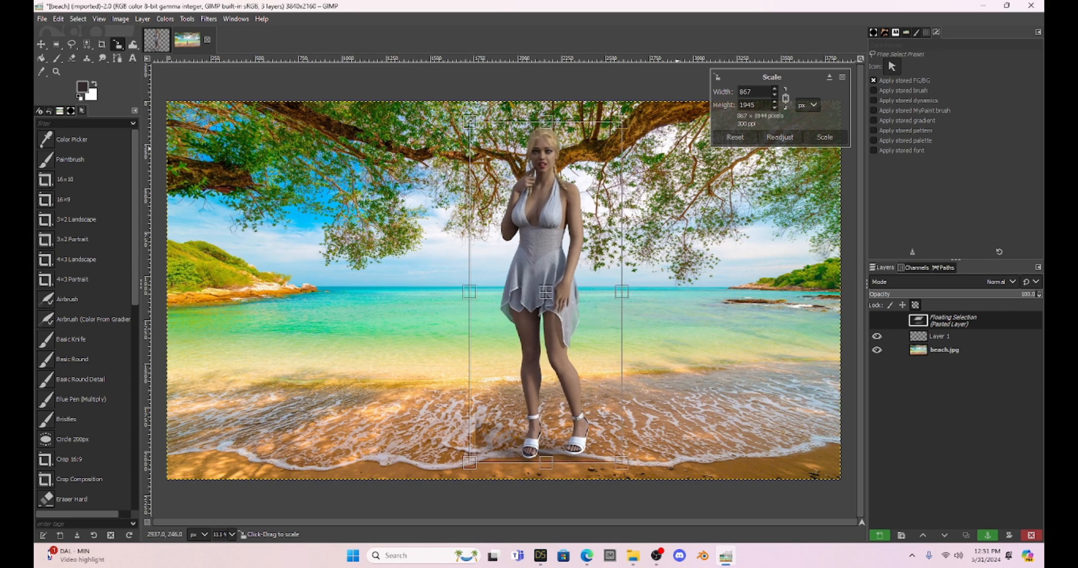
click(824, 137)
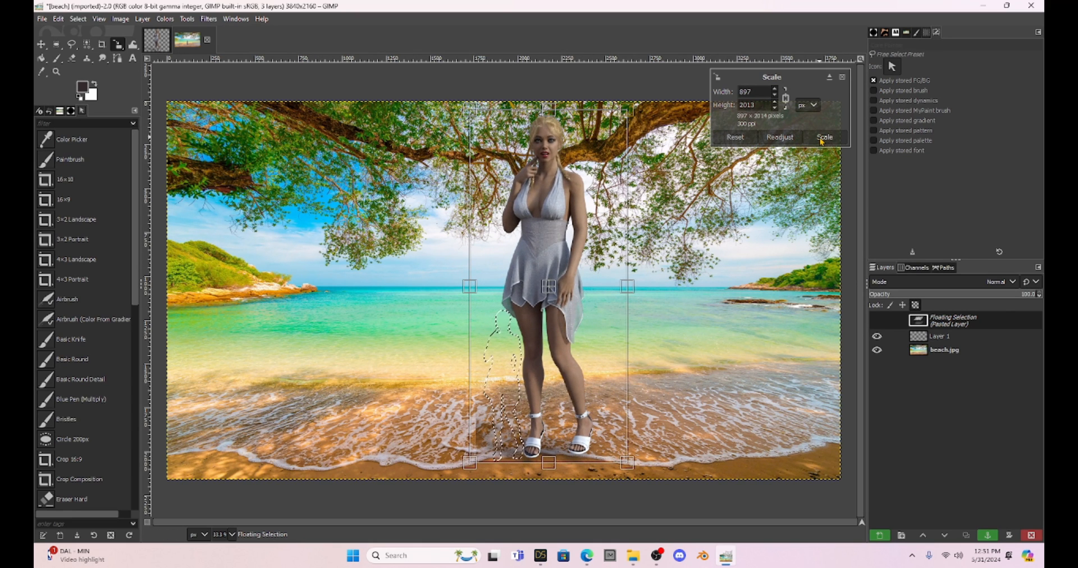
click(824, 137)
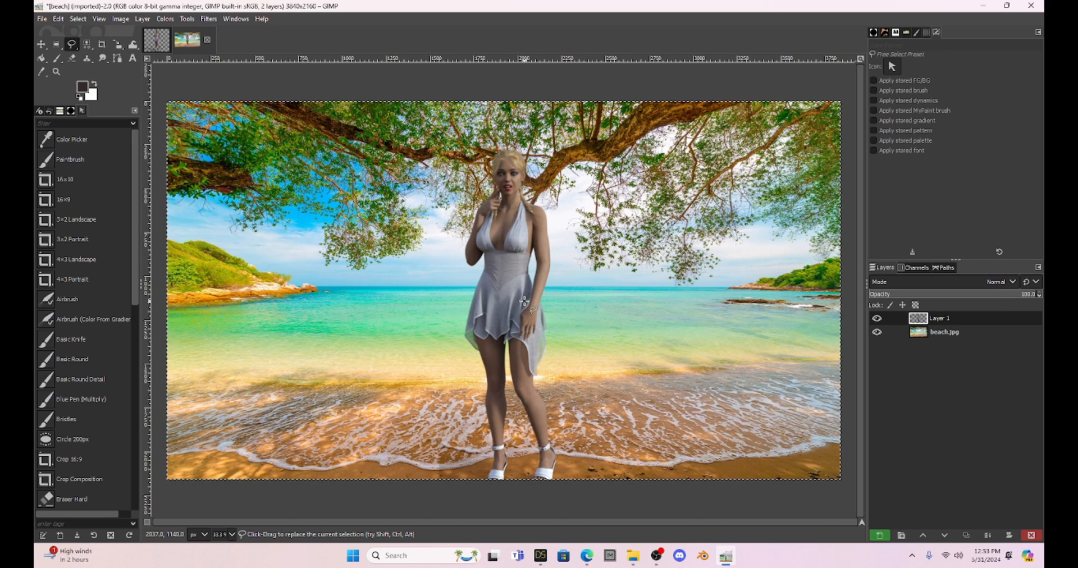
Set the environment to a Backdrop with a mid-grey 128,128,128 background colour
click(543, 556)
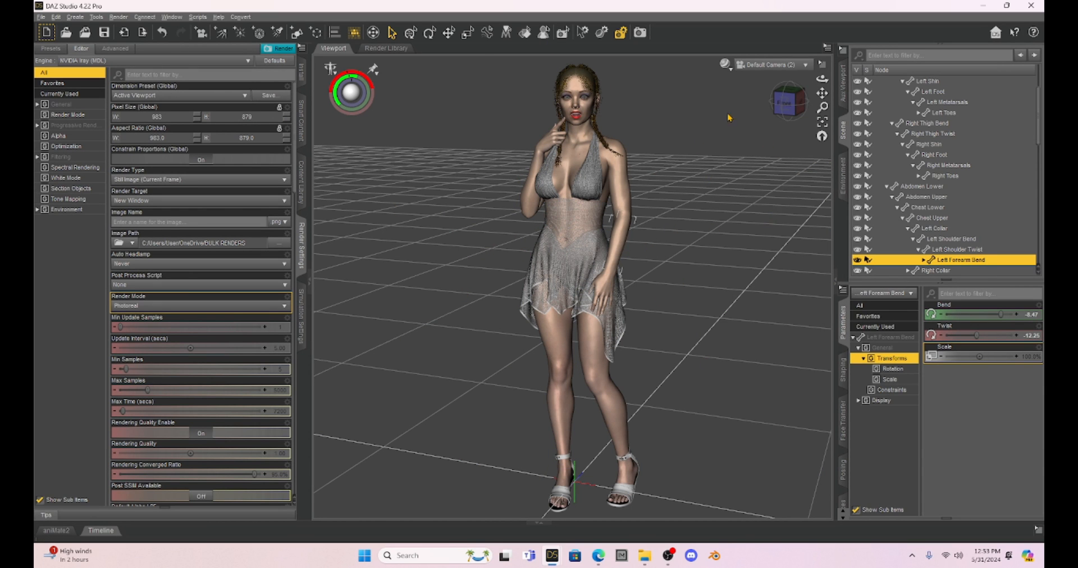
mouse_move(723, 183)
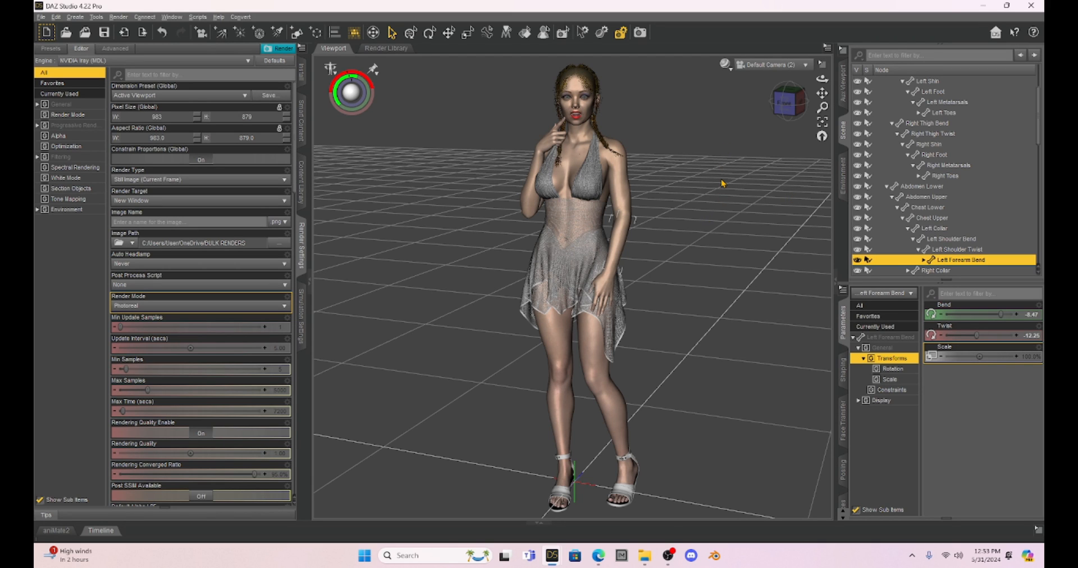
mouse_move(791, 169)
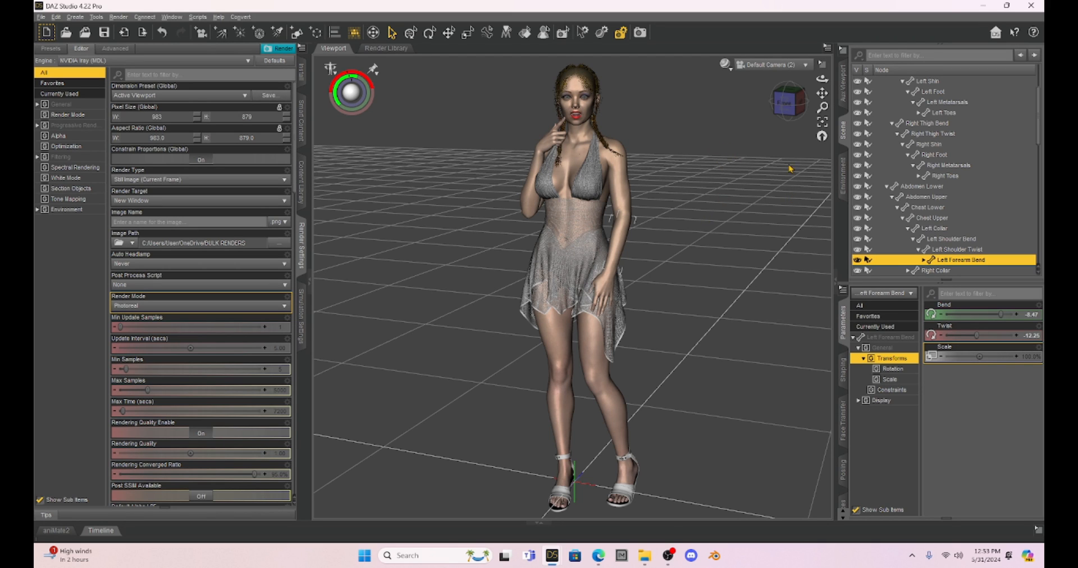
mouse_move(654, 77)
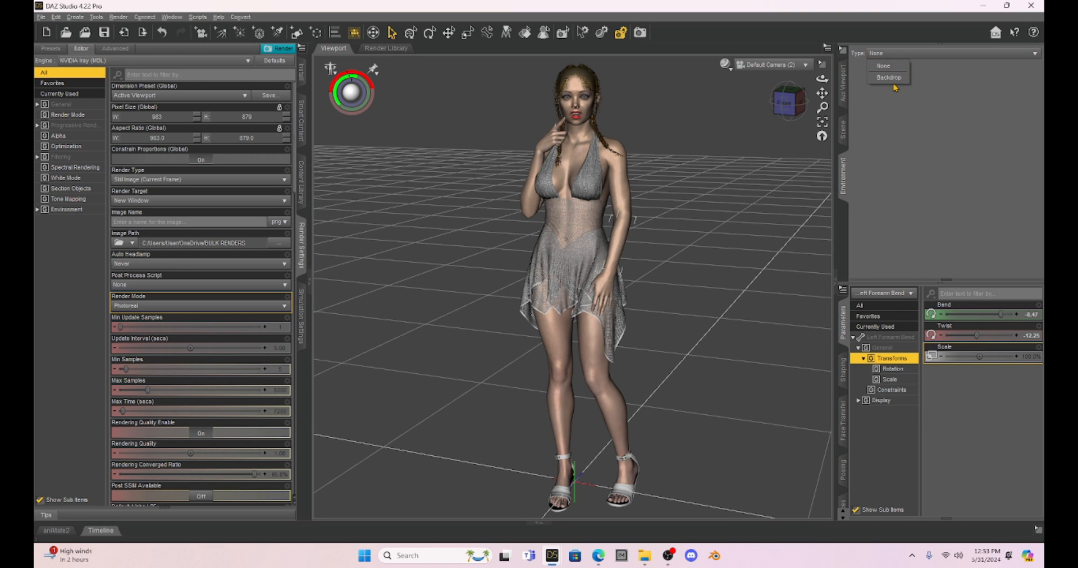
click(888, 77)
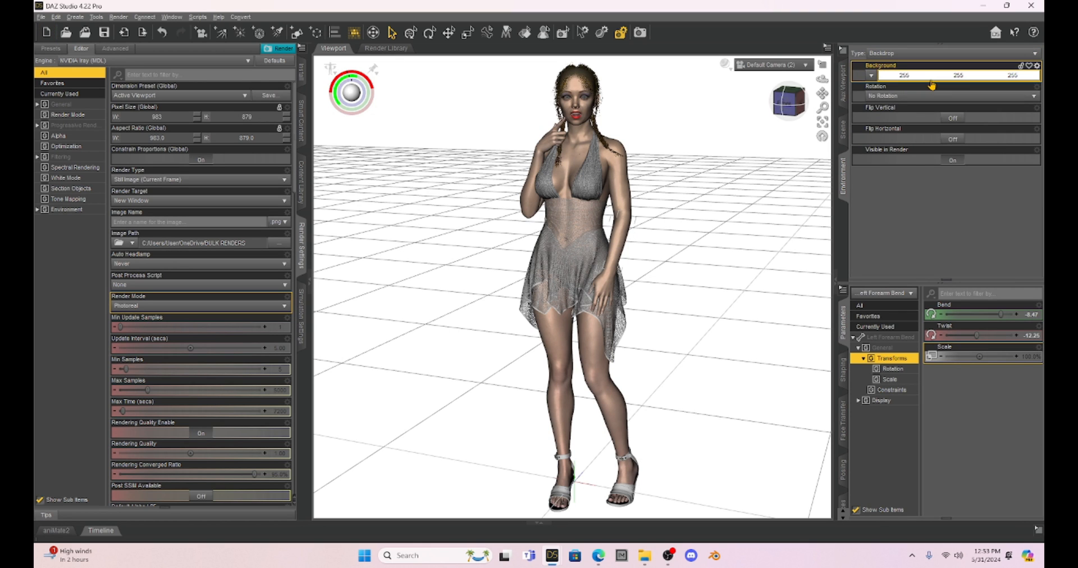
click(906, 75)
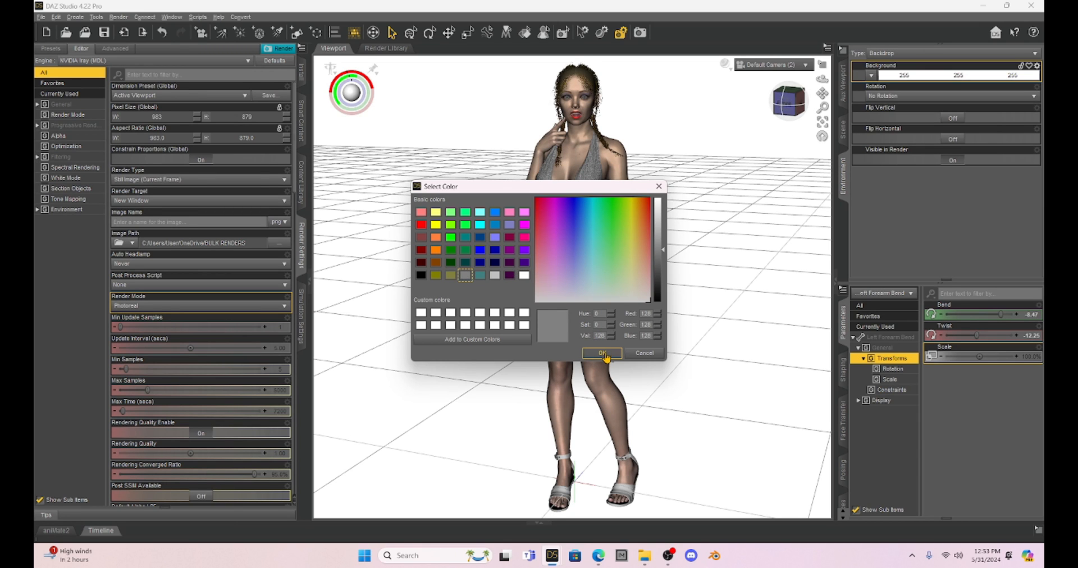
click(602, 354)
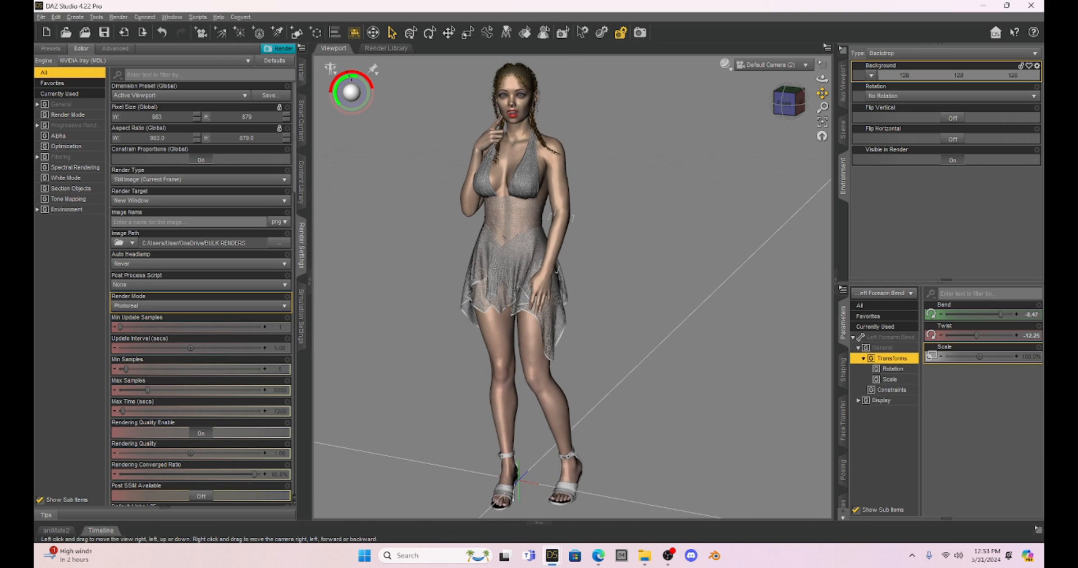
mouse_move(664, 160)
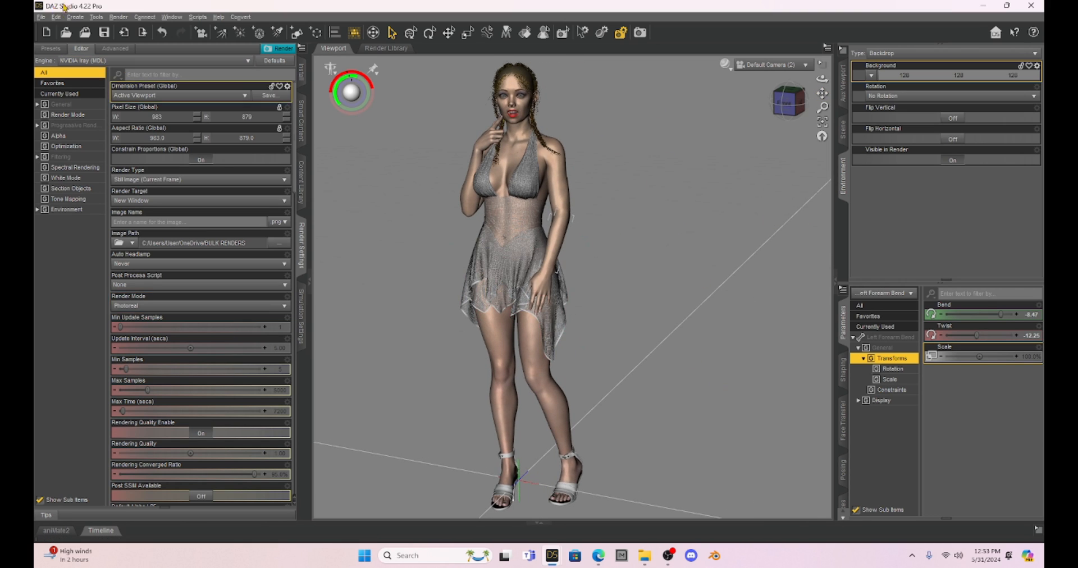
Check the Render menu before listing the backdrop's background image choices
click(112, 17)
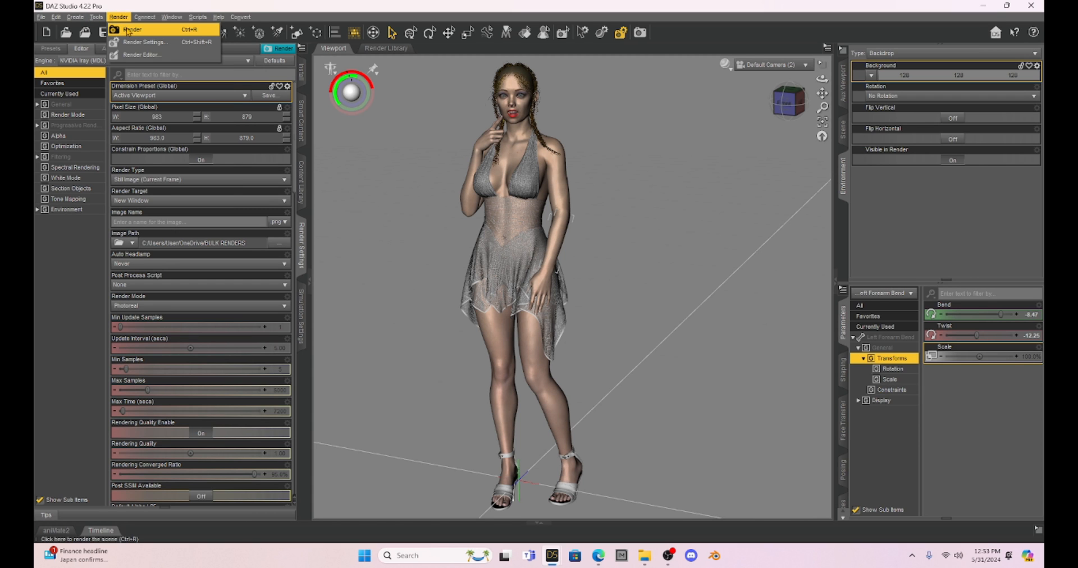
click(132, 30)
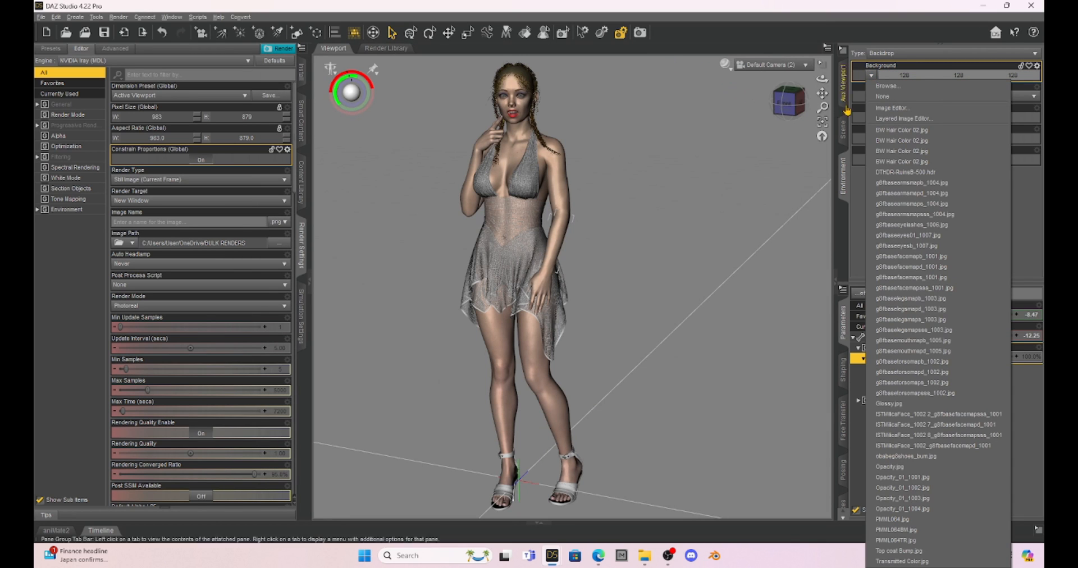
click(888, 86)
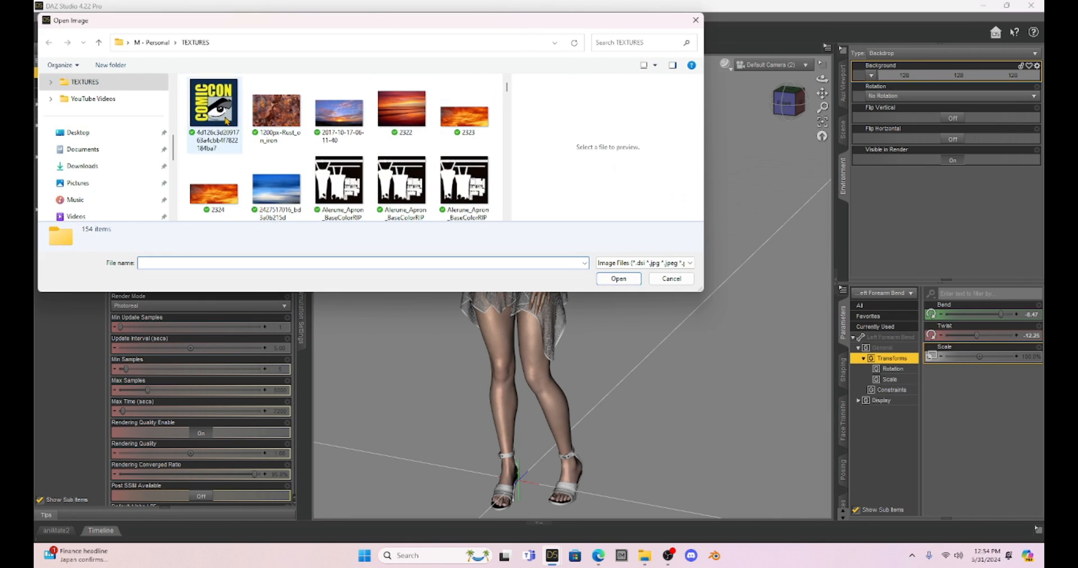
mouse_move(333, 112)
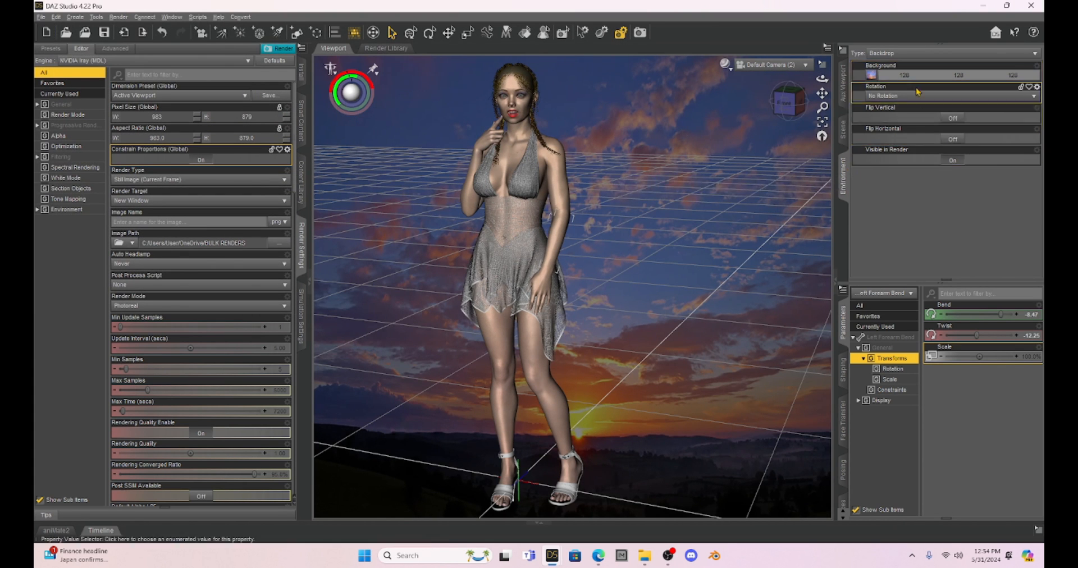
click(948, 95)
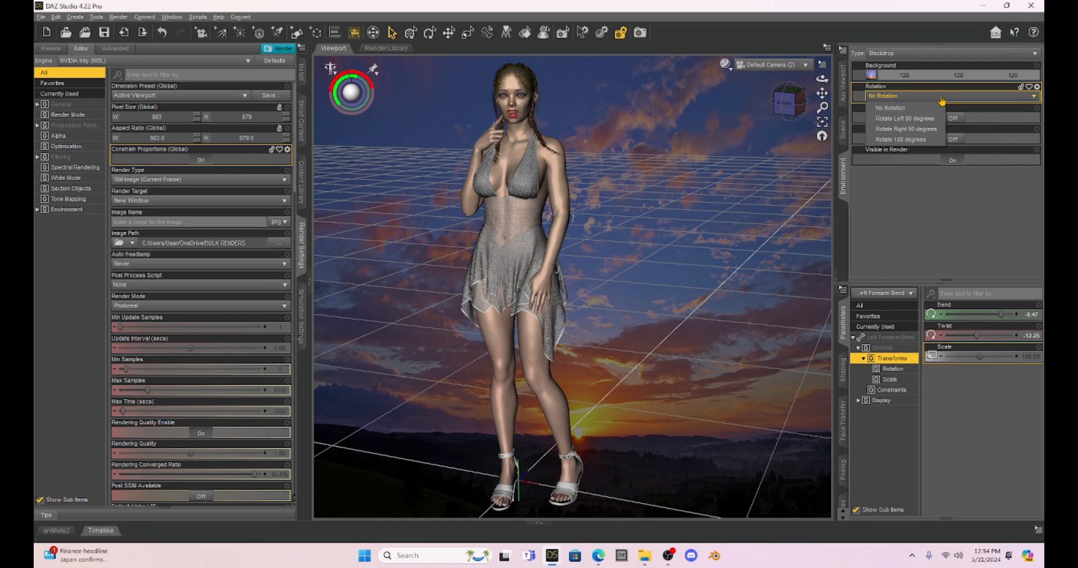
mouse_move(904, 120)
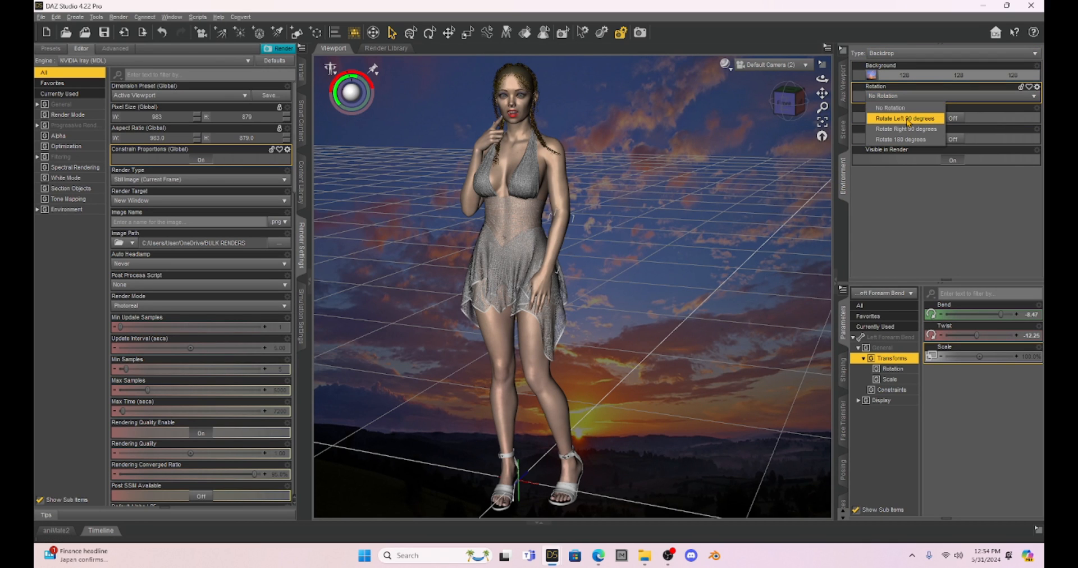
mouse_move(904, 129)
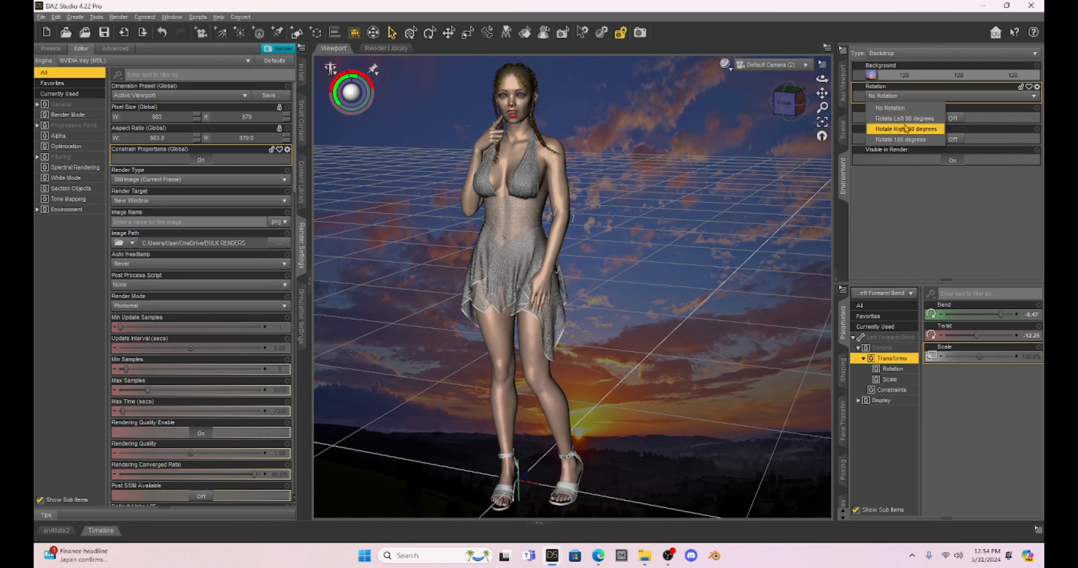
mouse_move(903, 141)
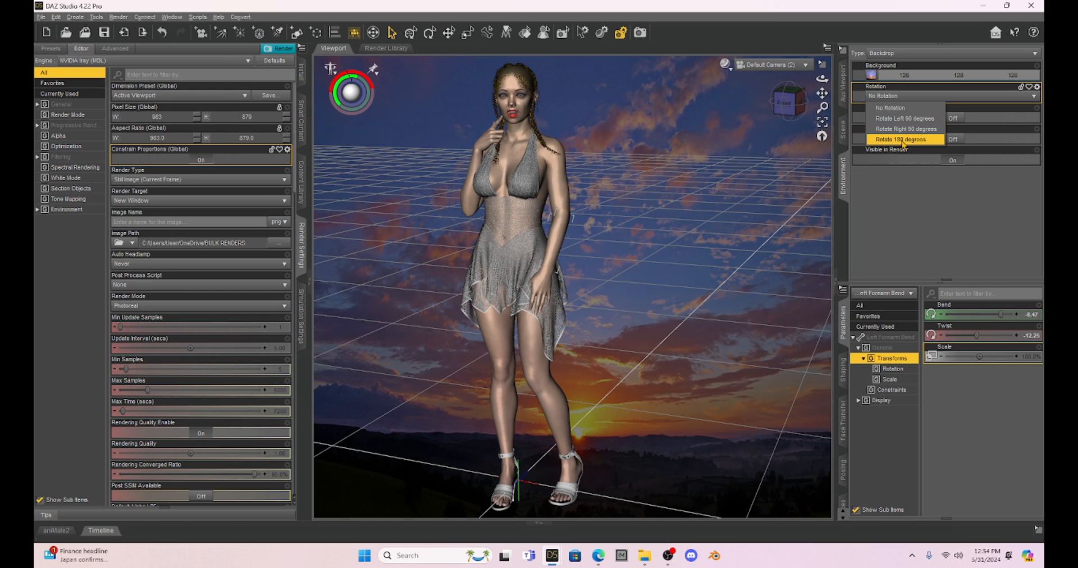
click(902, 140)
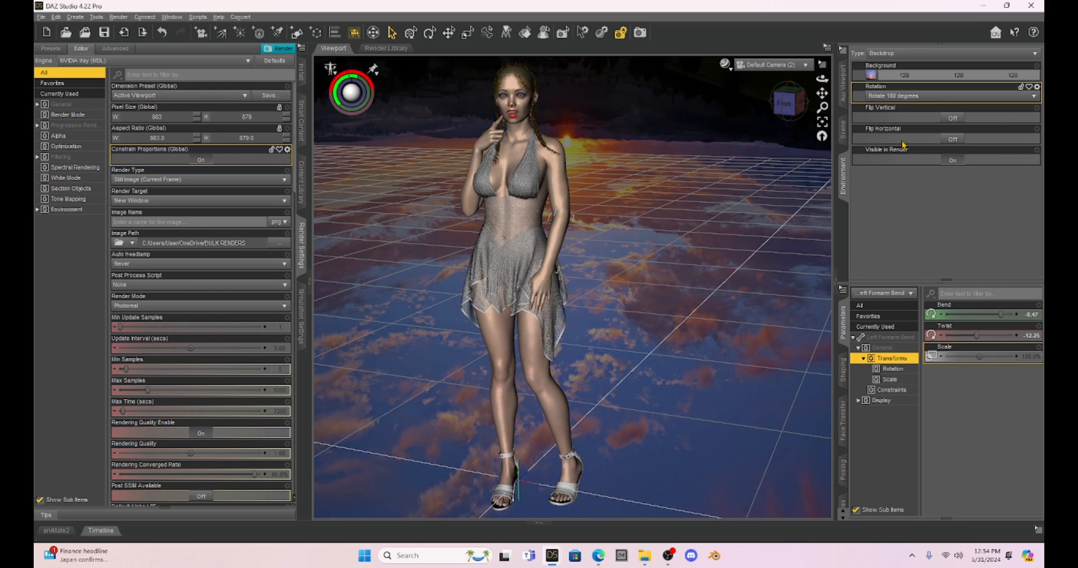
click(948, 95)
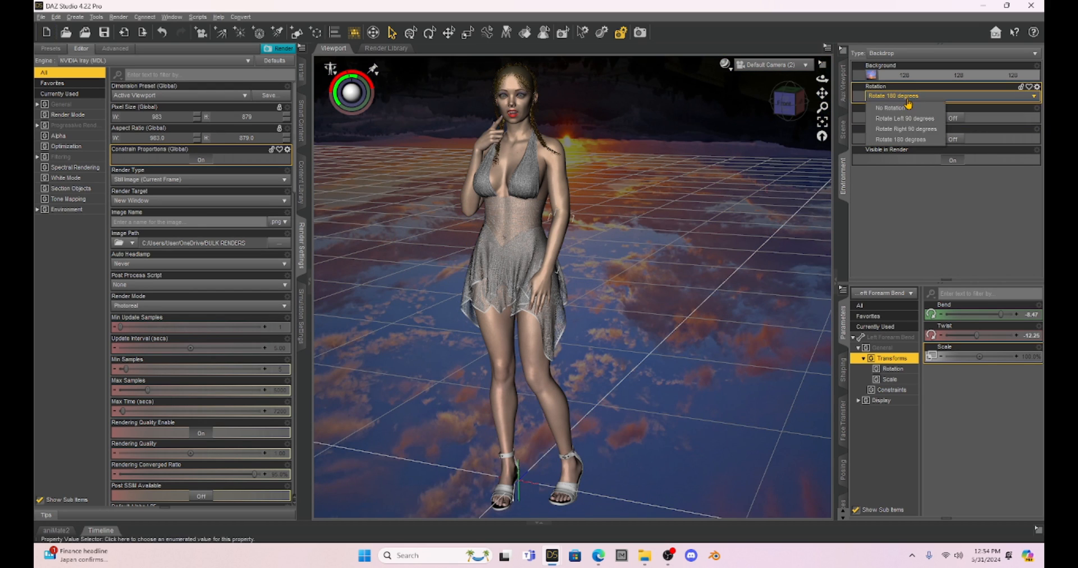
click(906, 129)
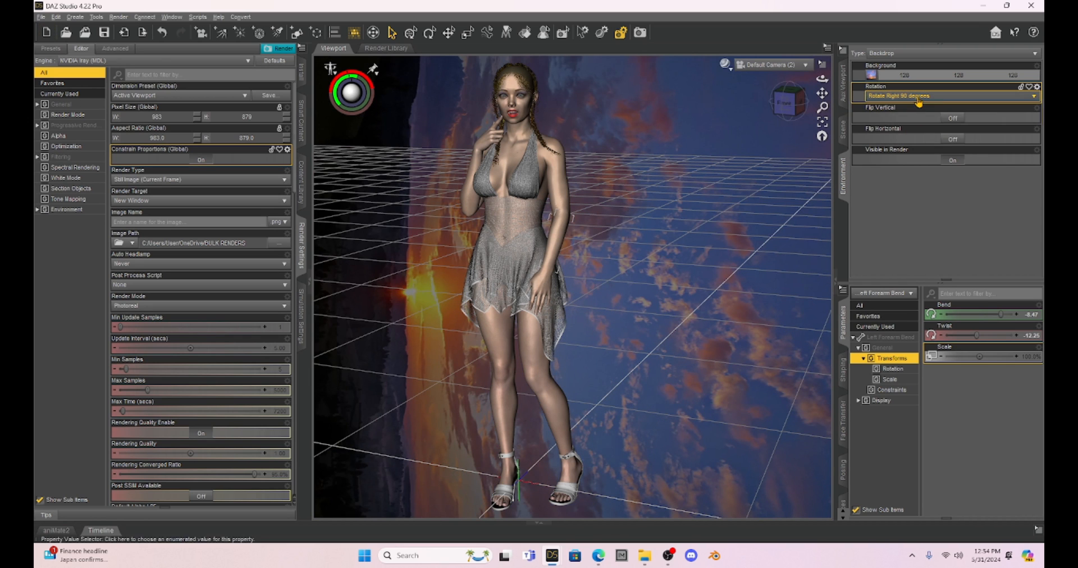
click(953, 97)
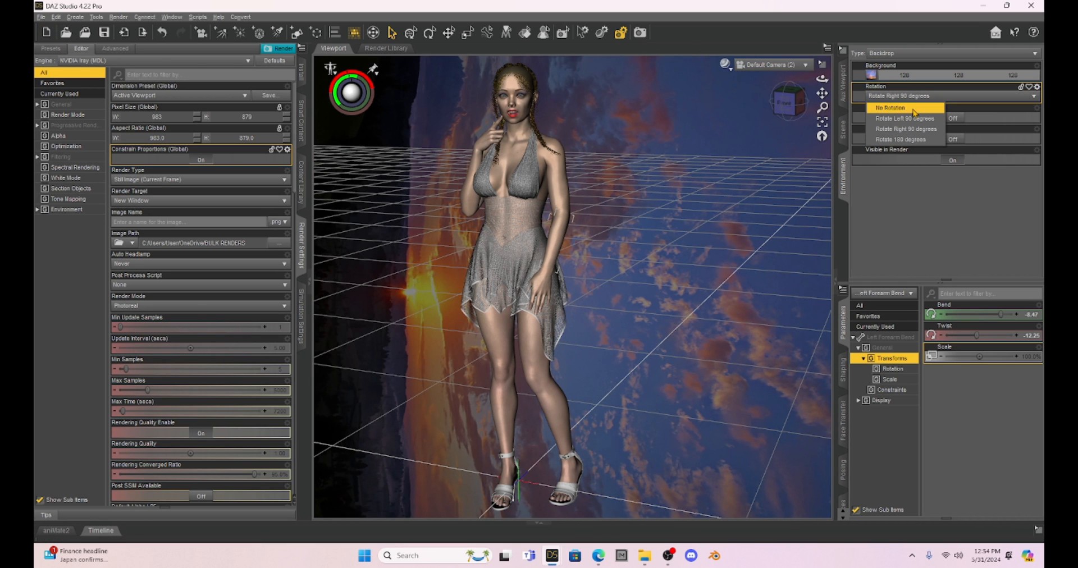
click(889, 108)
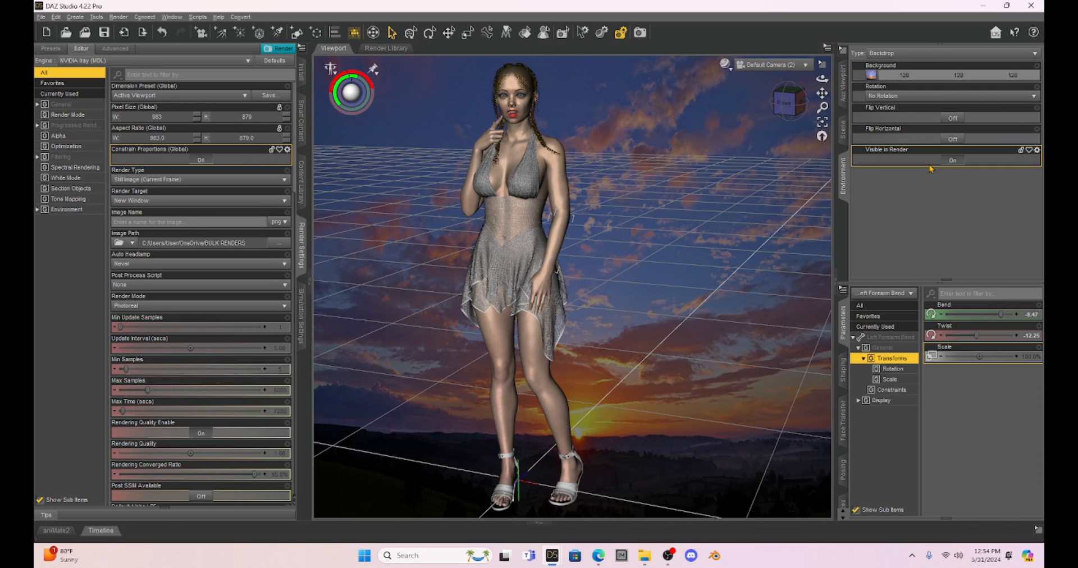
mouse_move(898, 159)
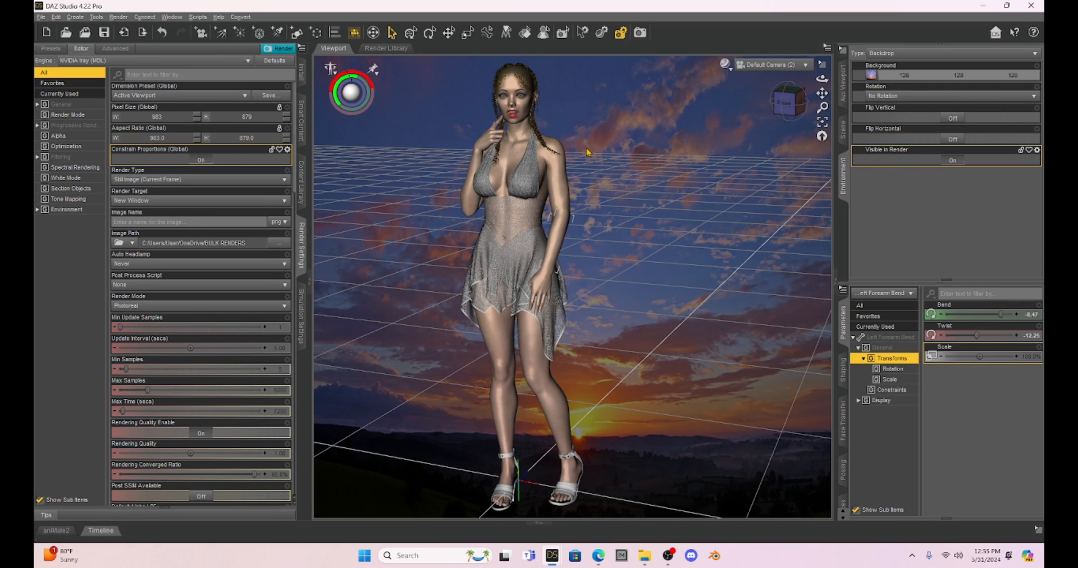
mouse_move(808, 95)
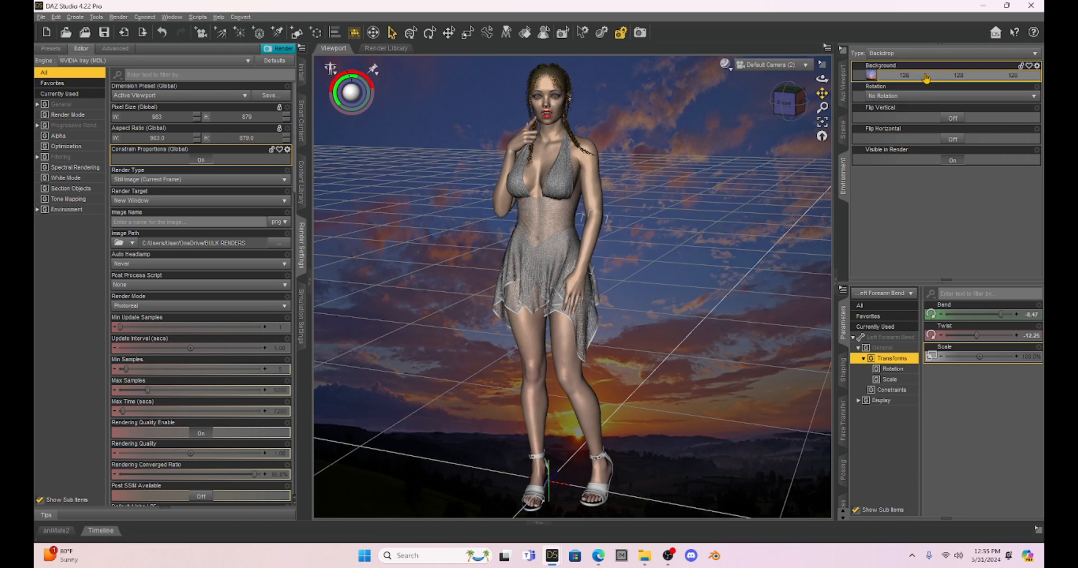
click(870, 75)
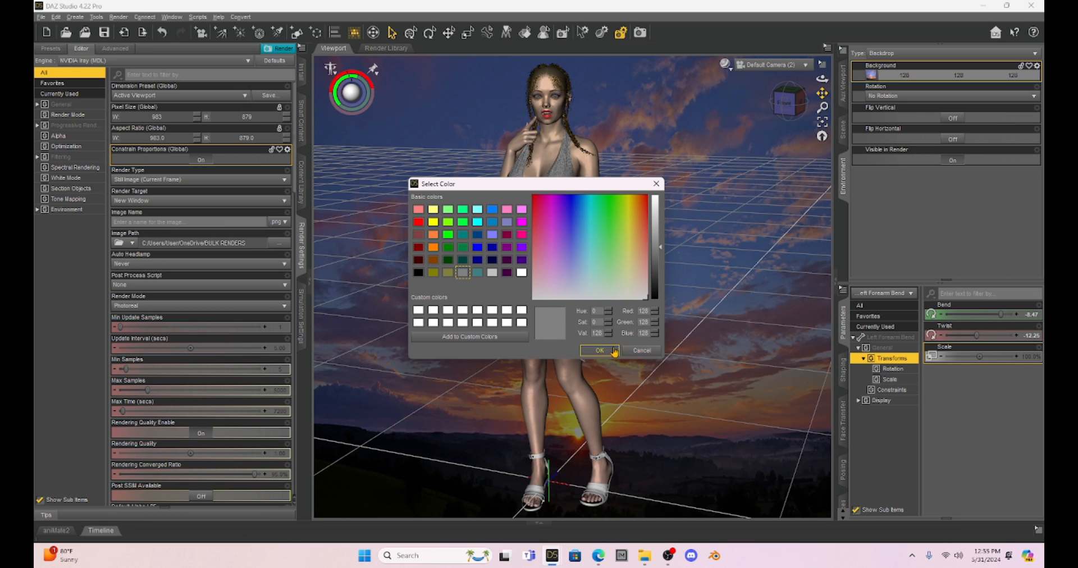
click(599, 351)
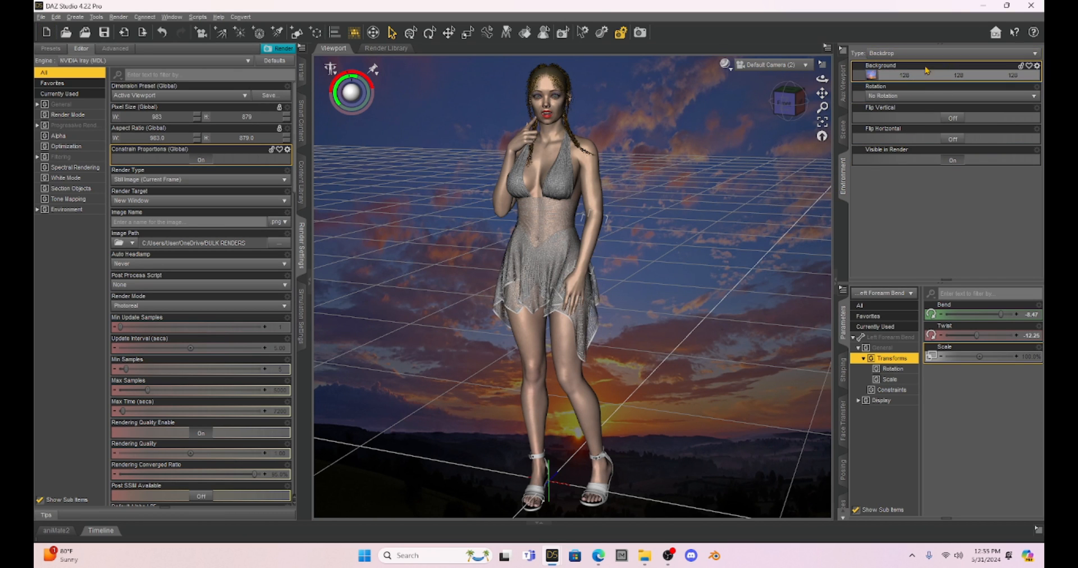
mouse_move(485, 347)
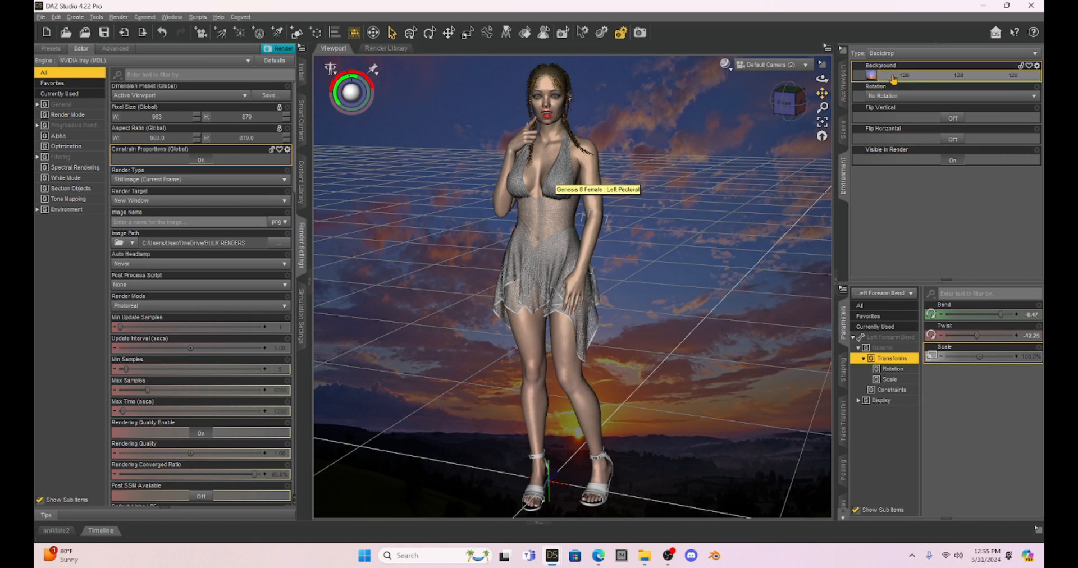
click(870, 75)
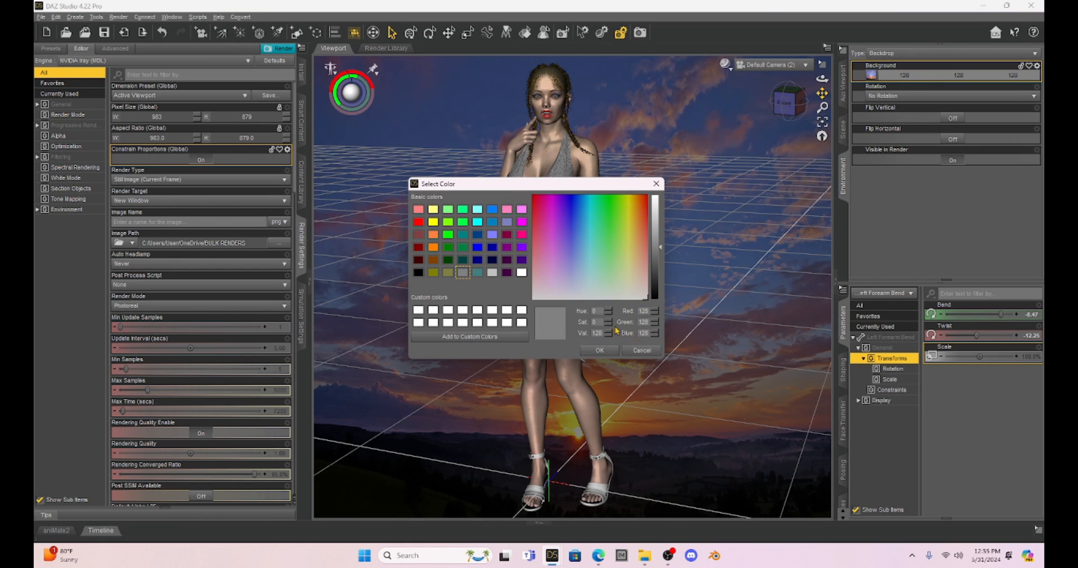
mouse_move(617, 341)
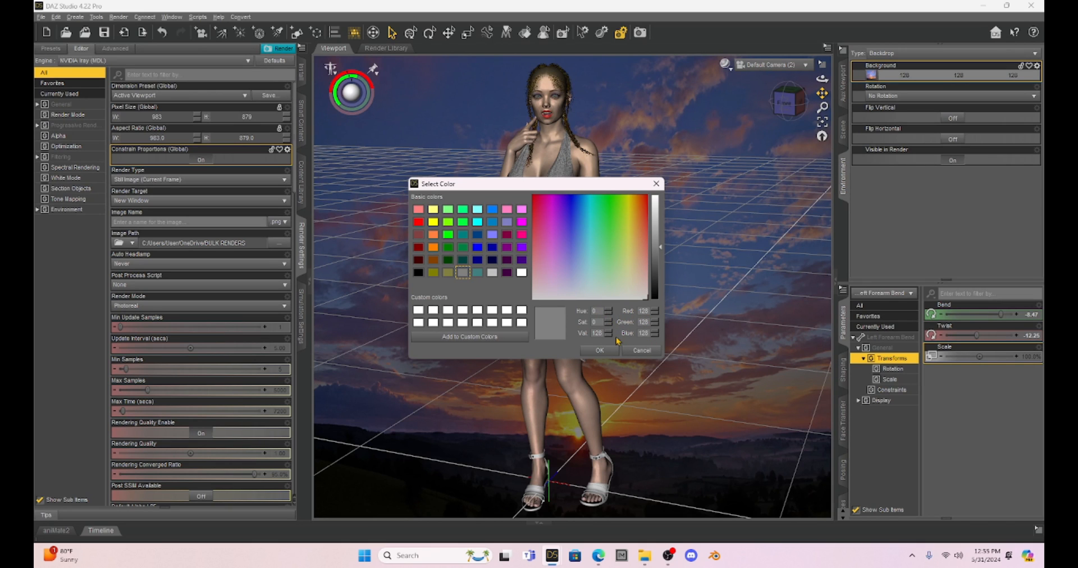
mouse_move(608, 350)
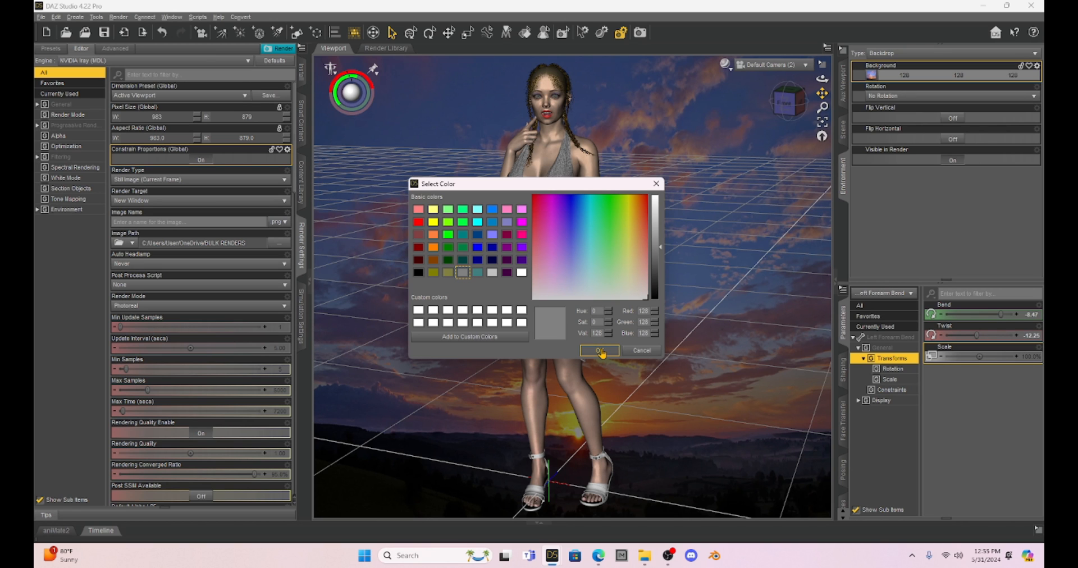
click(599, 351)
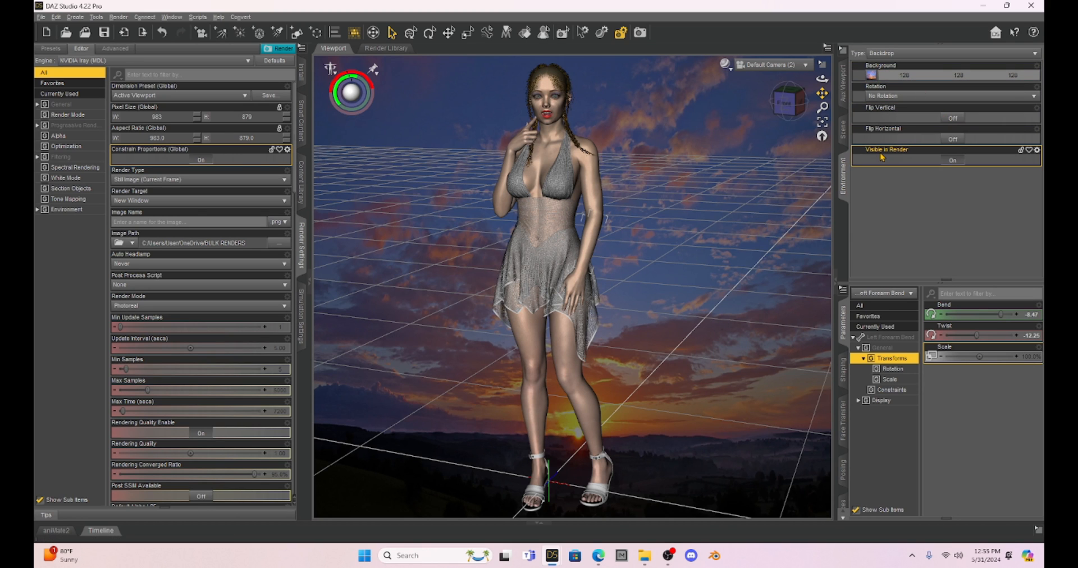
mouse_move(872, 158)
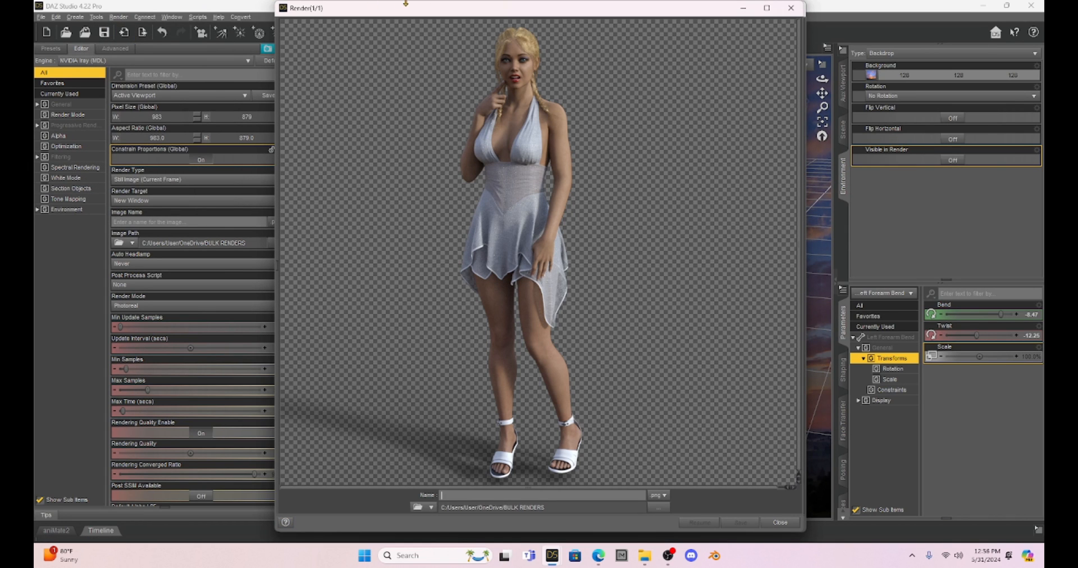
mouse_move(788, 9)
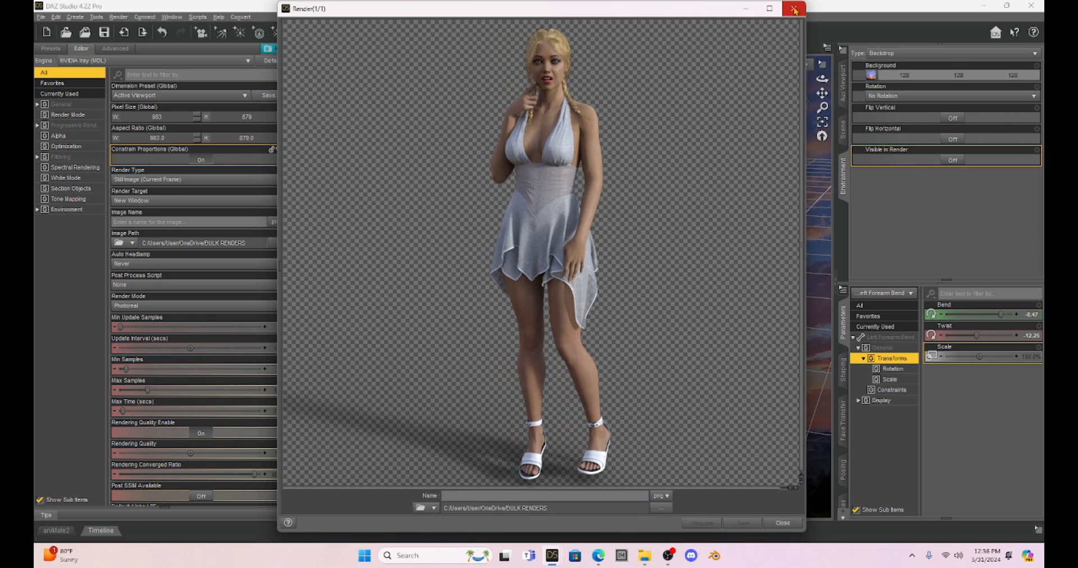
Close the finished transparent-background render result
click(793, 9)
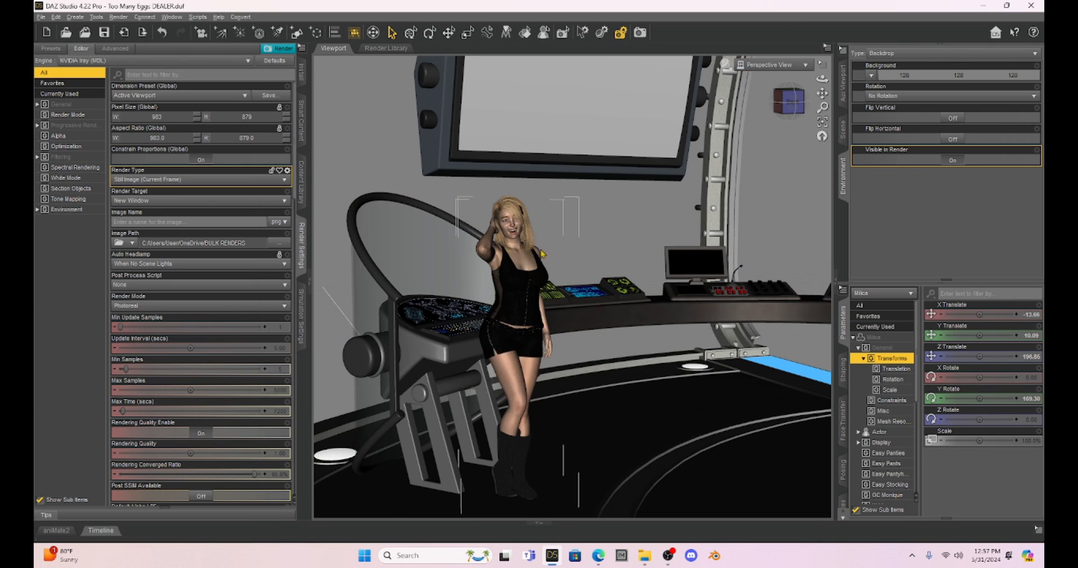
mouse_move(775, 178)
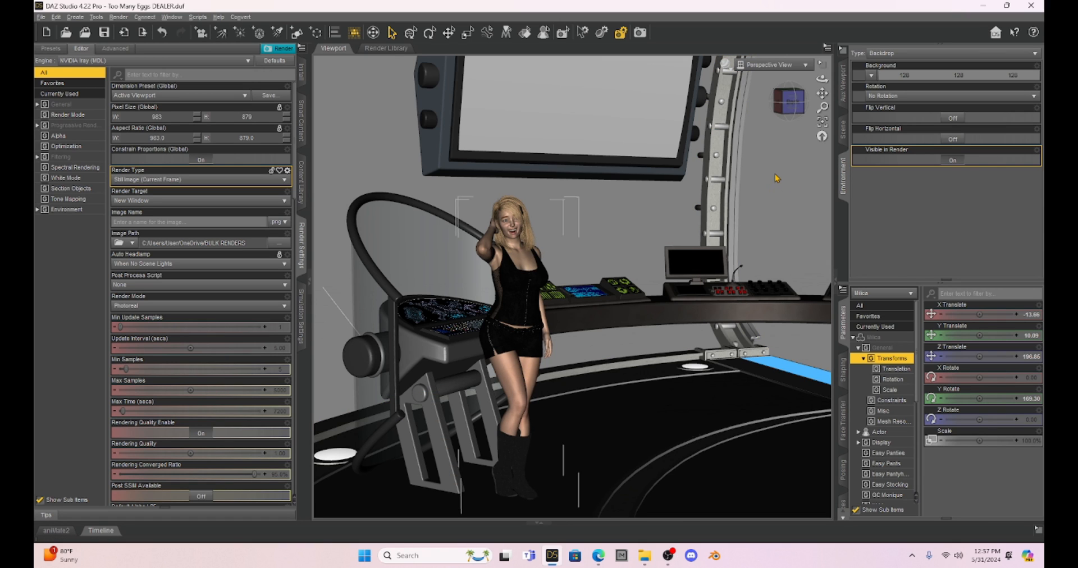
mouse_move(787, 173)
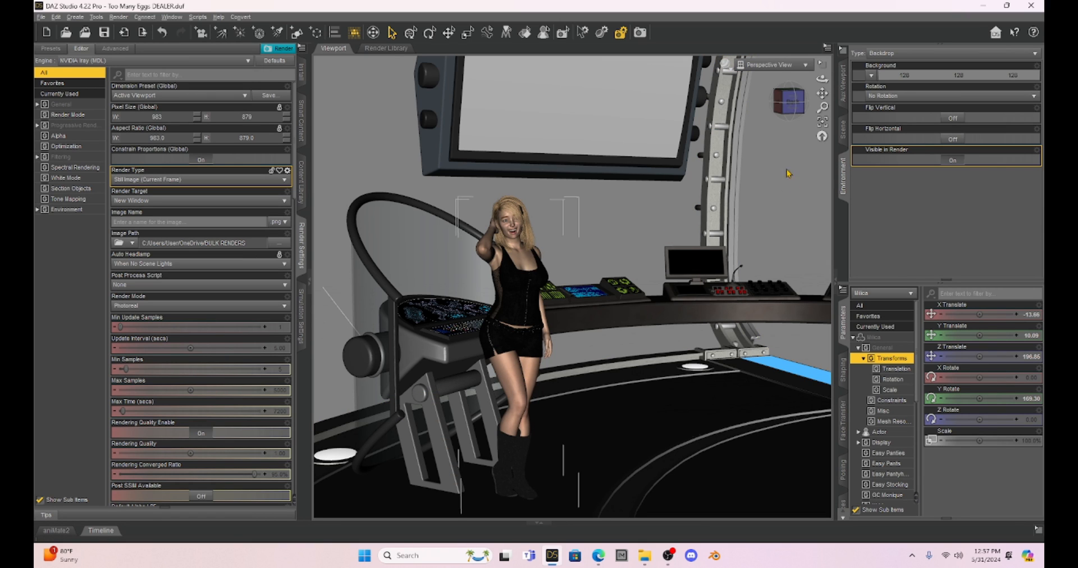
mouse_move(790, 168)
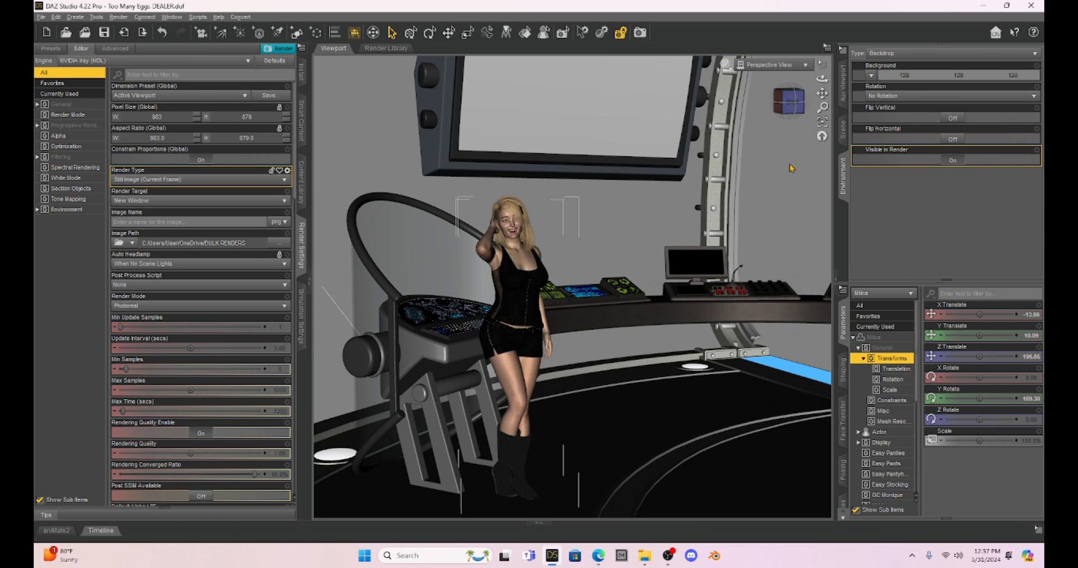
mouse_move(774, 164)
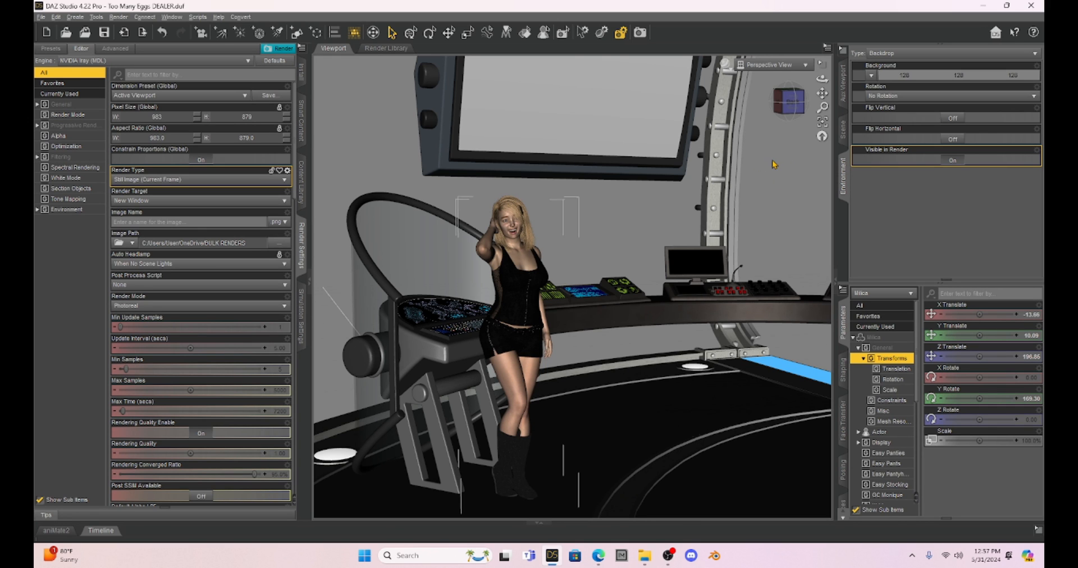
mouse_move(789, 100)
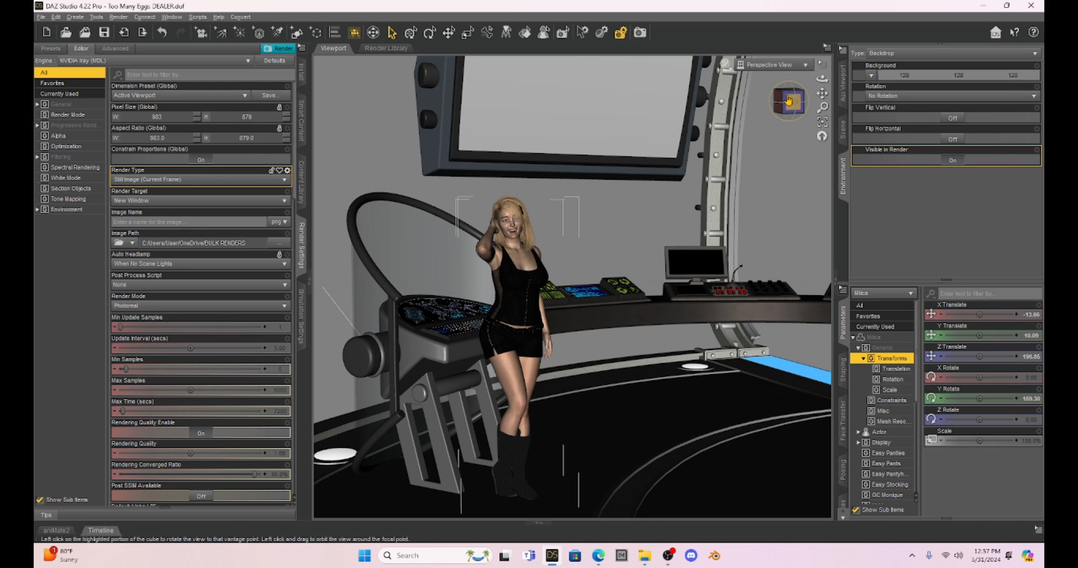
Bring the Backdrop's grey background properties up for editing in the Environment pane
drag(788, 100, 811, 103)
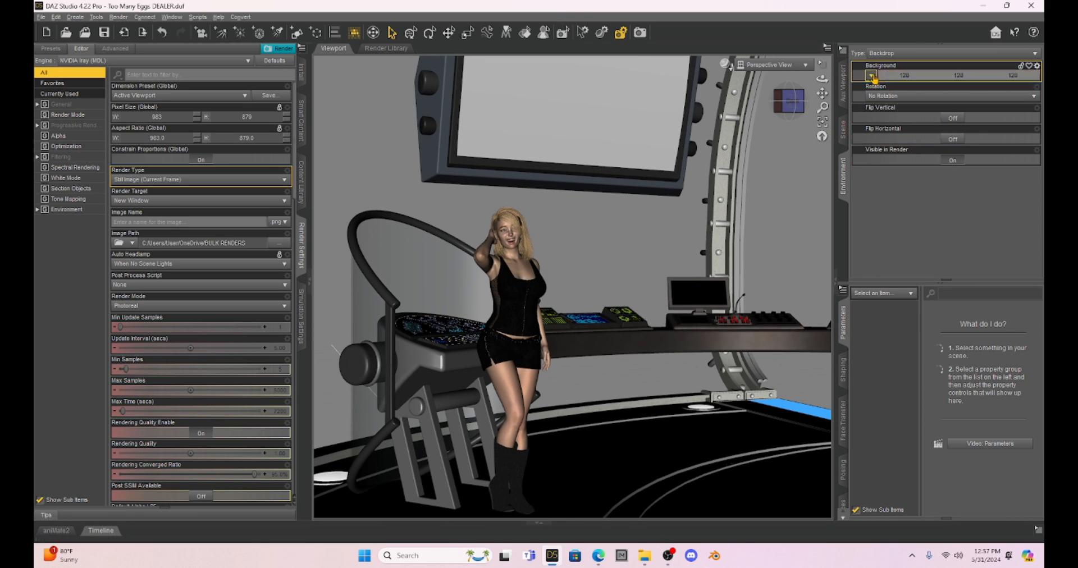
Browse the TEXTURES folder and load the starry space image into the Backdrop background slot
click(870, 75)
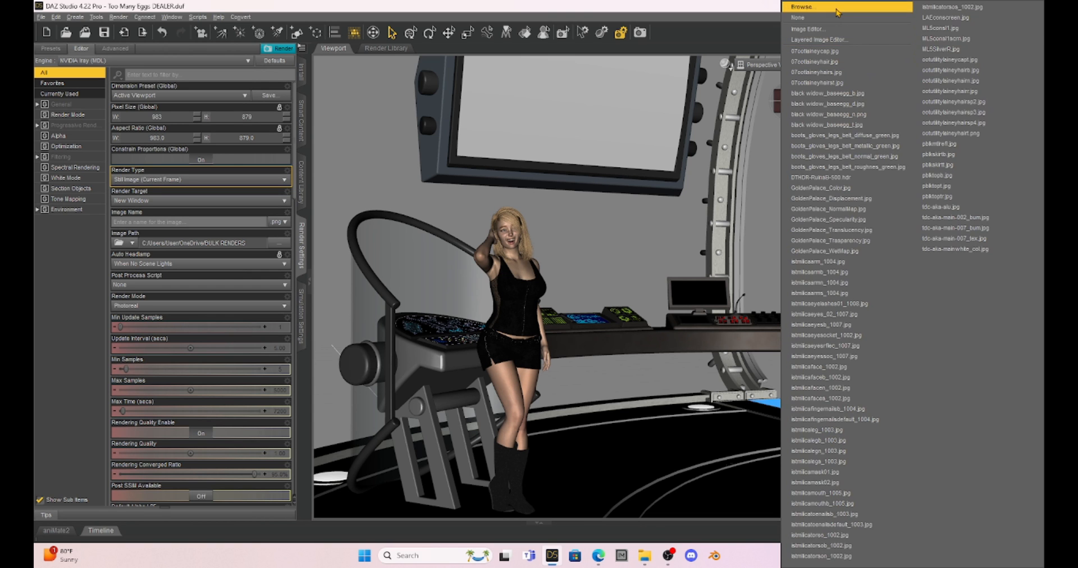
click(802, 7)
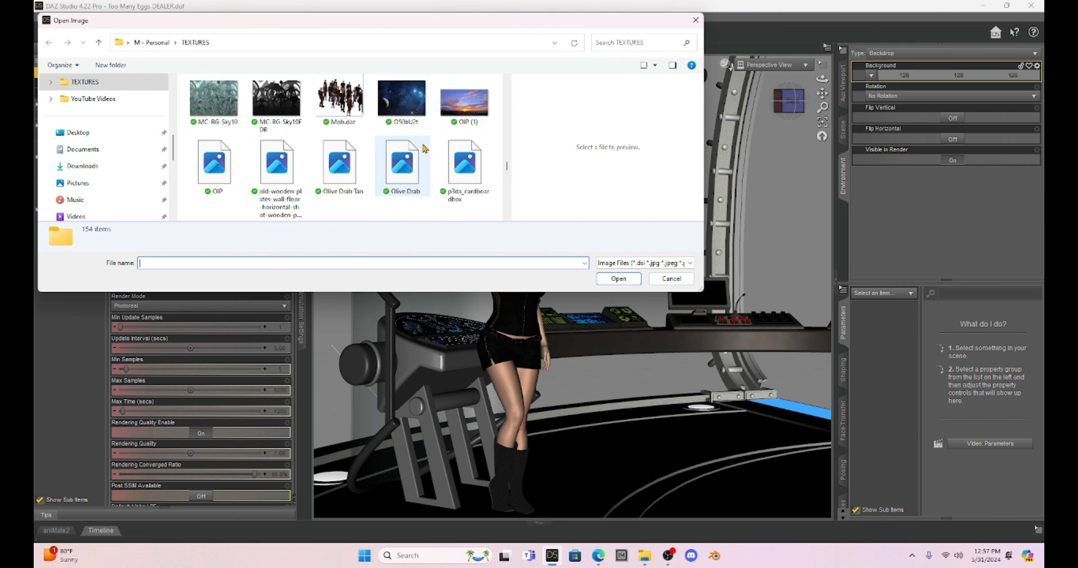
scroll(down, 3)
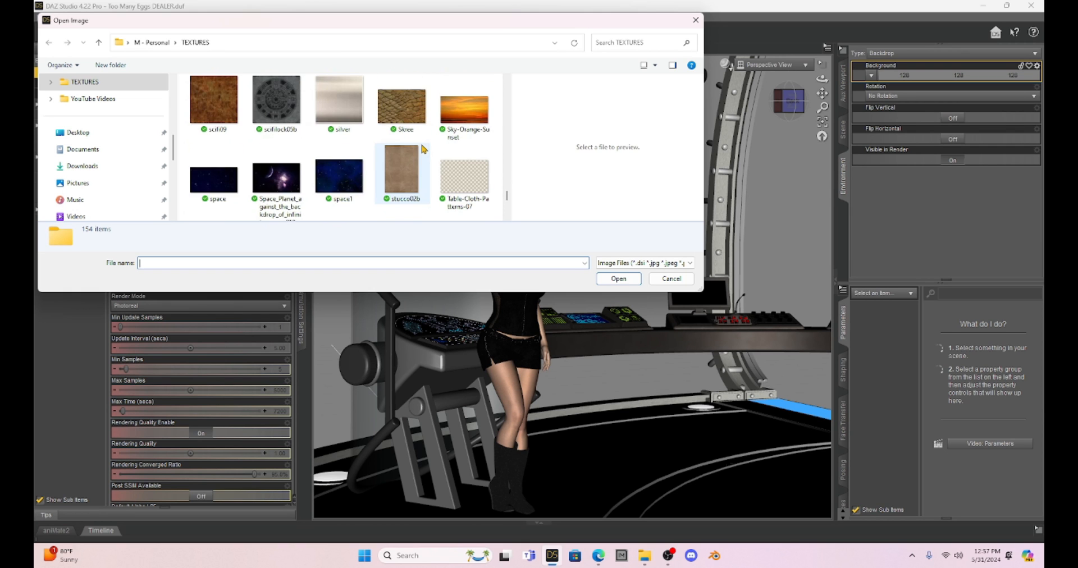
click(339, 178)
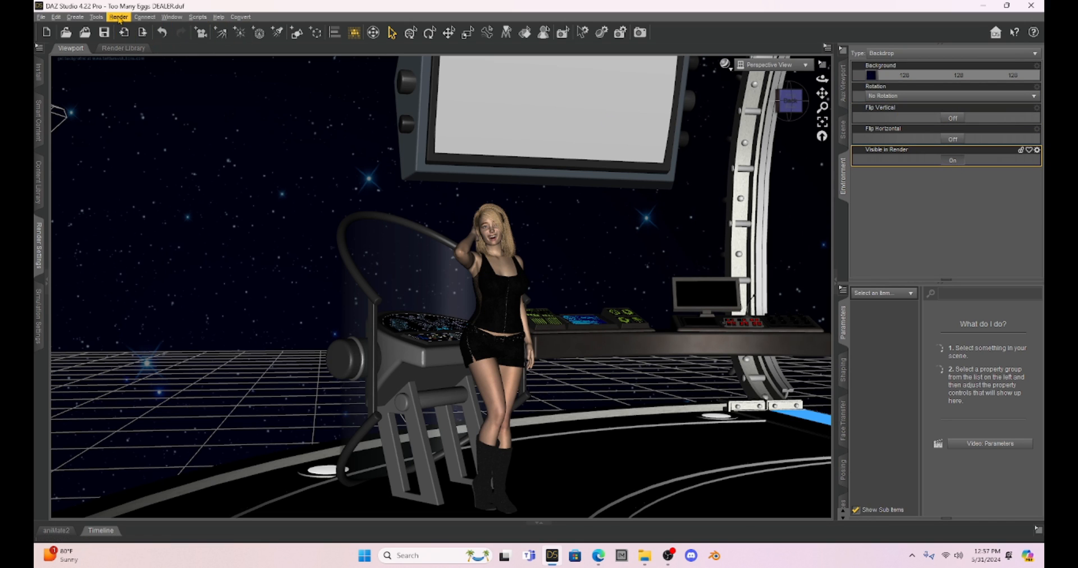
click(115, 17)
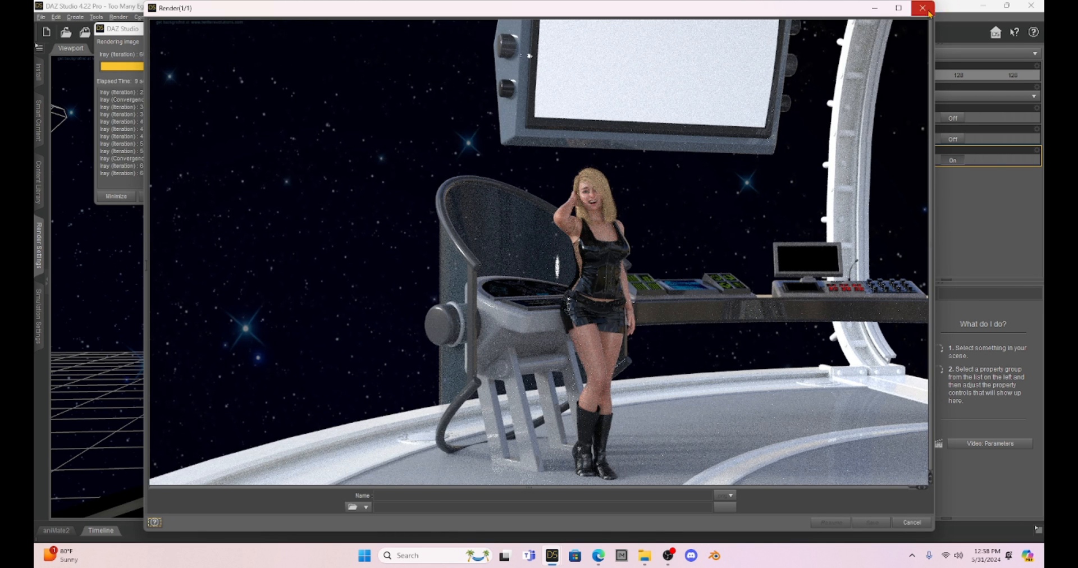
click(920, 10)
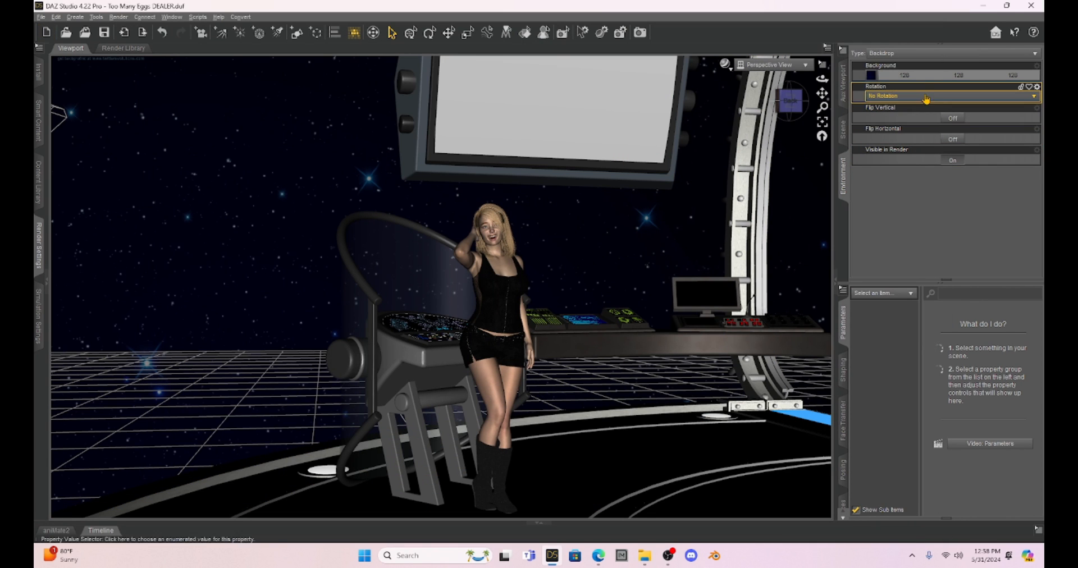
click(956, 95)
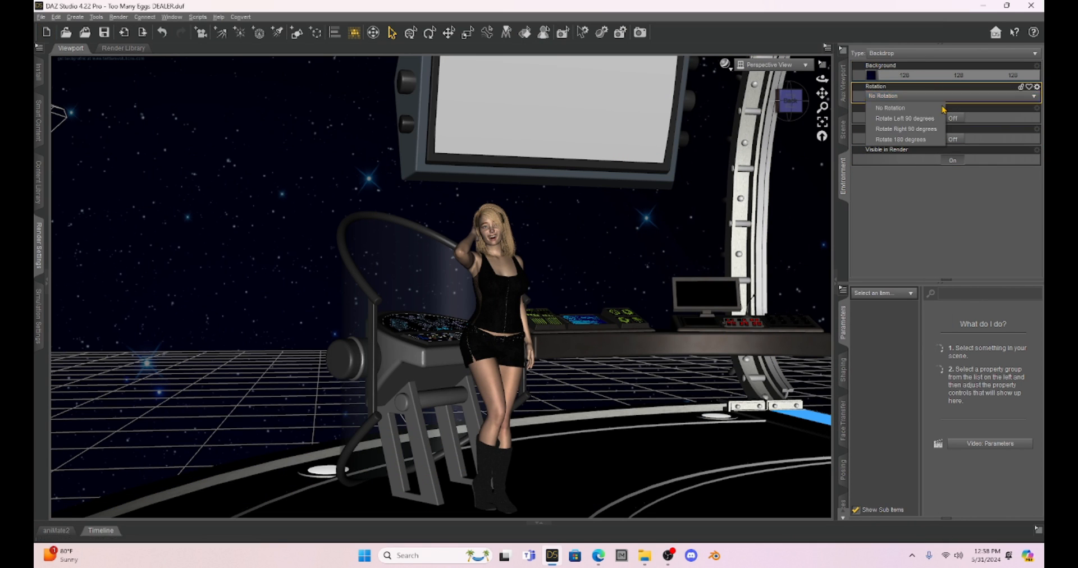
click(896, 130)
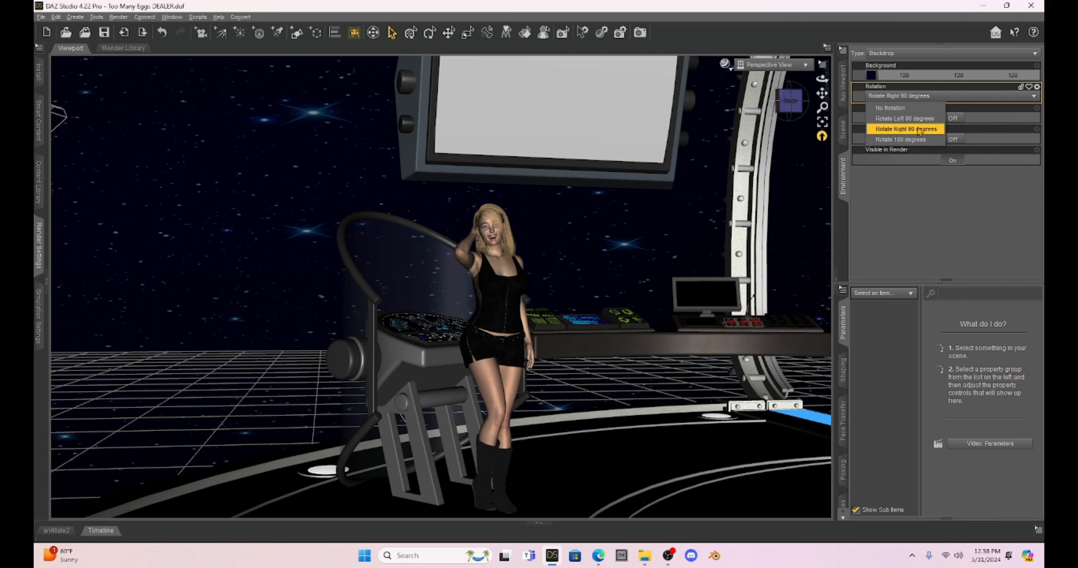
click(901, 139)
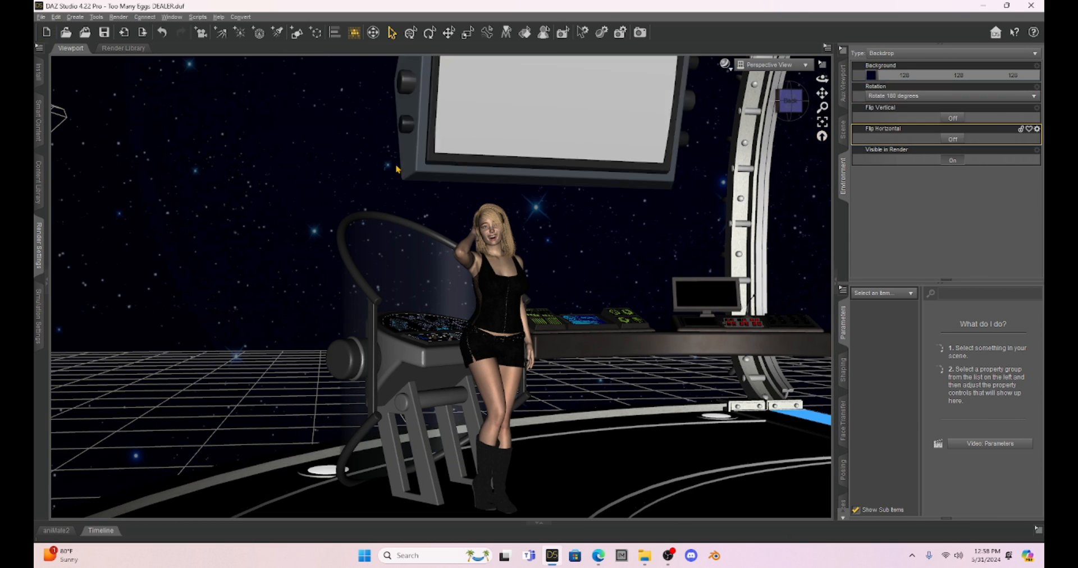
click(950, 96)
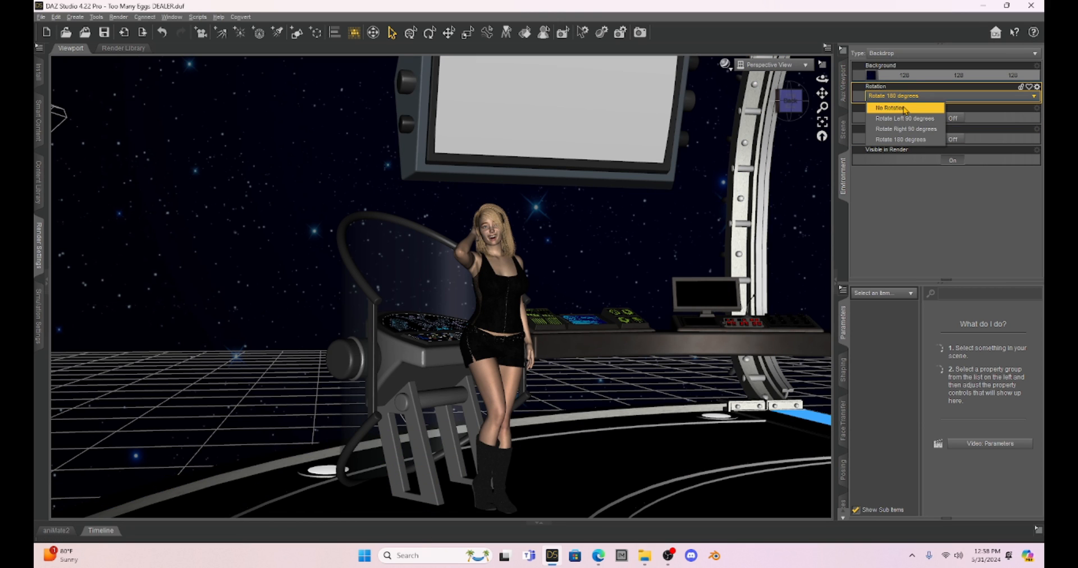
click(892, 108)
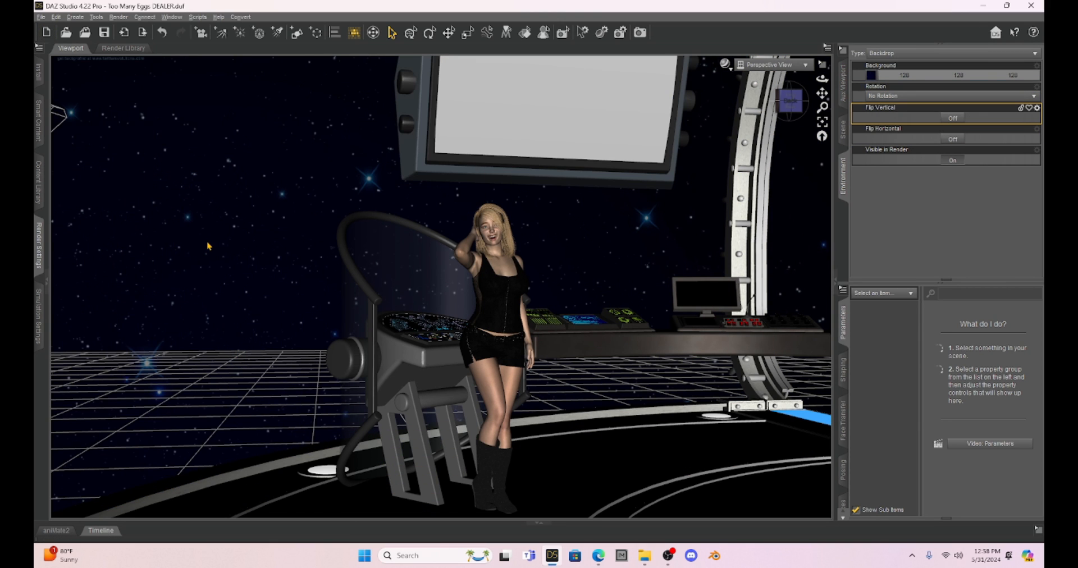
mouse_move(343, 143)
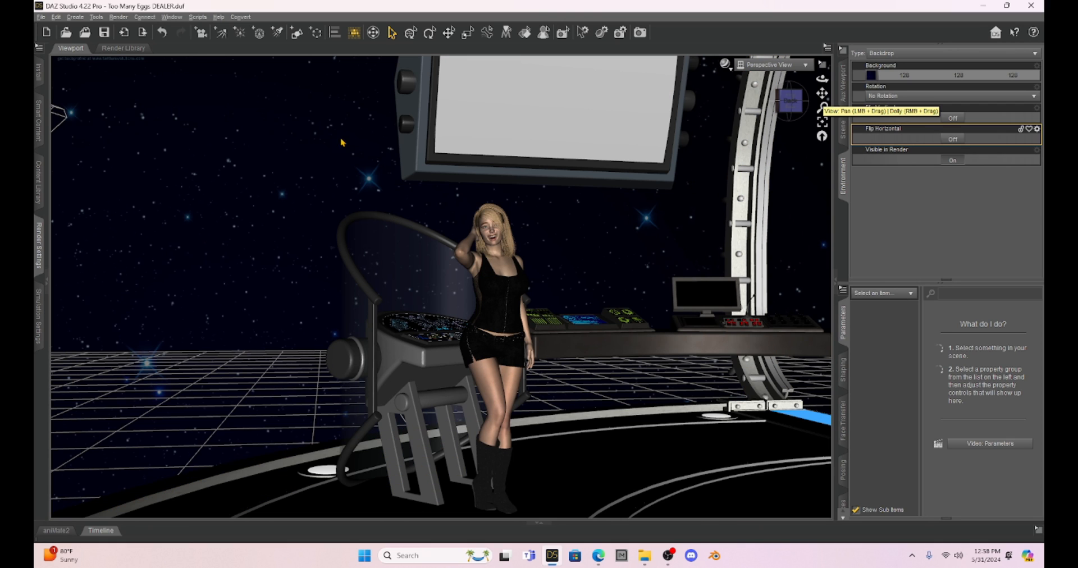
mouse_move(238, 189)
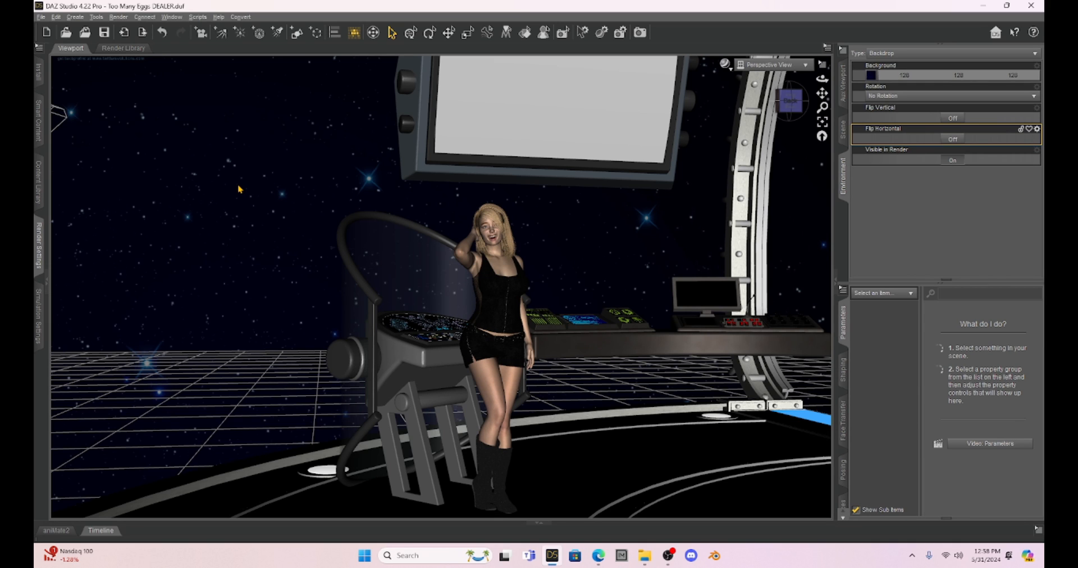
mouse_move(233, 196)
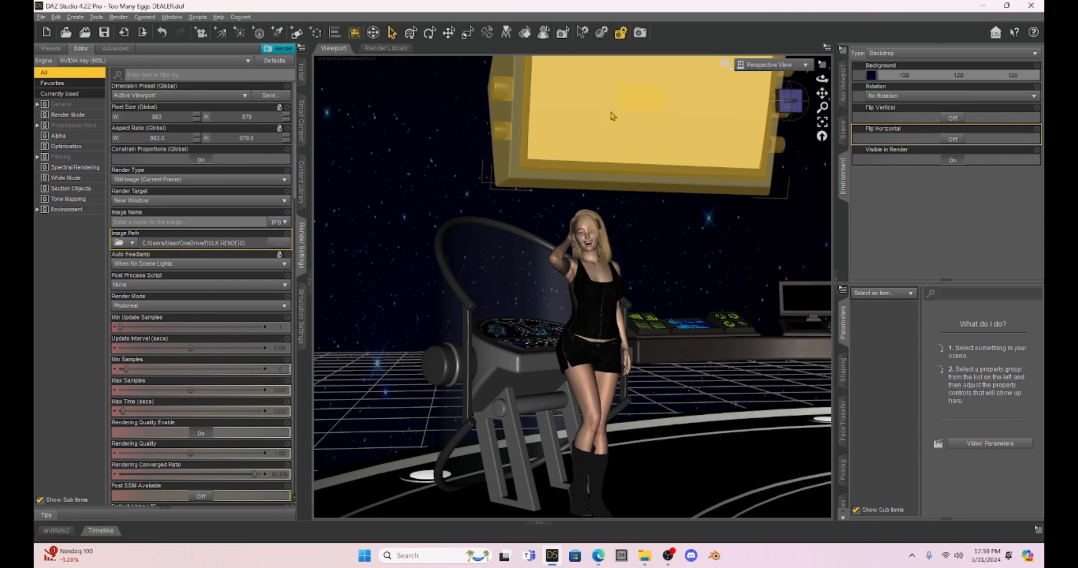
mouse_move(642, 91)
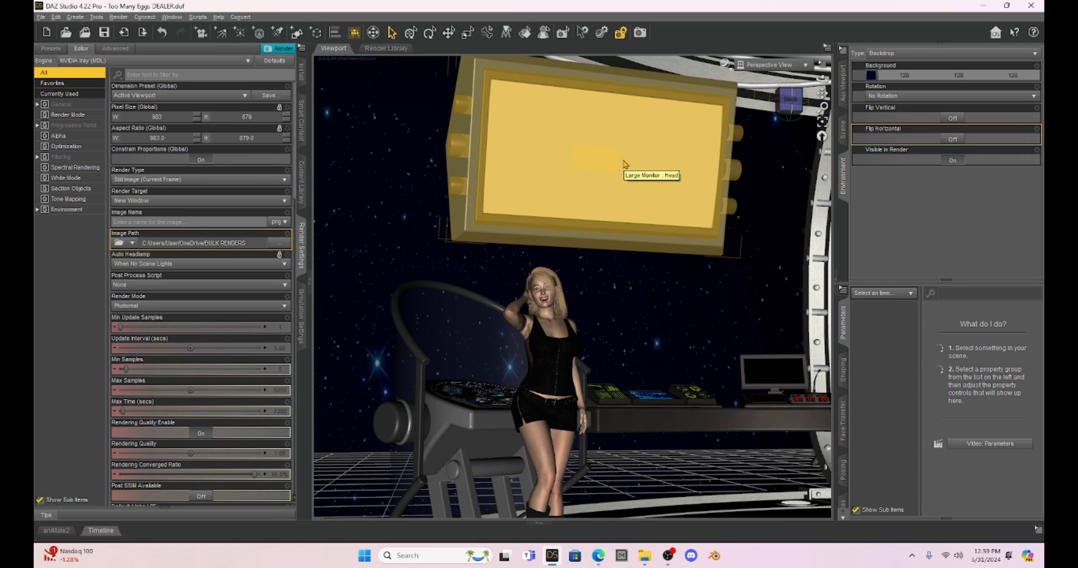
mouse_move(625, 164)
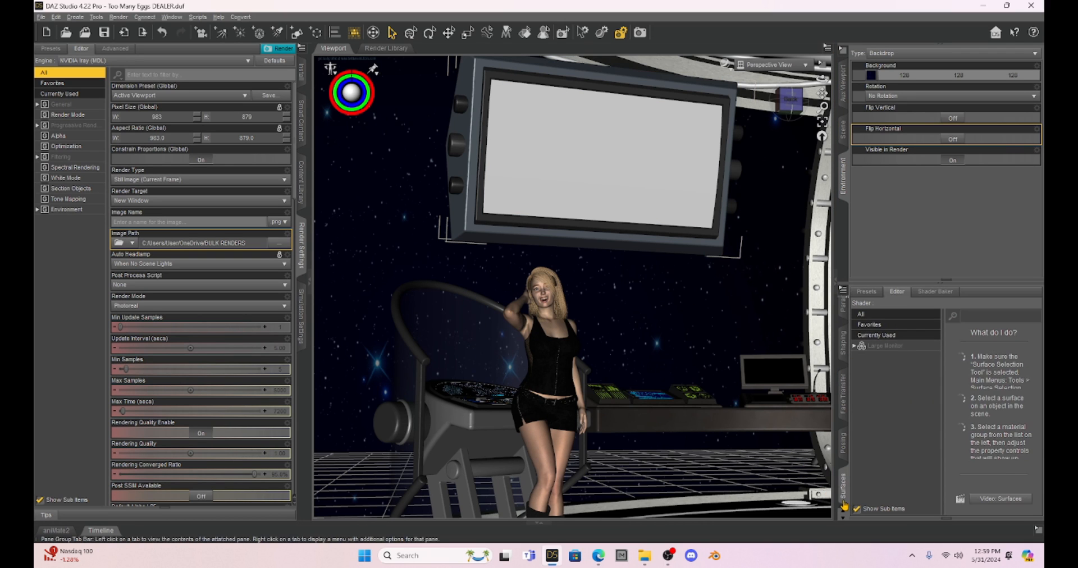
Expand the Large Monitor's screen surface and start choosing an image for its Diffuse colour
click(856, 345)
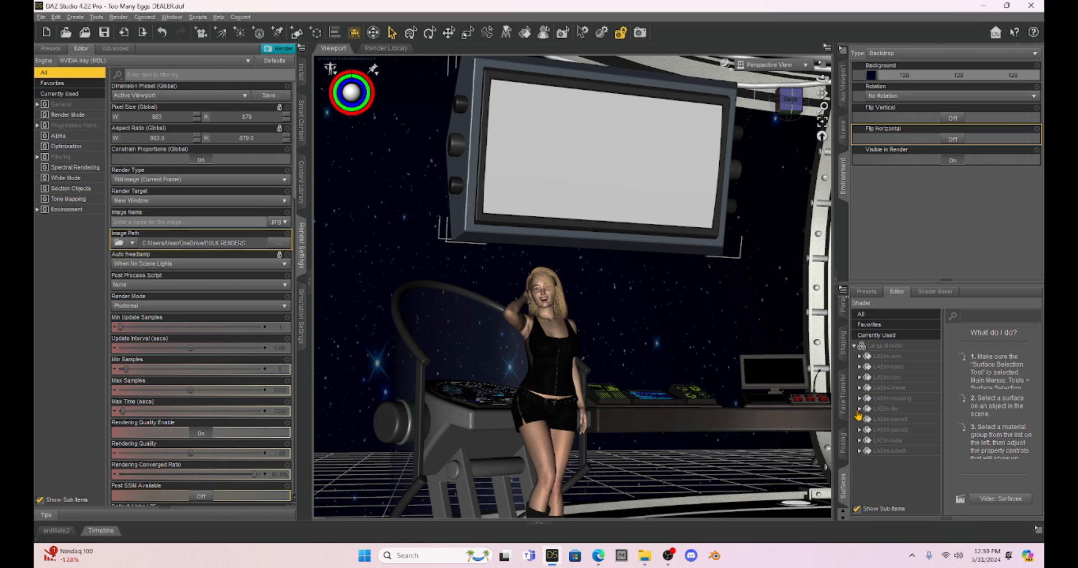
click(861, 409)
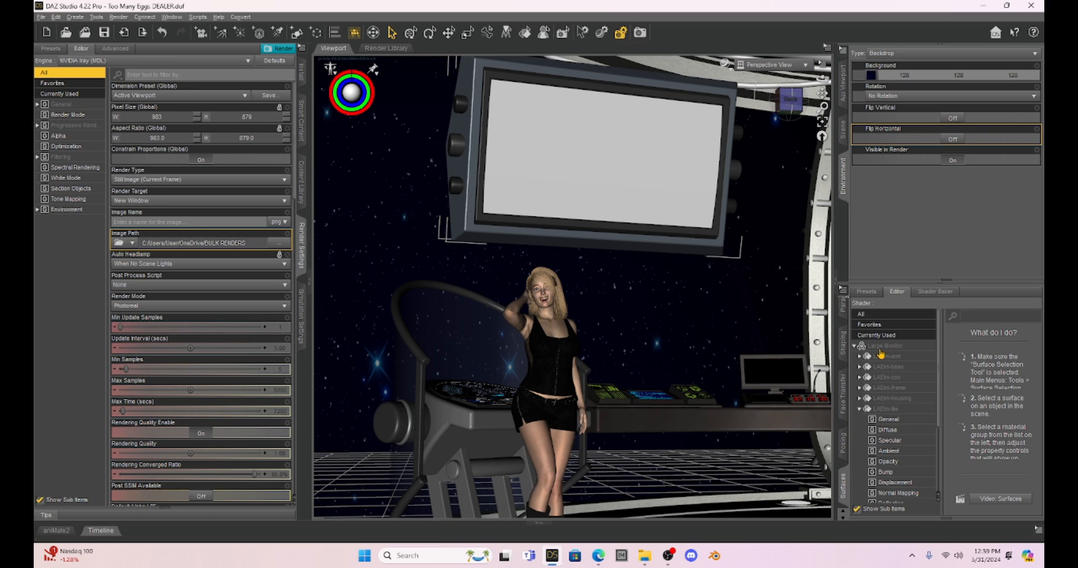
mouse_move(901, 419)
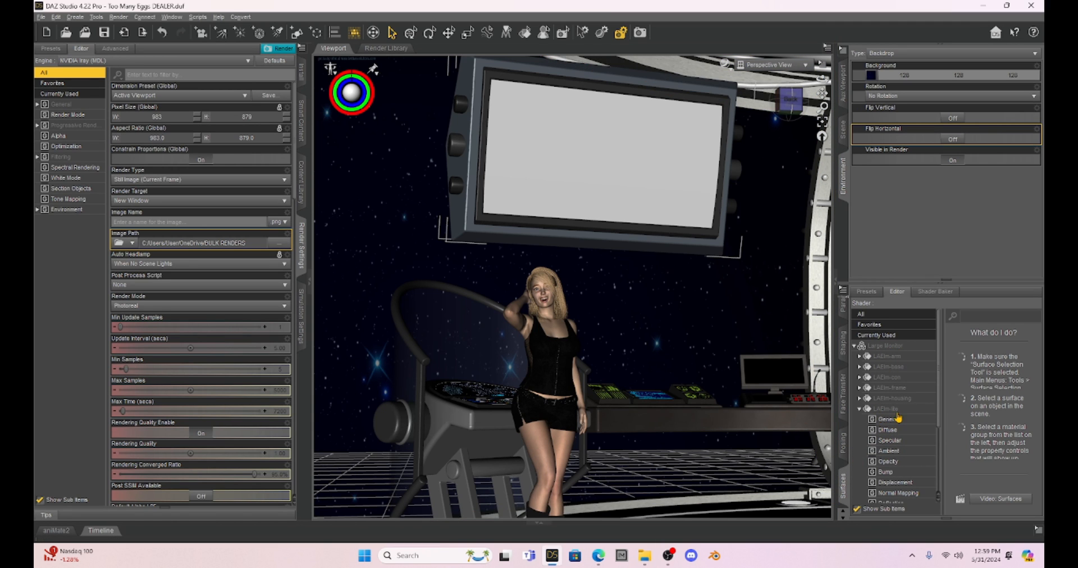
mouse_move(891, 444)
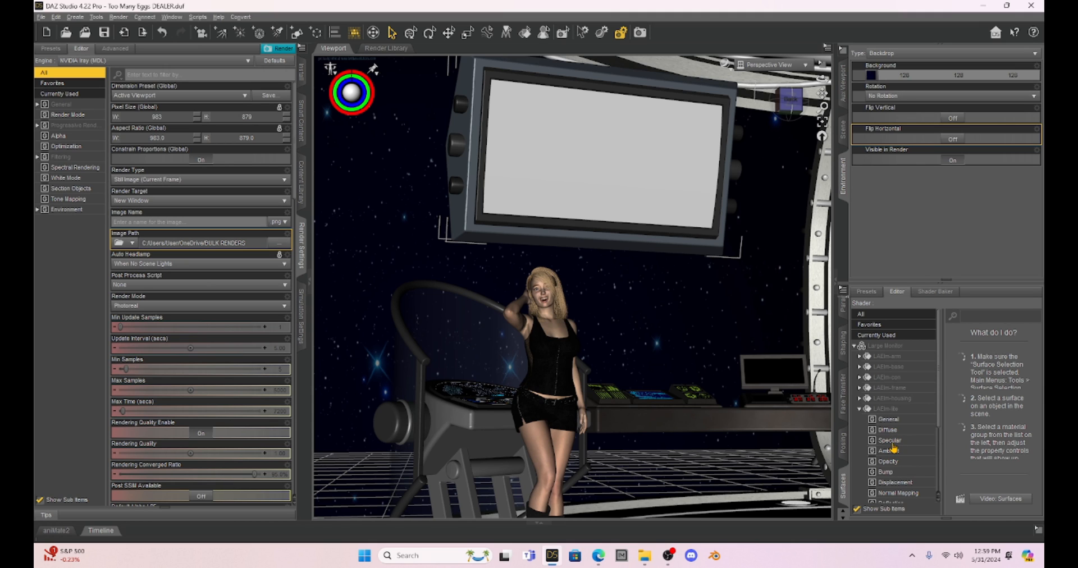
click(887, 430)
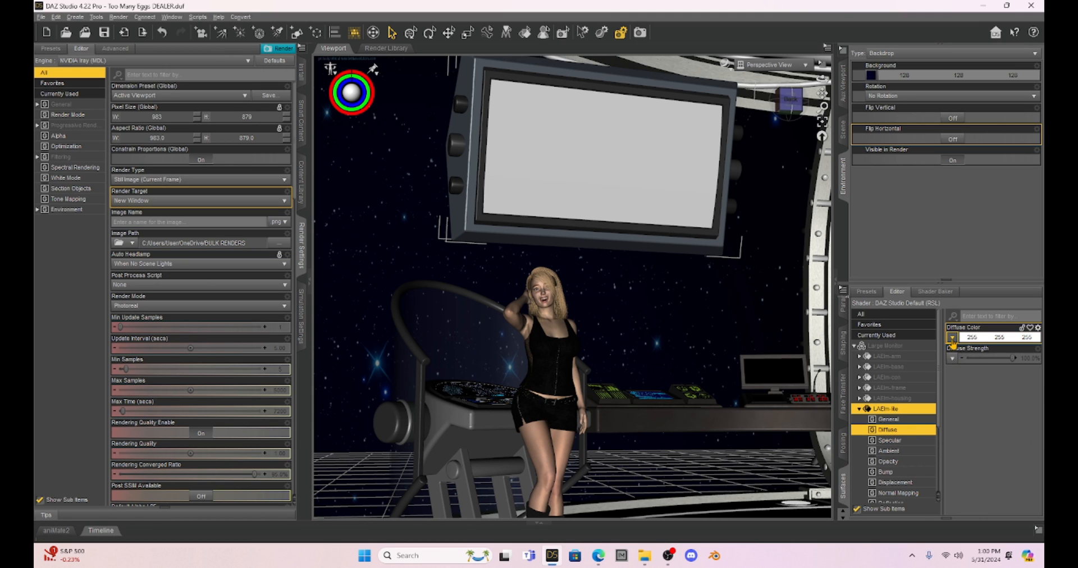
click(952, 350)
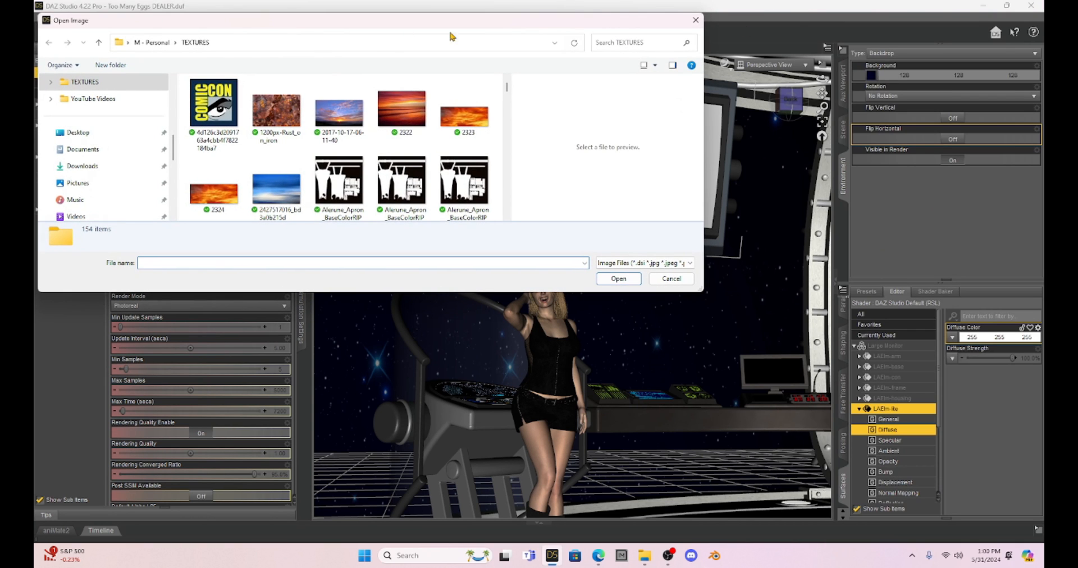
Navigate the Open Image dialog toward the comic's Screens folder of score images
click(276, 107)
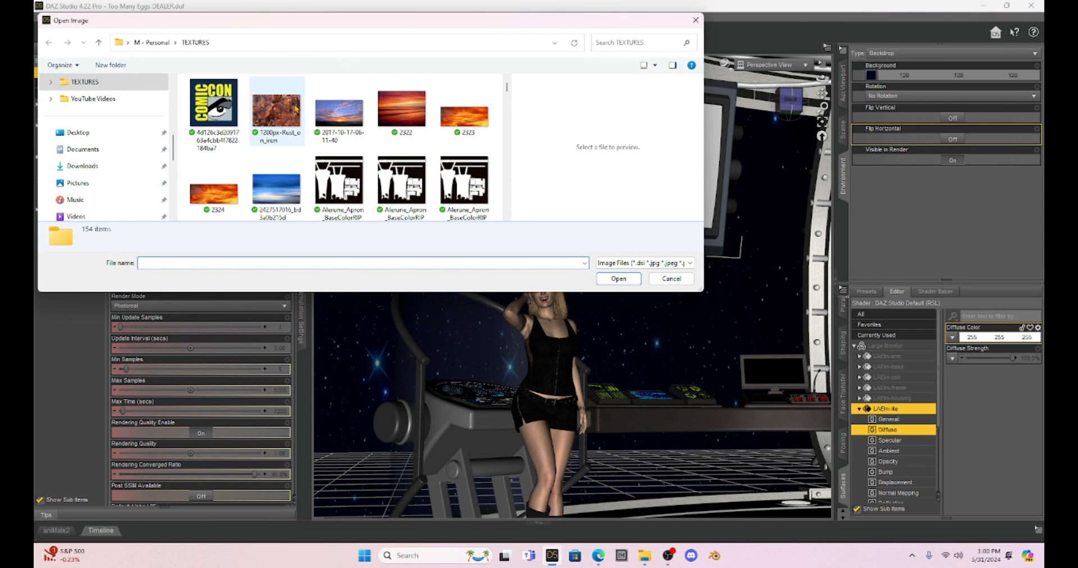
mouse_move(295, 107)
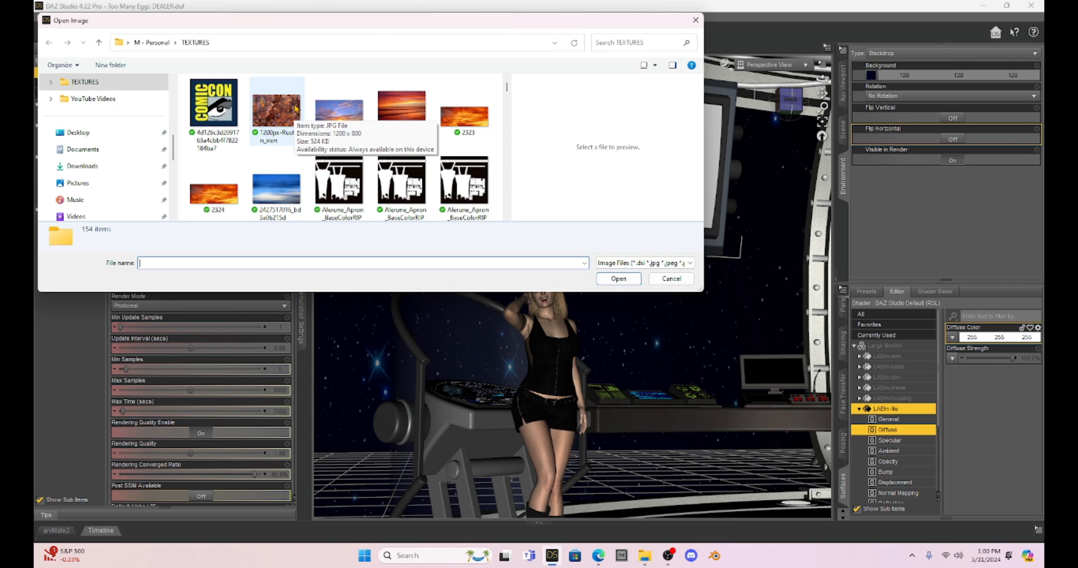
mouse_move(119, 176)
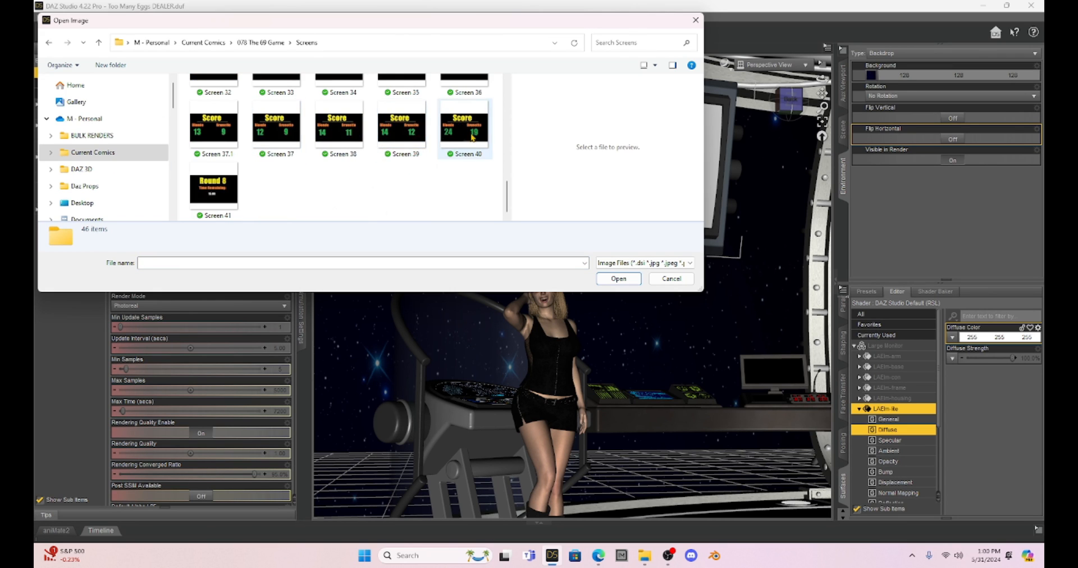
mouse_move(456, 128)
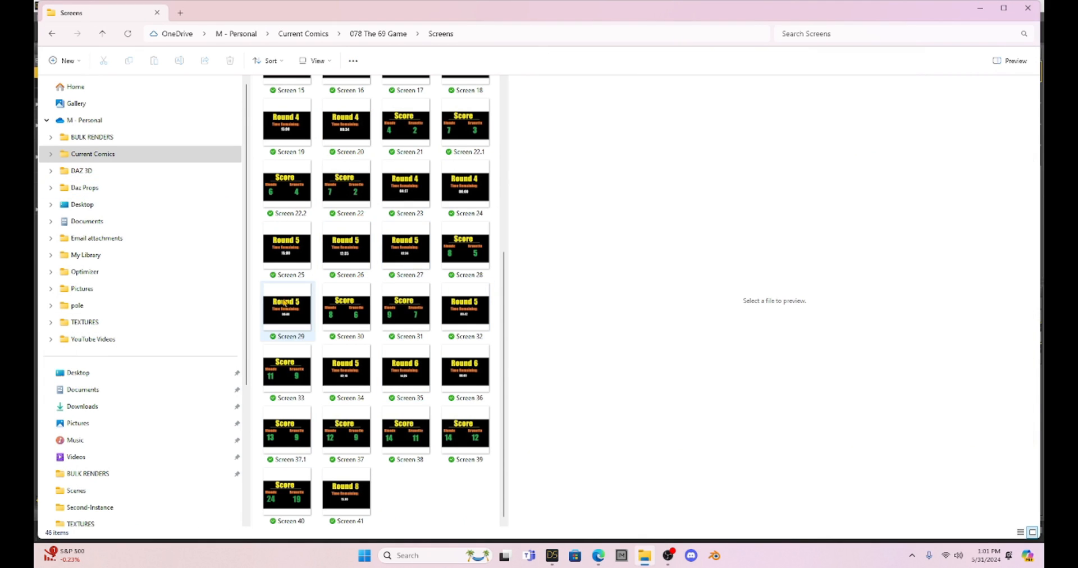
Preview the 8–6, 9–7, 12–9 and 14–11 score images, then bring up file options for Screen 40
click(346, 372)
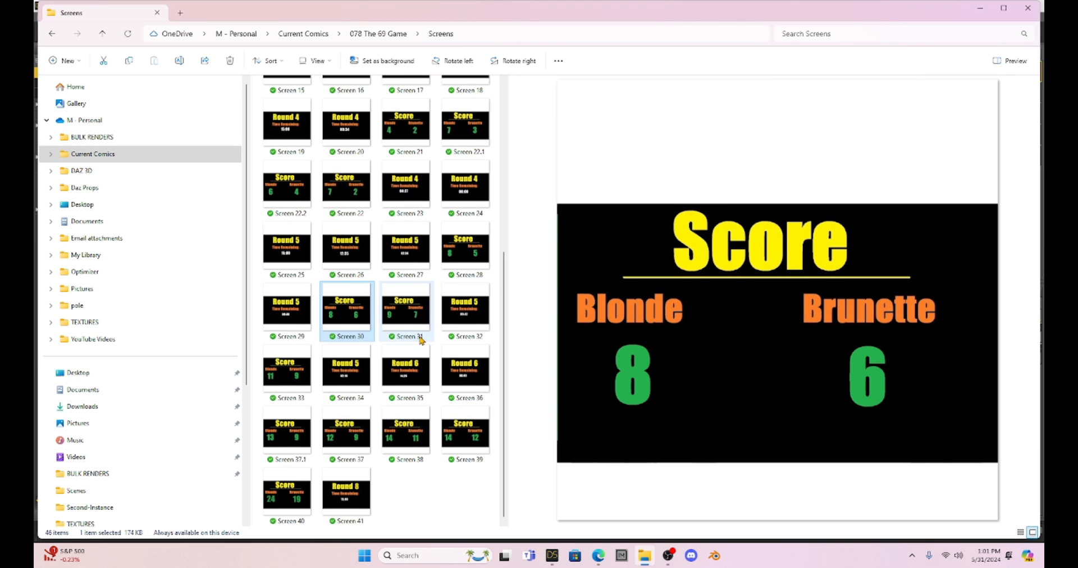
click(404, 310)
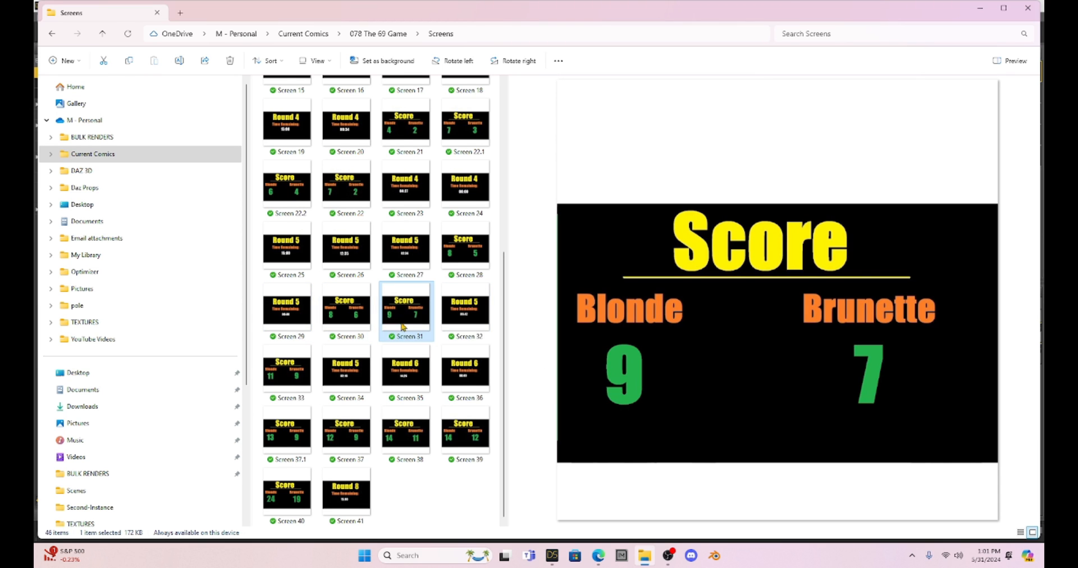
click(346, 430)
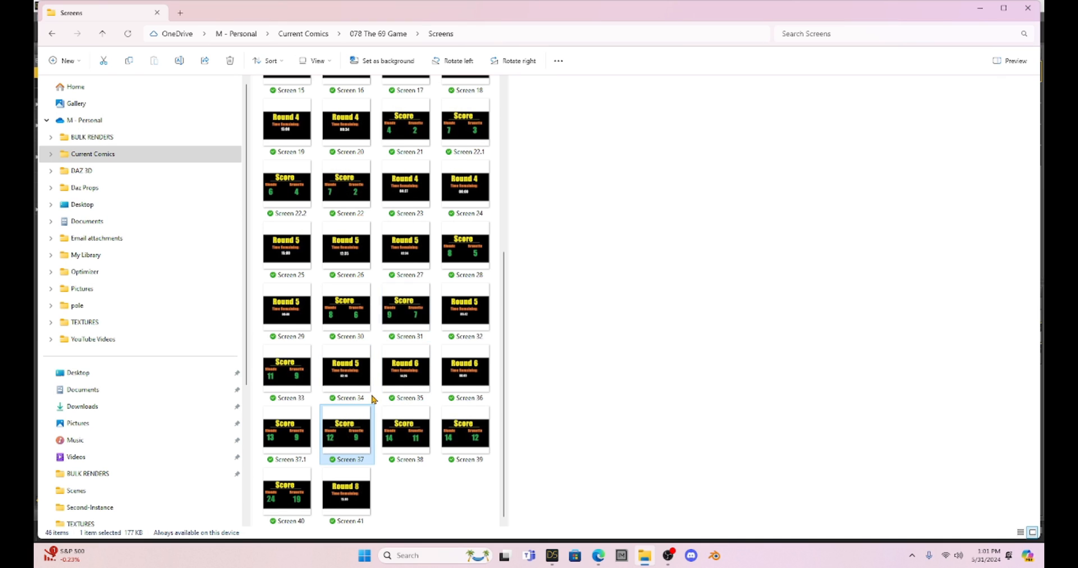
click(404, 430)
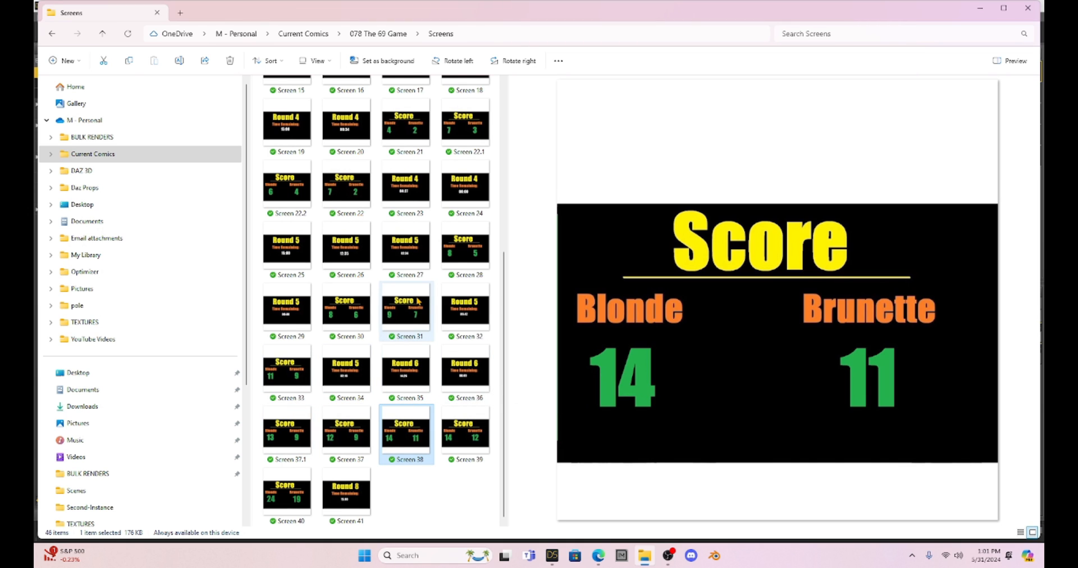
mouse_move(417, 300)
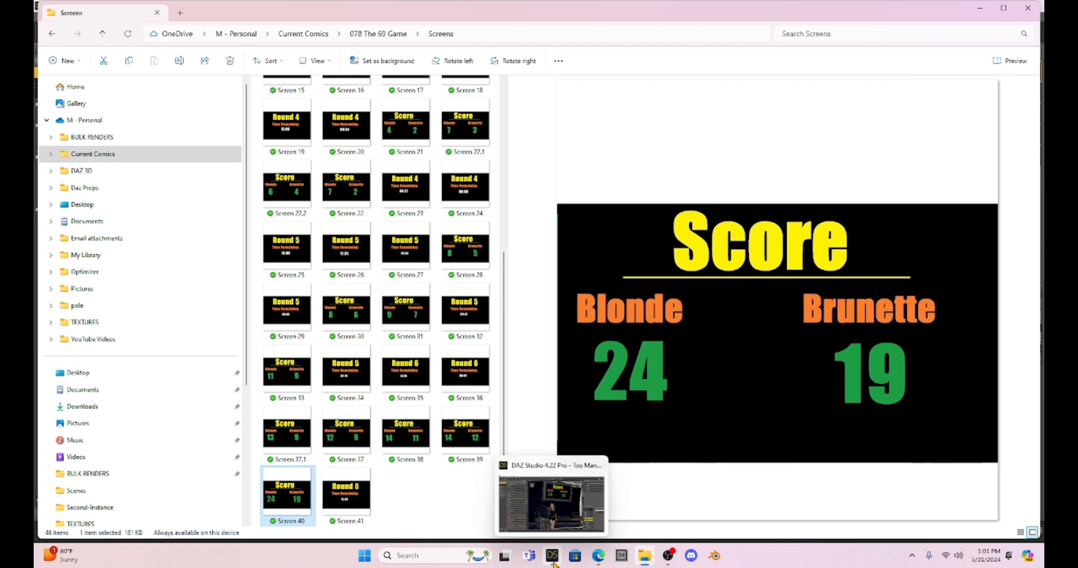
click(553, 554)
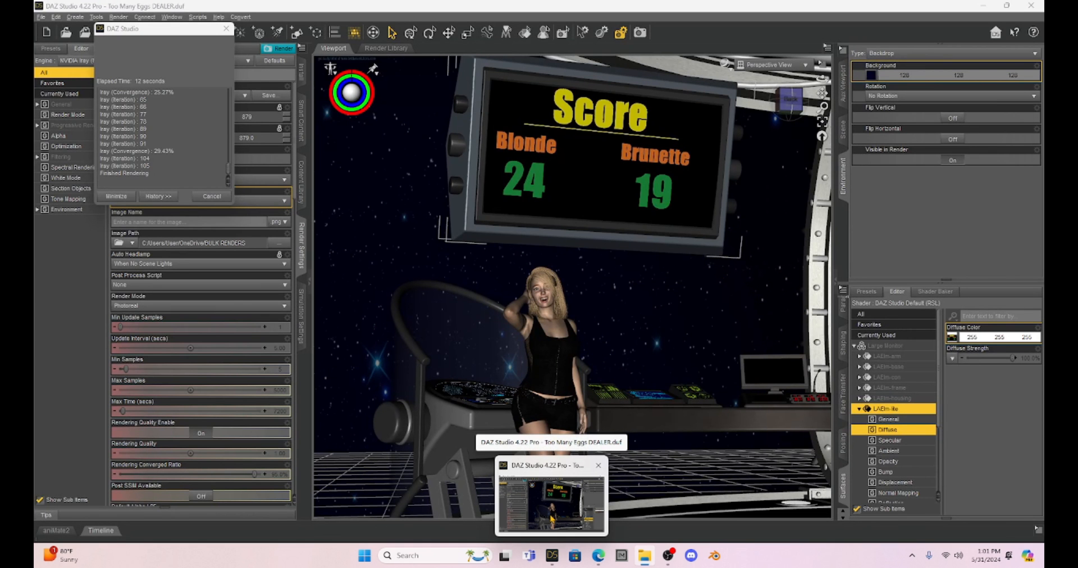
mouse_move(770, 291)
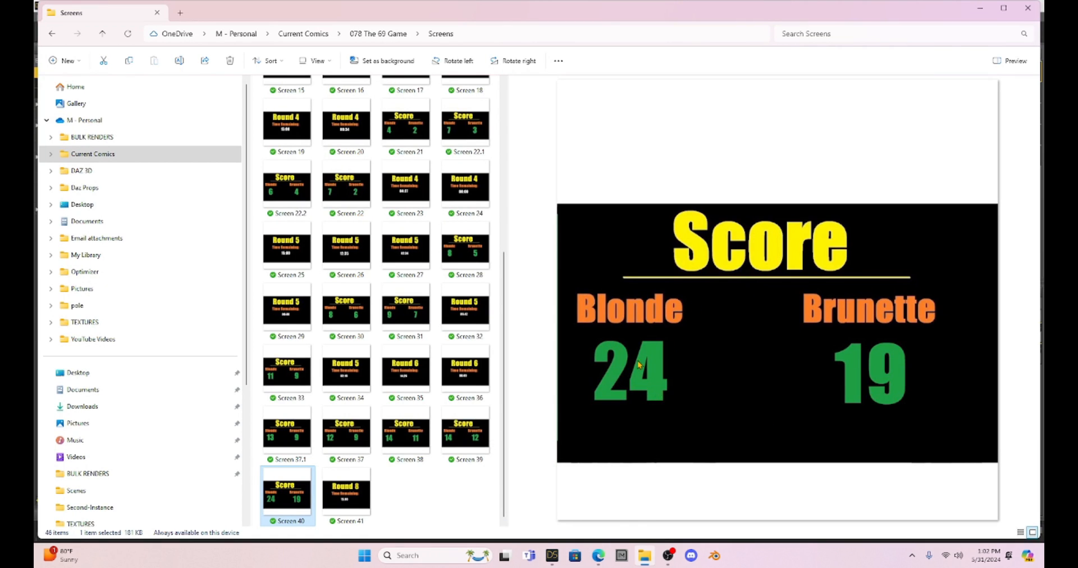
mouse_move(800, 340)
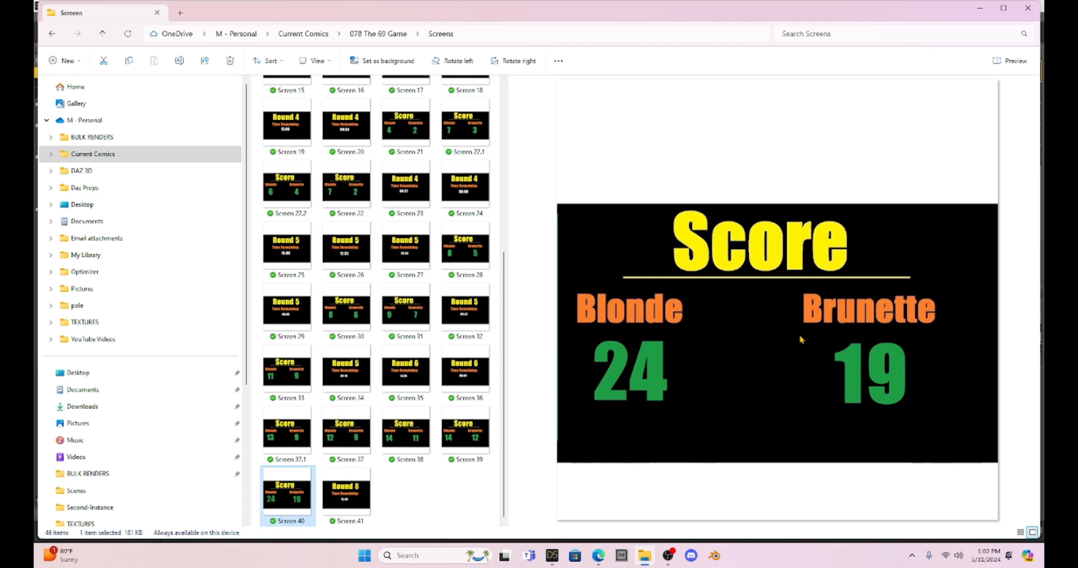
right_click(800, 339)
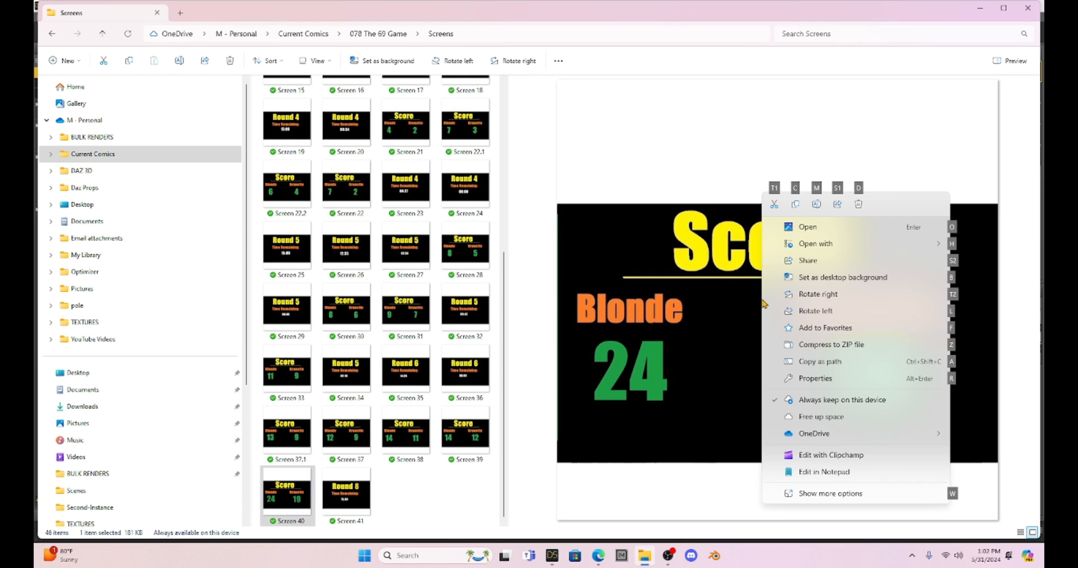
mouse_move(823, 269)
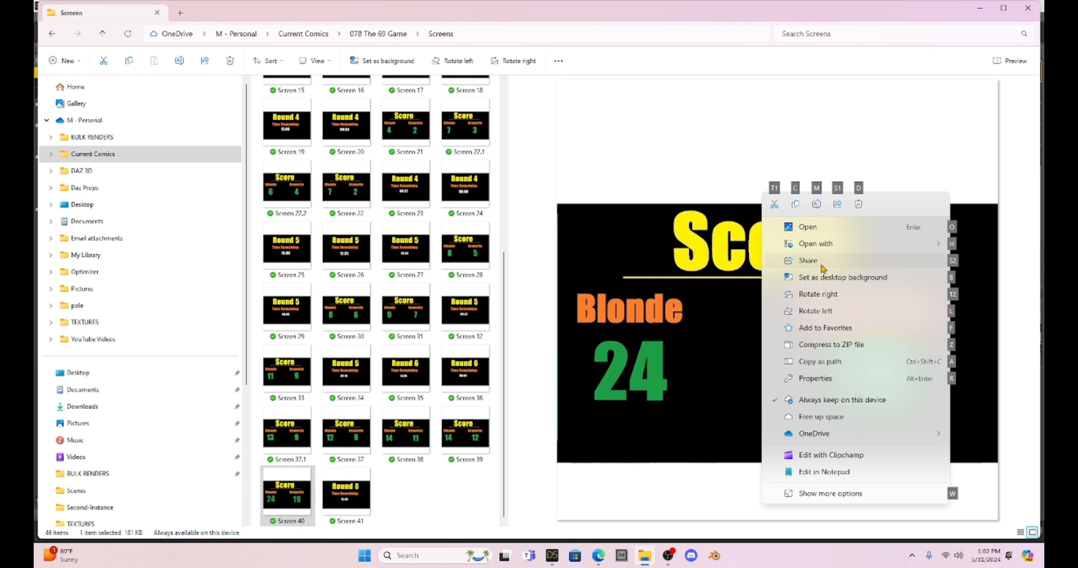
Edit Screen 40 in Paint, erasing the 4 of 24 and sampling the digits' green colour
click(809, 227)
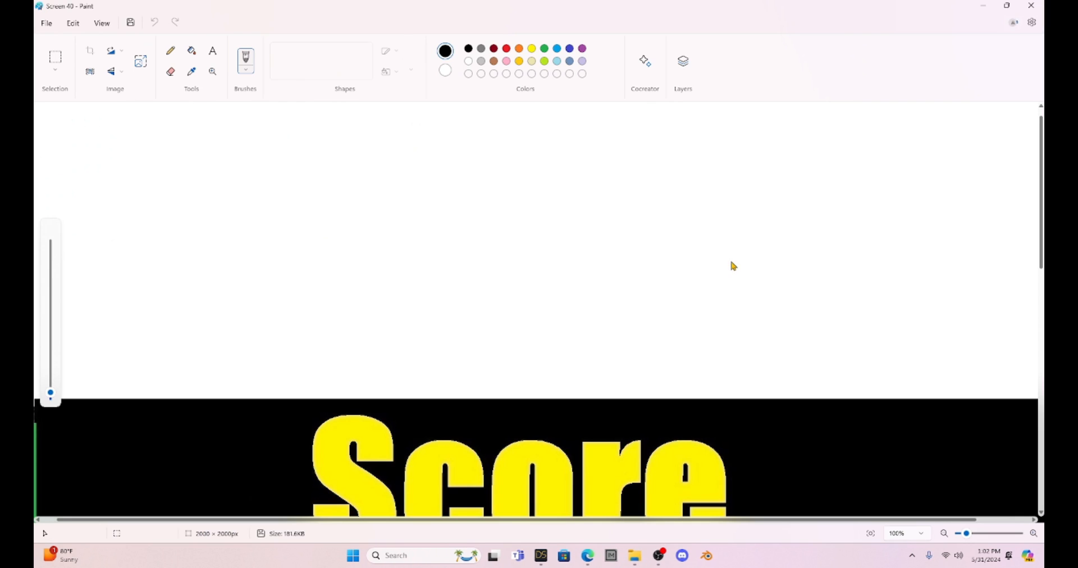
scroll(down, 3)
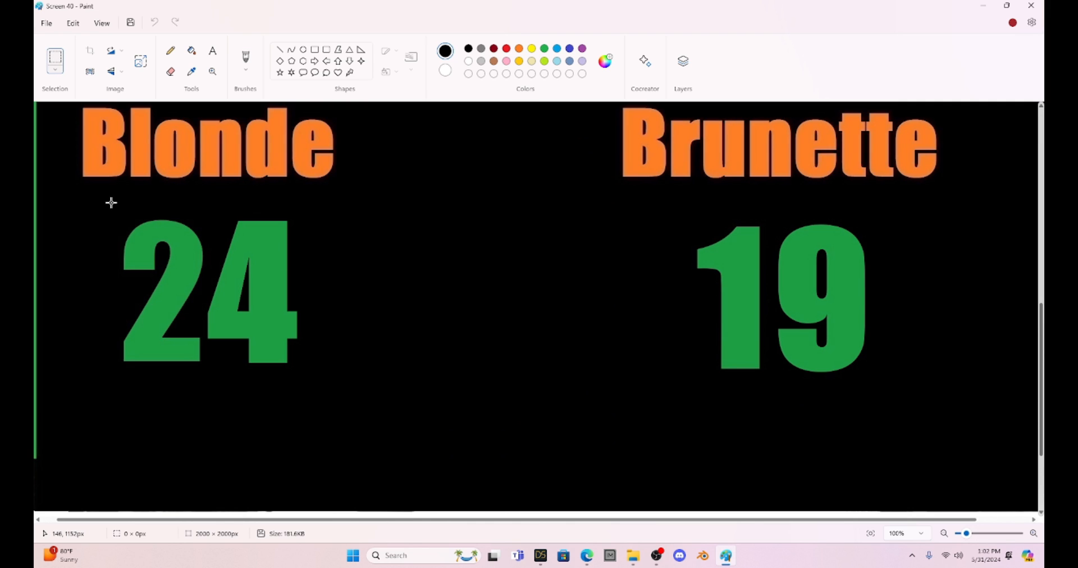
drag(213, 194, 304, 389)
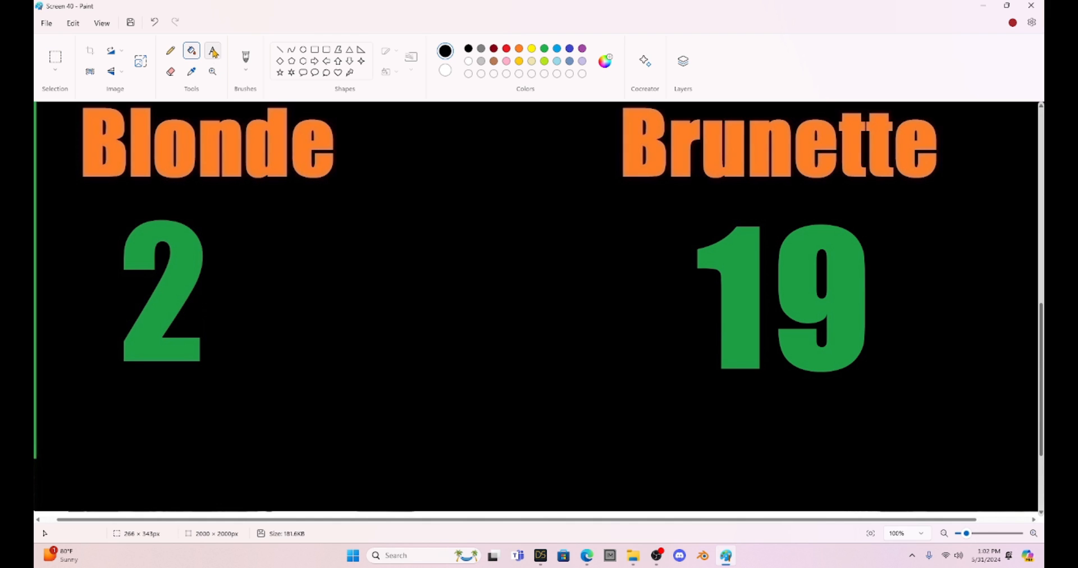
click(212, 50)
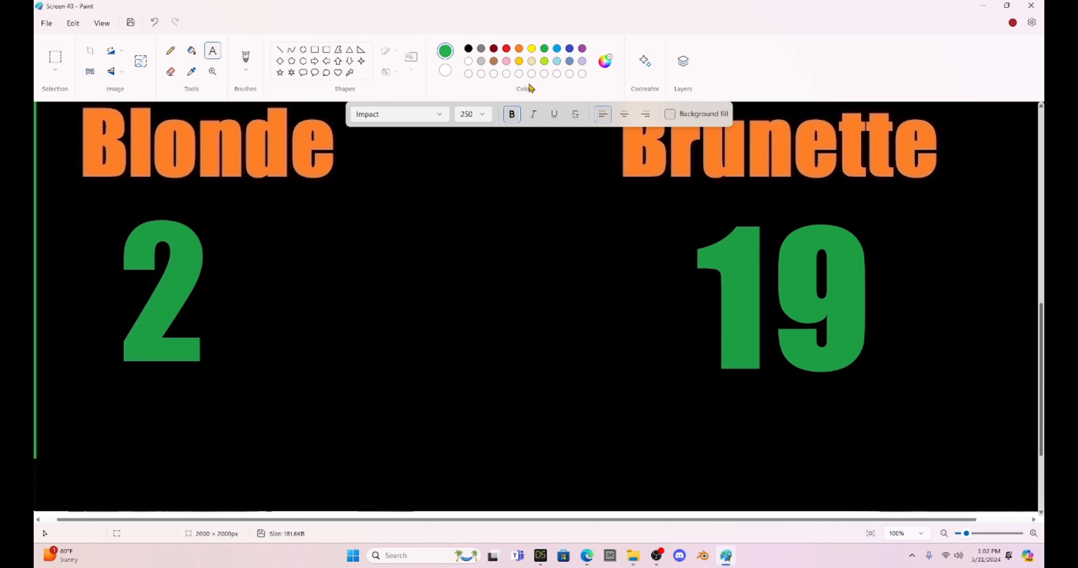
Add a green 9 beside the 2 so the Blonde score reads 29
drag(269, 220, 455, 393)
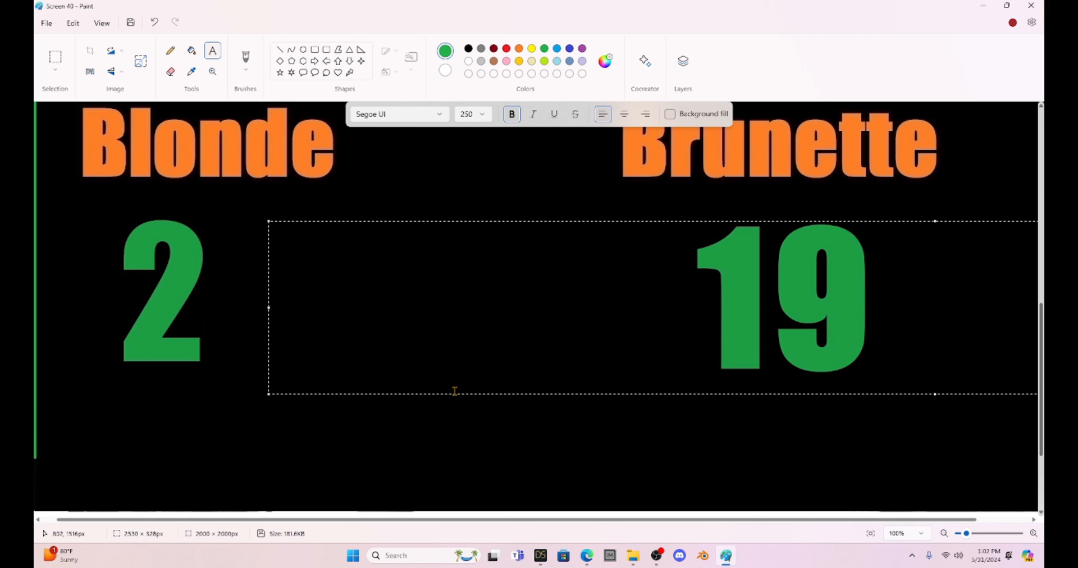
text(9)
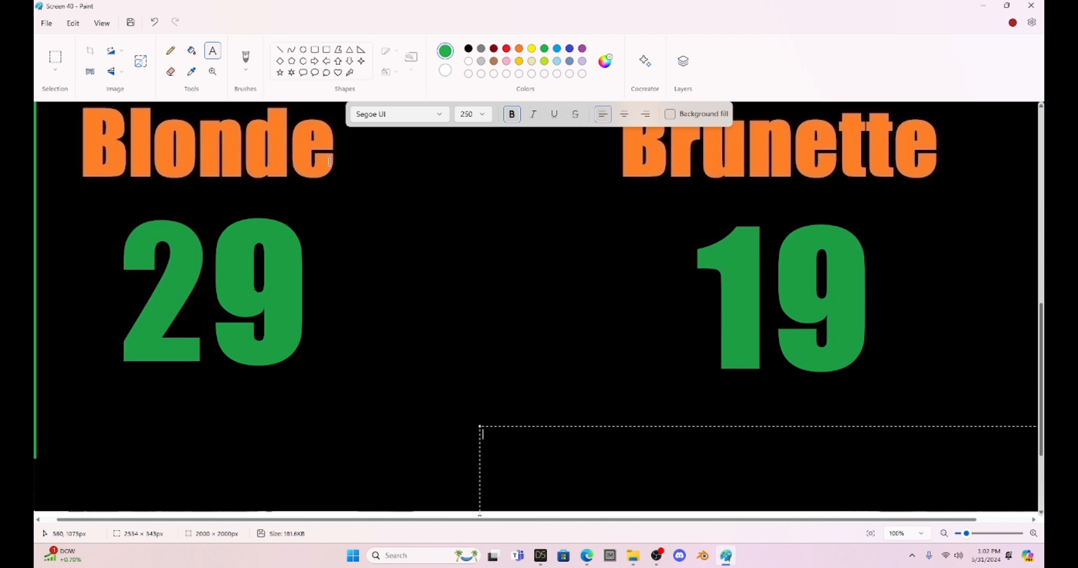
click(540, 555)
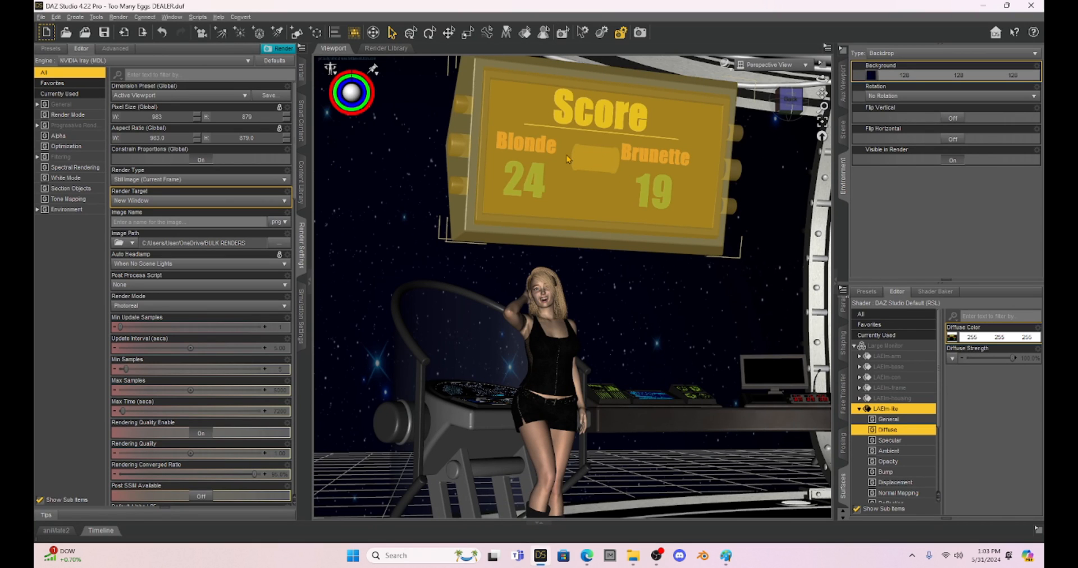
mouse_move(567, 161)
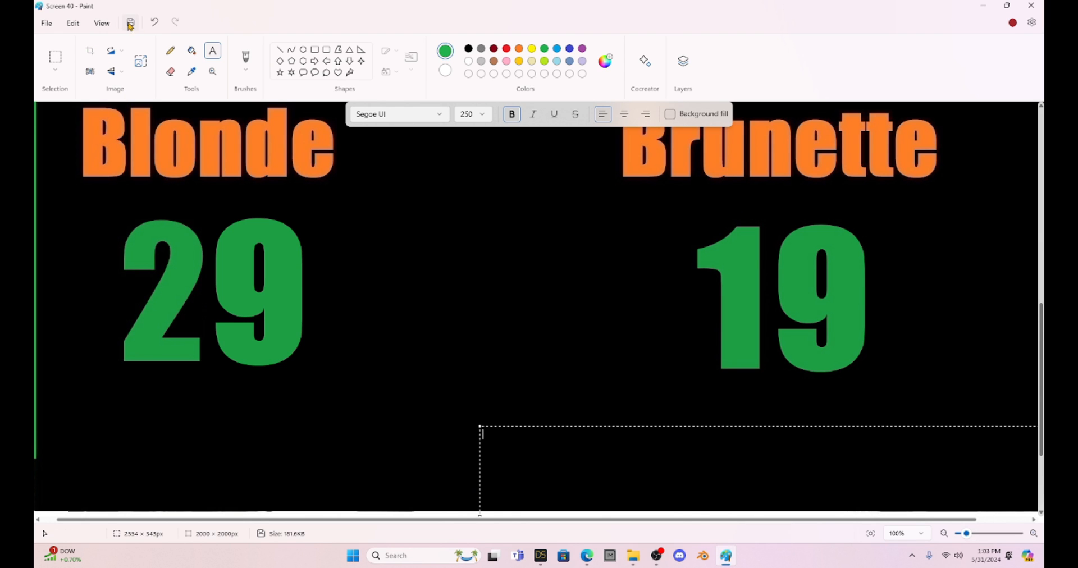
Save the edited Screen 40 image with the 29–19 score
click(399, 115)
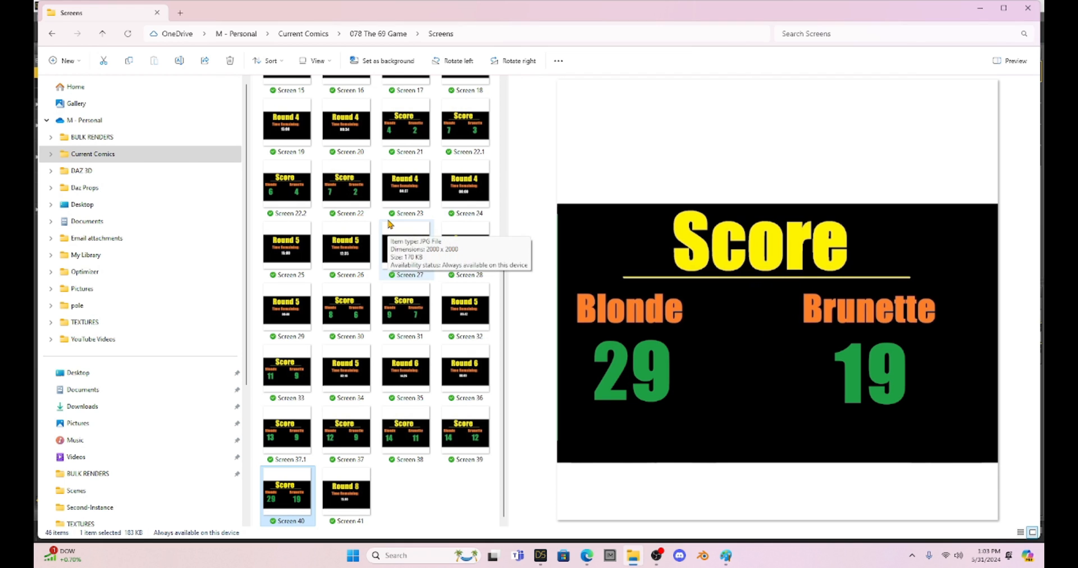
mouse_move(316, 285)
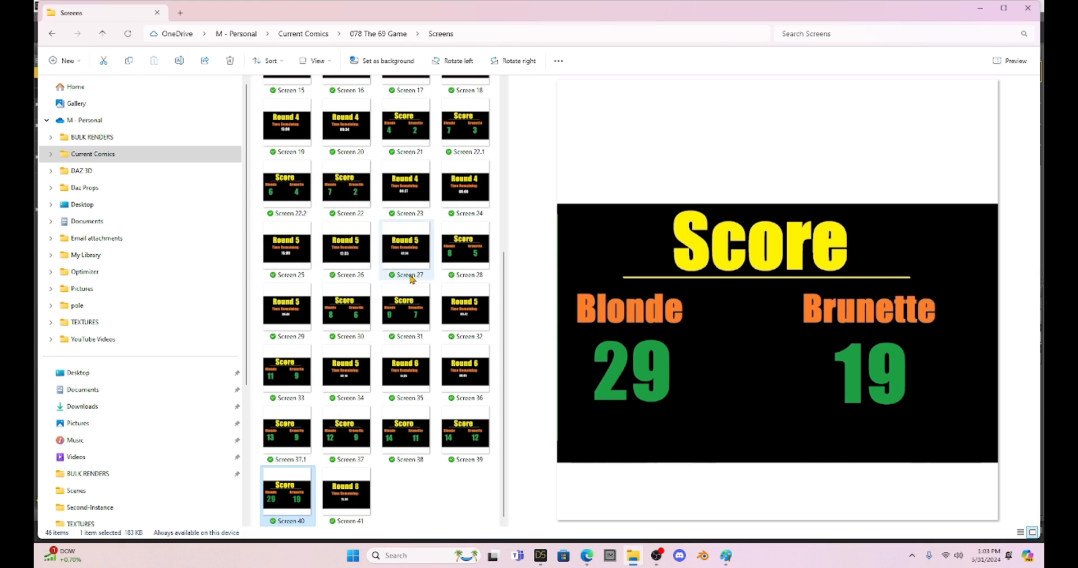
mouse_move(371, 397)
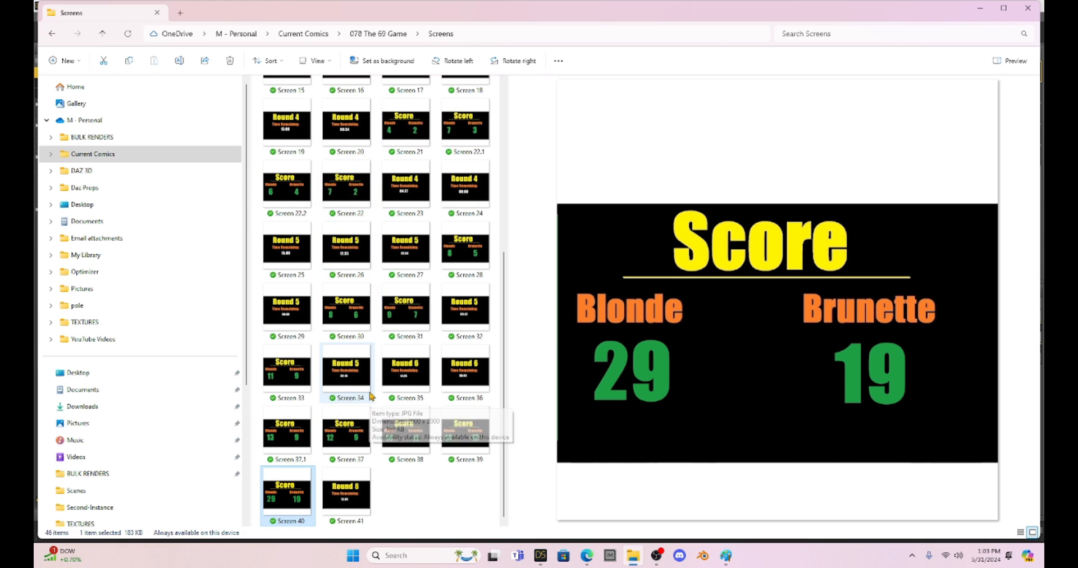
mouse_move(409, 495)
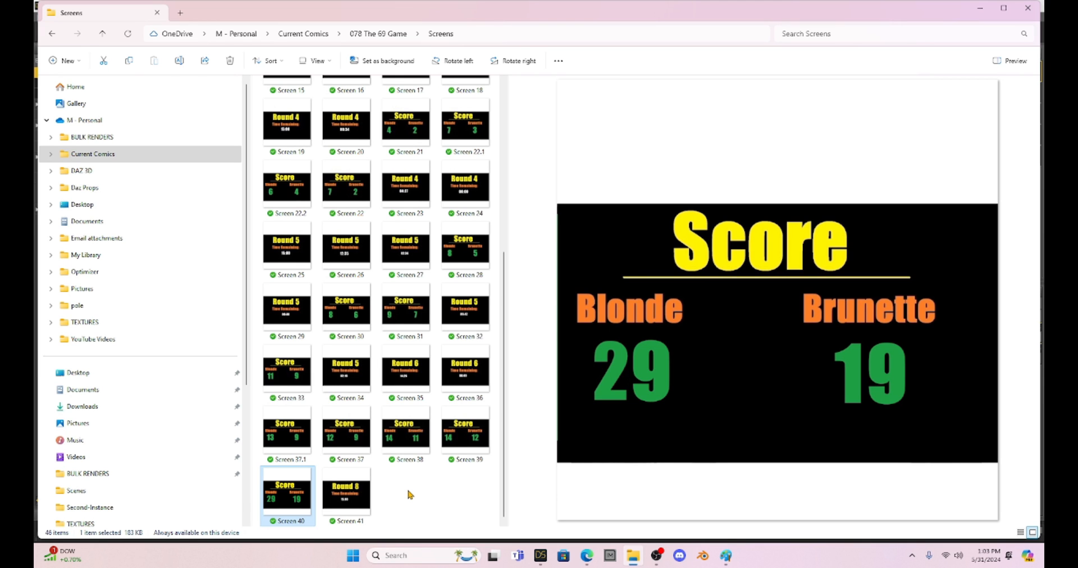
Return to check that Screen 40 now previews as Blonde 29, Brunette 19
click(540, 555)
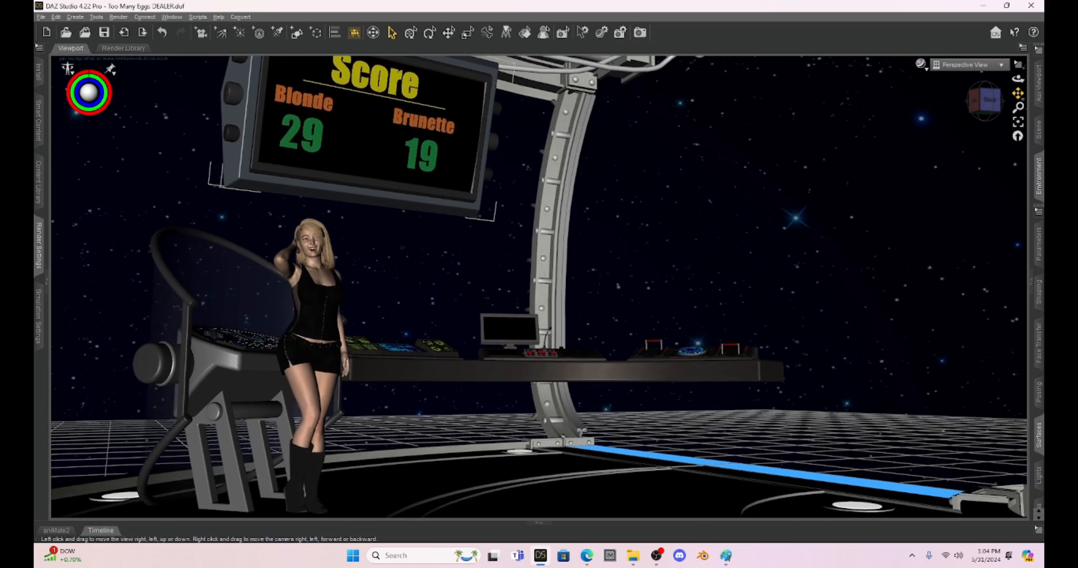
mouse_move(1012, 95)
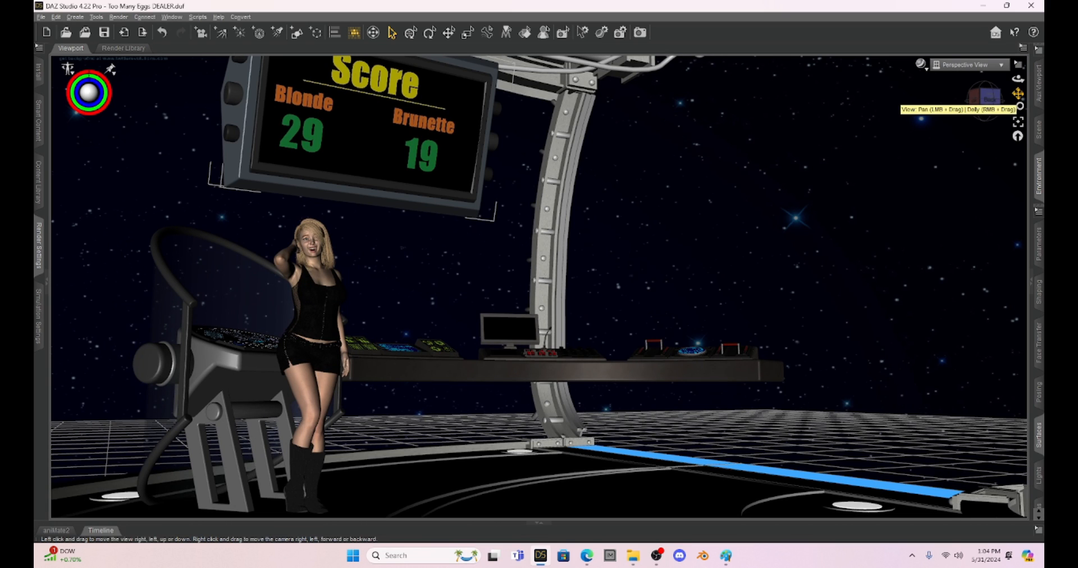